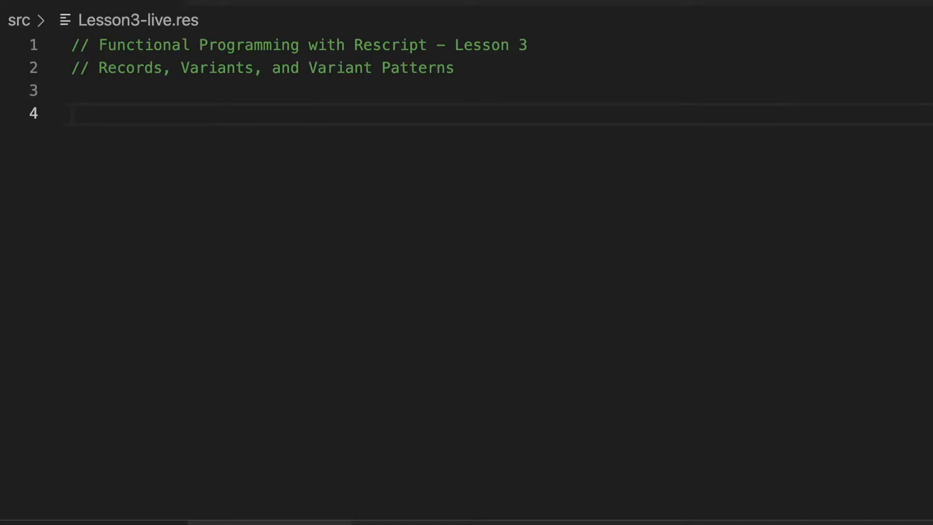
Define 'type record = { field: string }'.
text(type record = {)
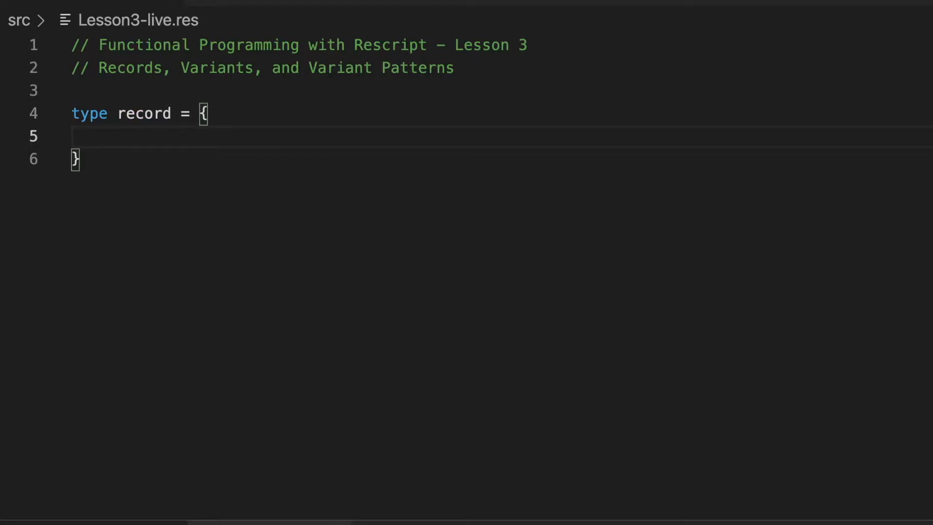
text(field:)
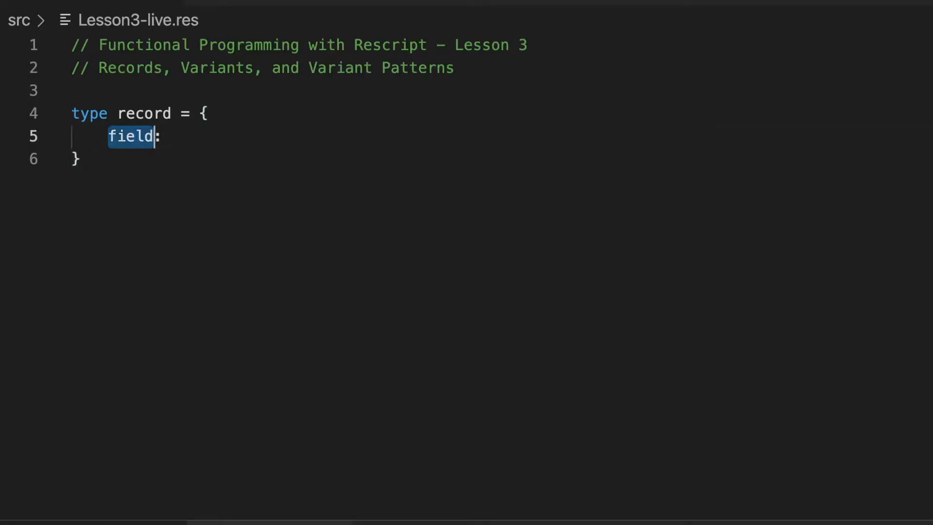
text(str)
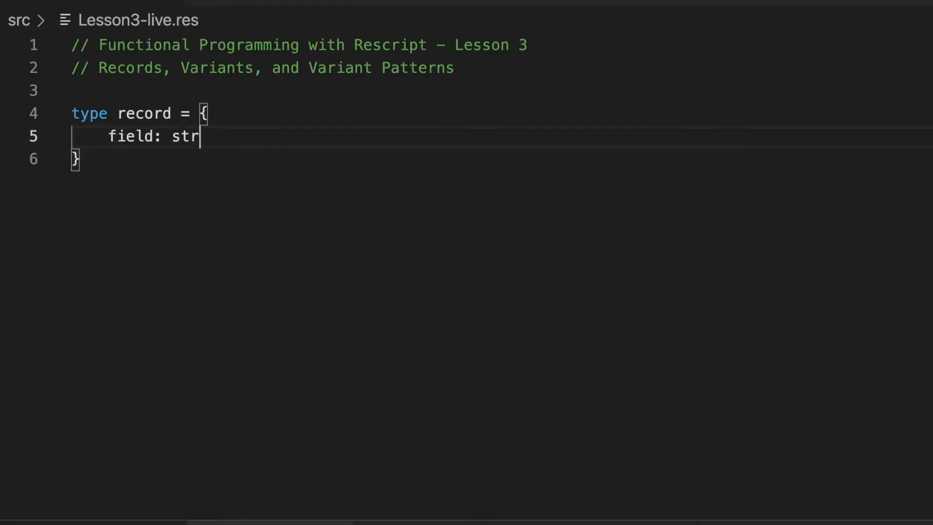
text(ing)
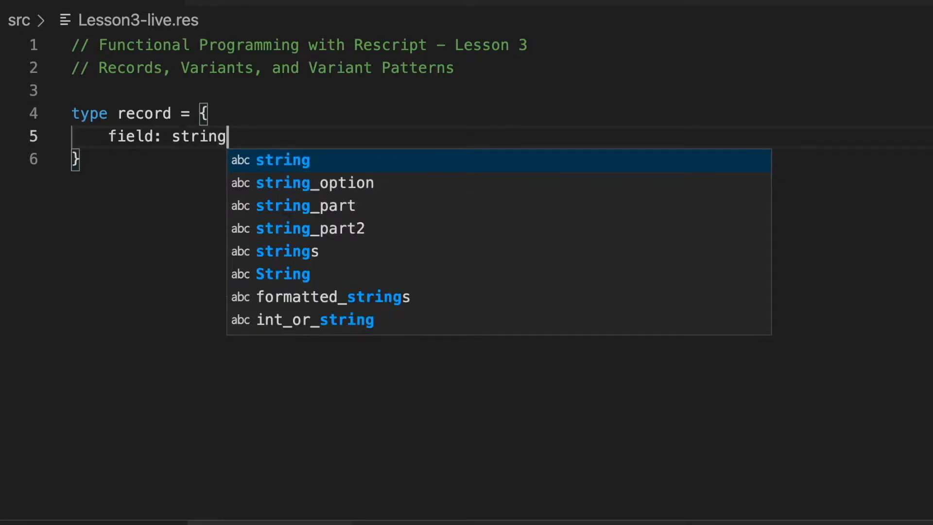
key(Escape)
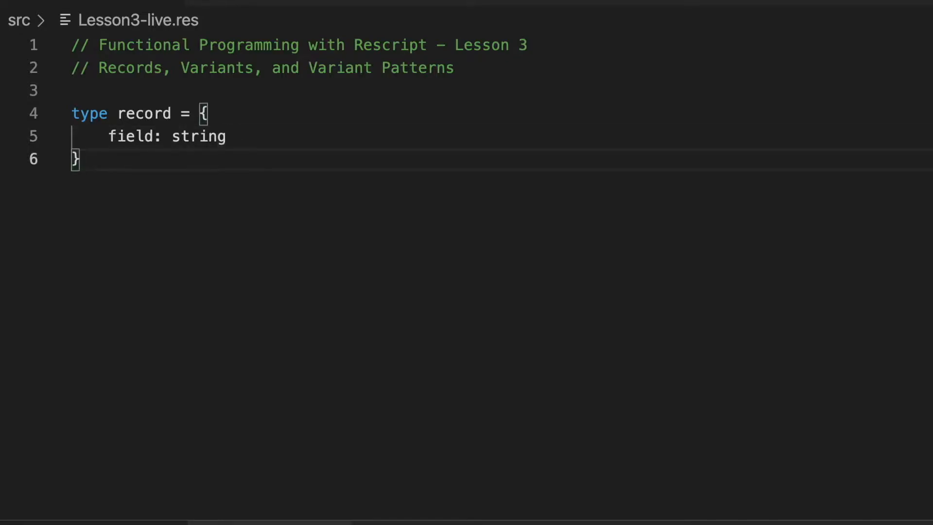
double_click(144, 114)
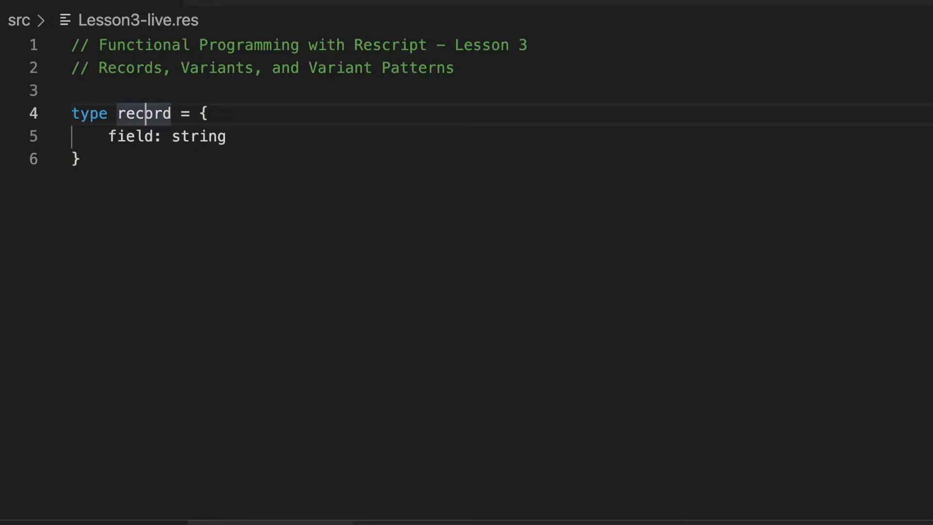
double_click(130, 136)
text(let)
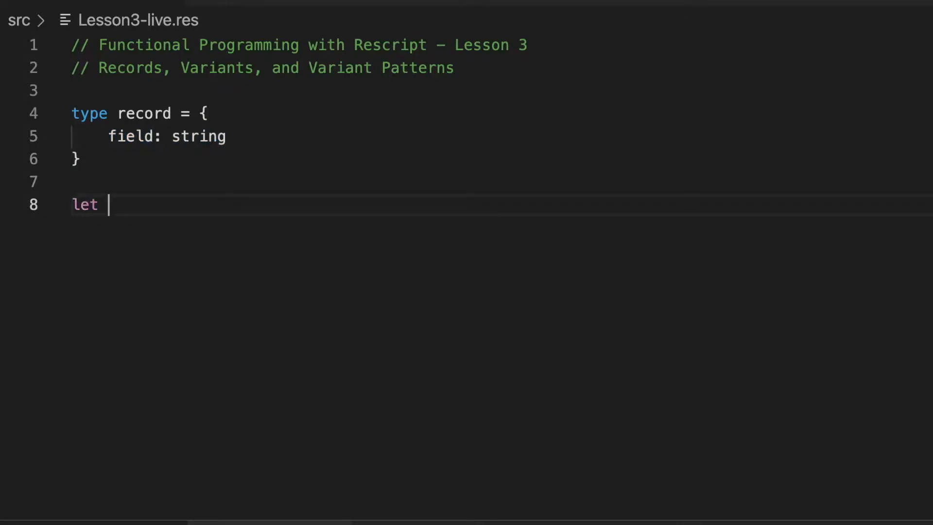
Add 'let my_record: record = { field: "hello world" }' below the type.
text(my_record = {)
text(n)
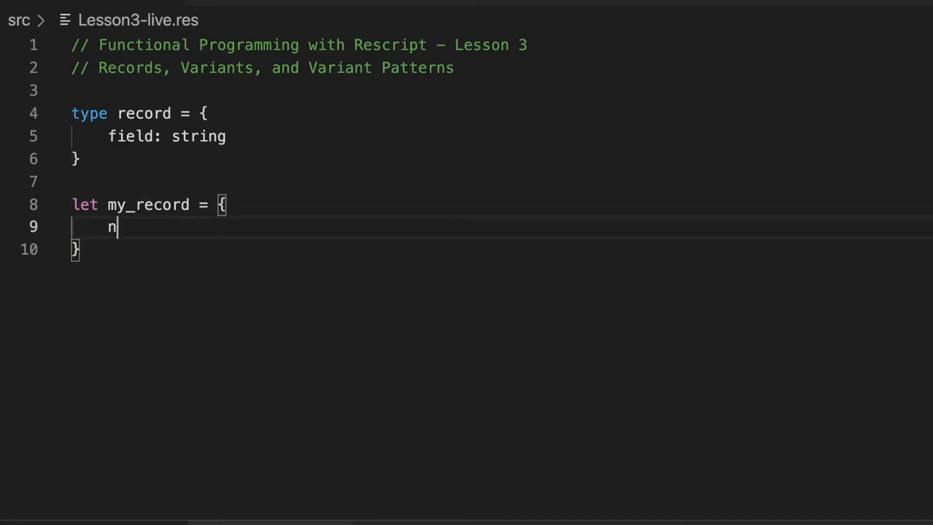
text(field:)
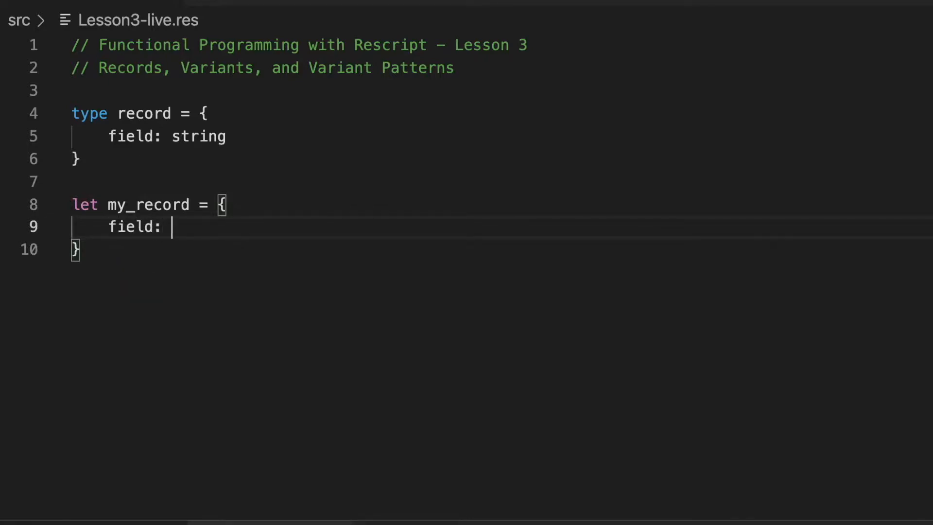
text("hello worl")
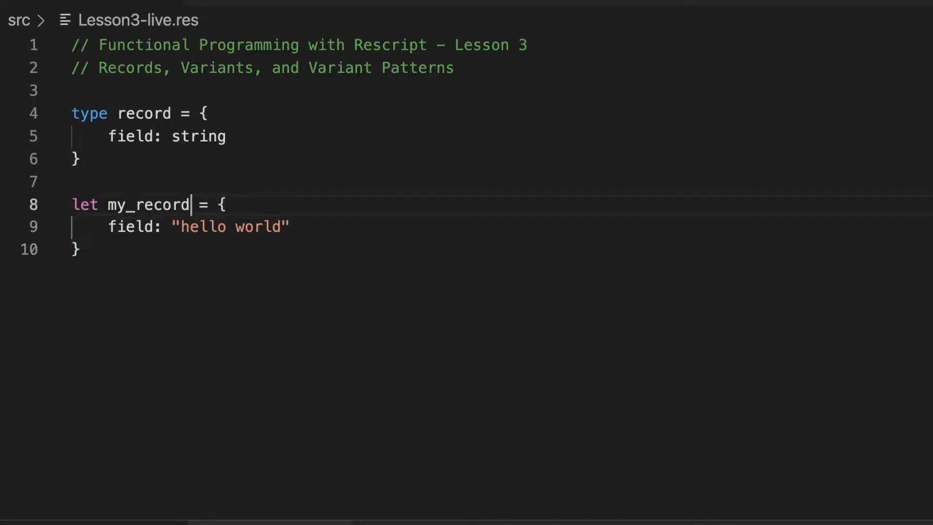
double_click(149, 205)
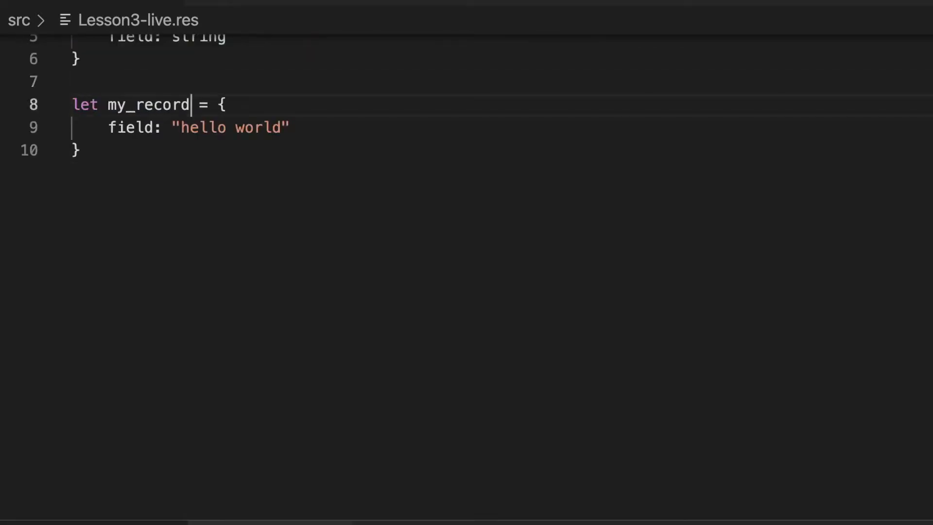
text(: record)
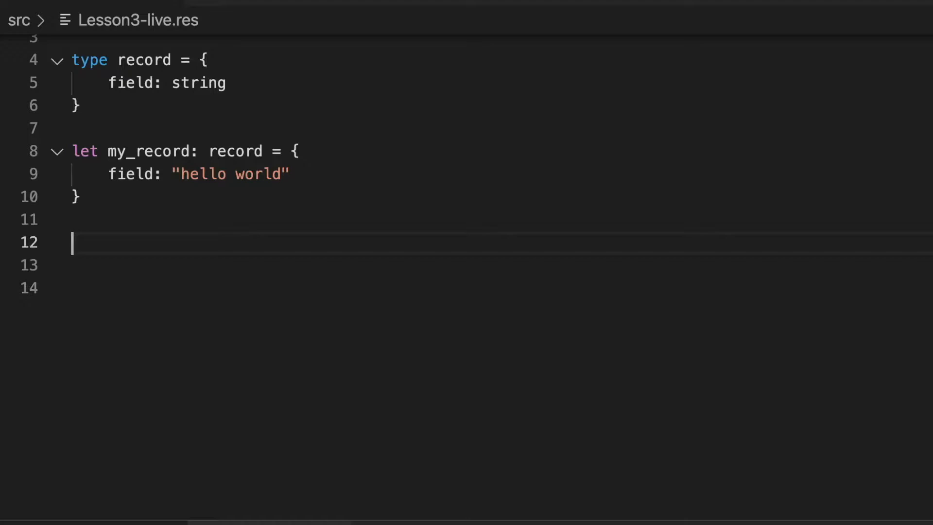
Write a '// Students' comment and a student type with name, age and school fields.
text(//)
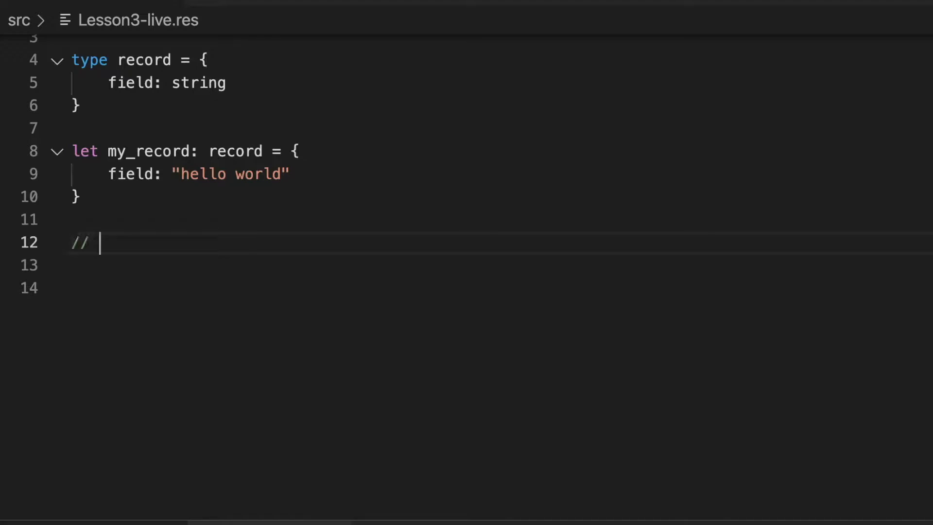
text(Students)
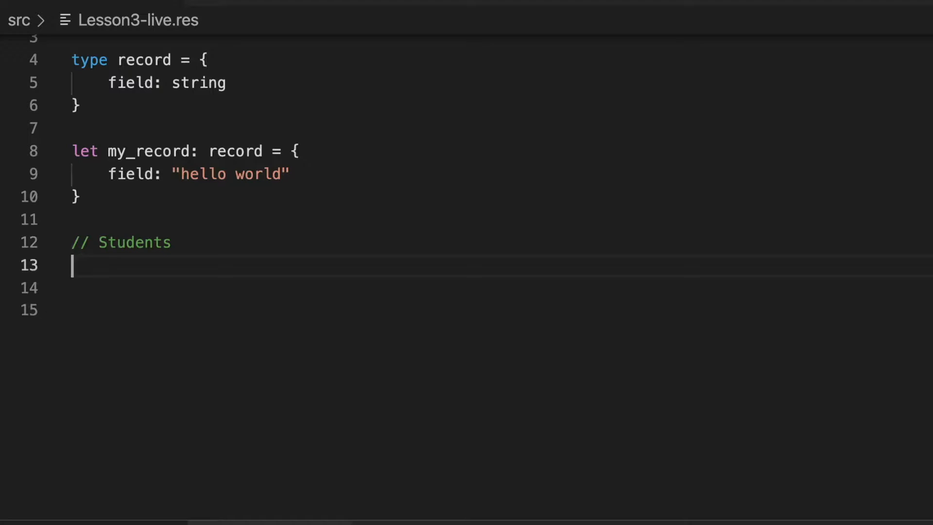
text(type)
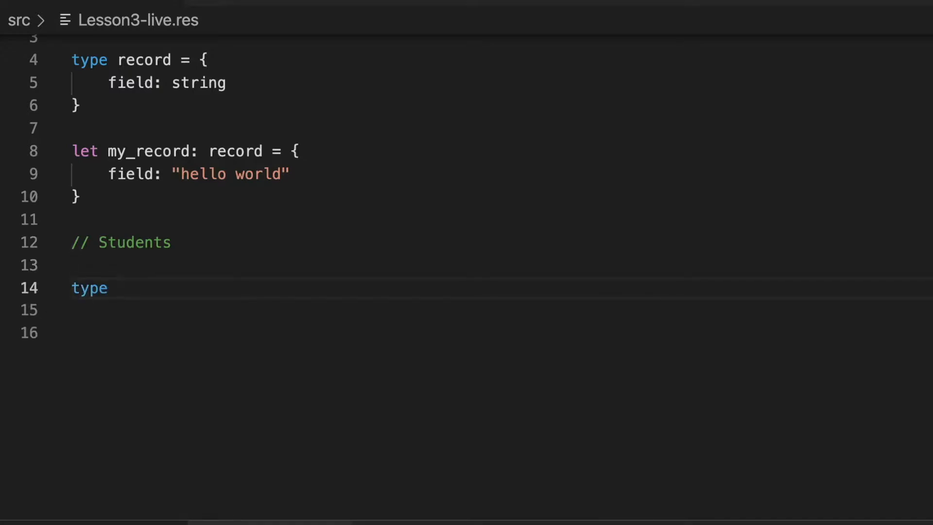
text(student)
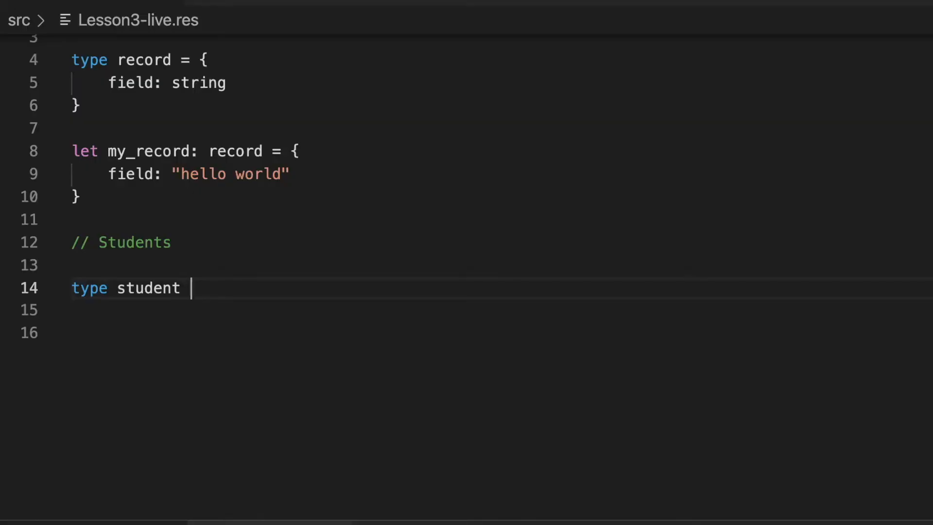
text(= {)
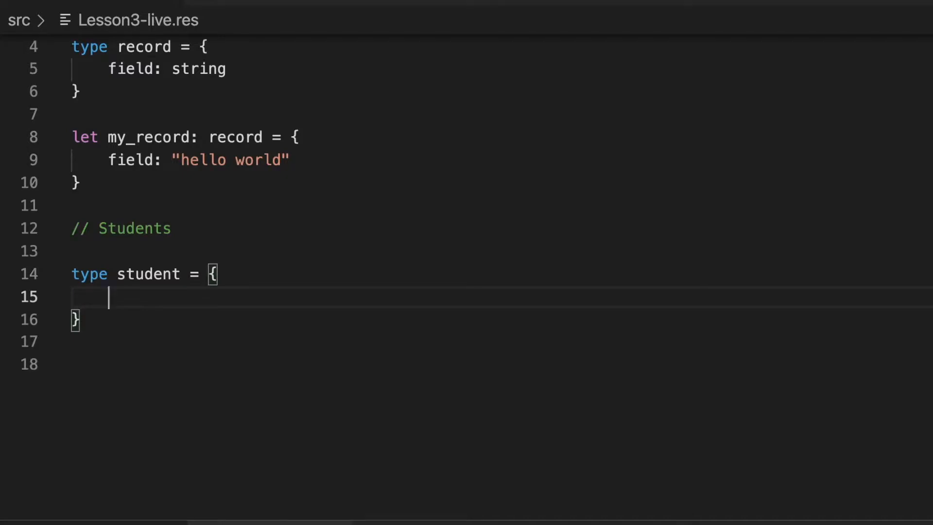
text(name: string)
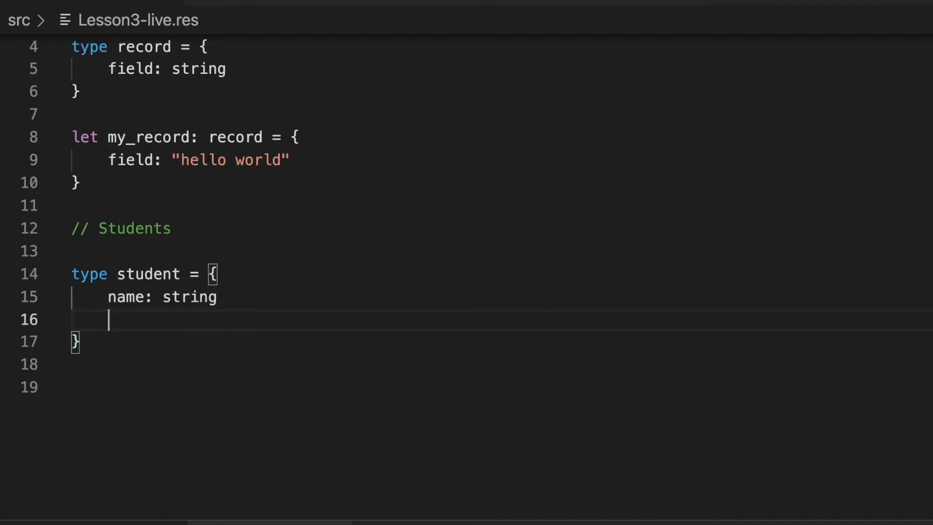
text(,a)
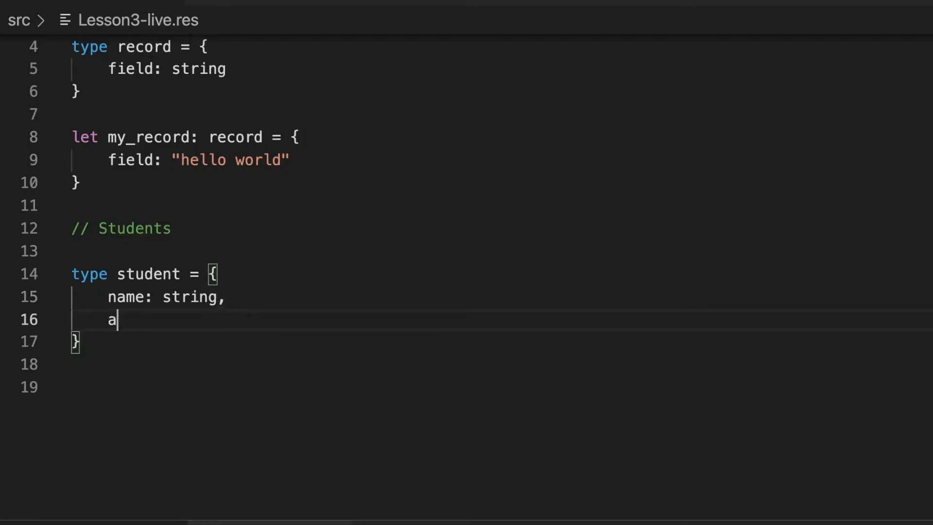
text(ge: int,)
text(school: string)
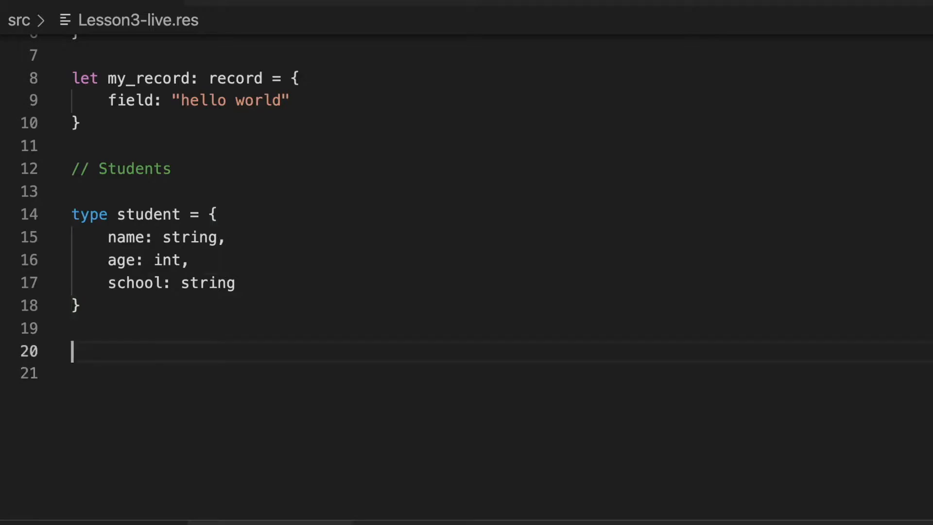
Write 'let bob: student' with name "bob", age 18, school "Gifted Children 'R' Us".
text(le)
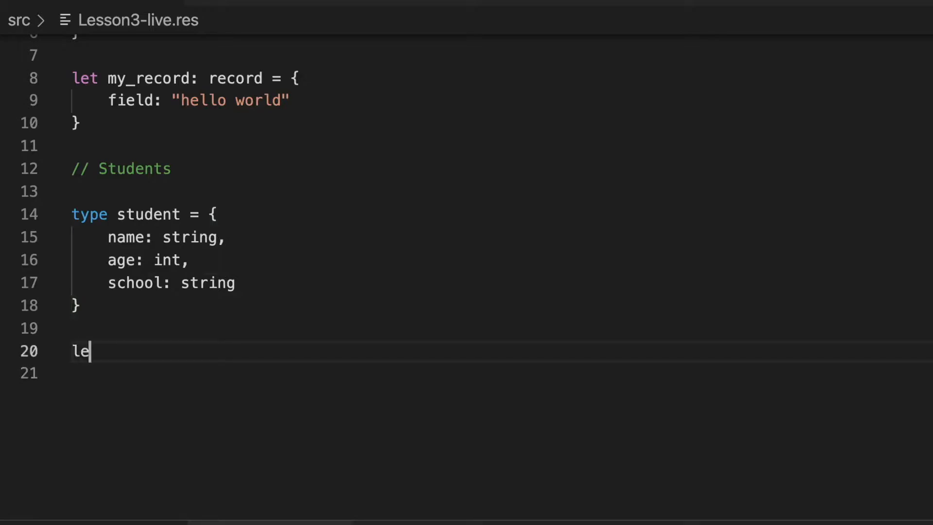
text(t bob: student = {)
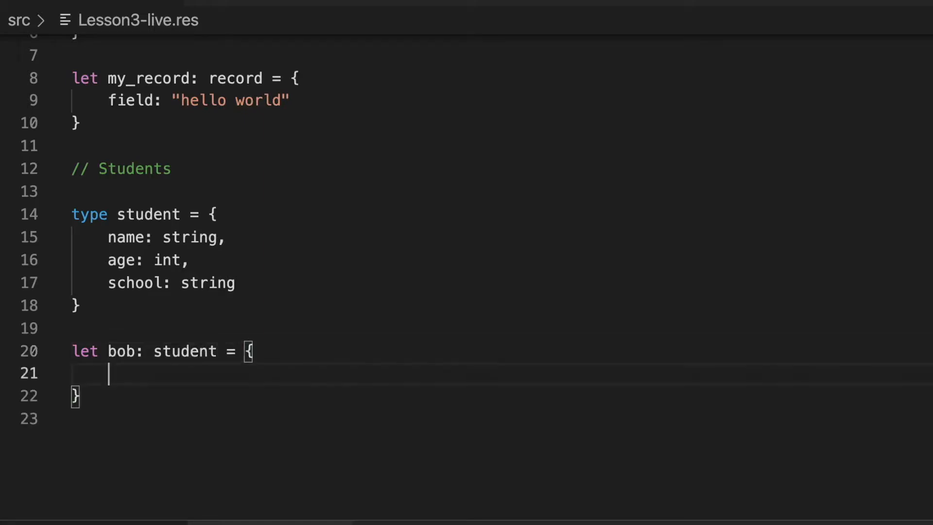
text(name:)
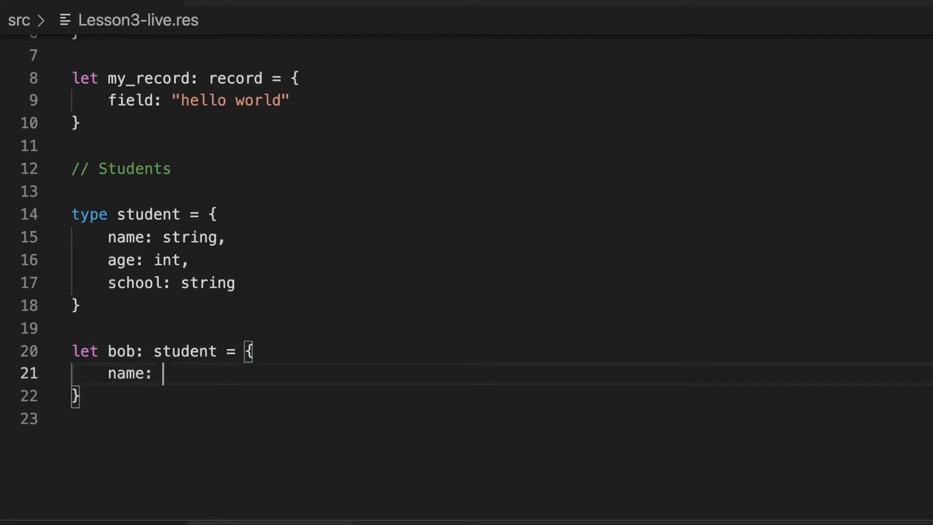
text("bob".)
text(age)
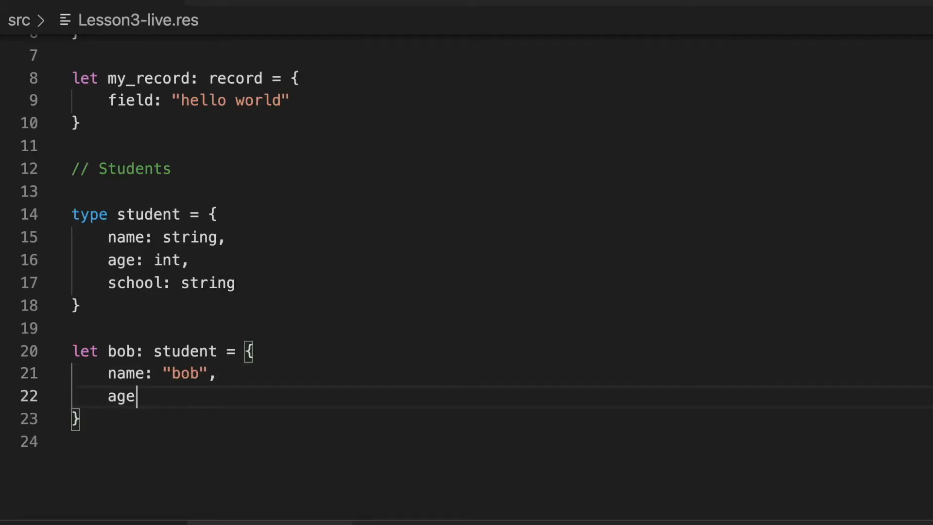
text(: 18,)
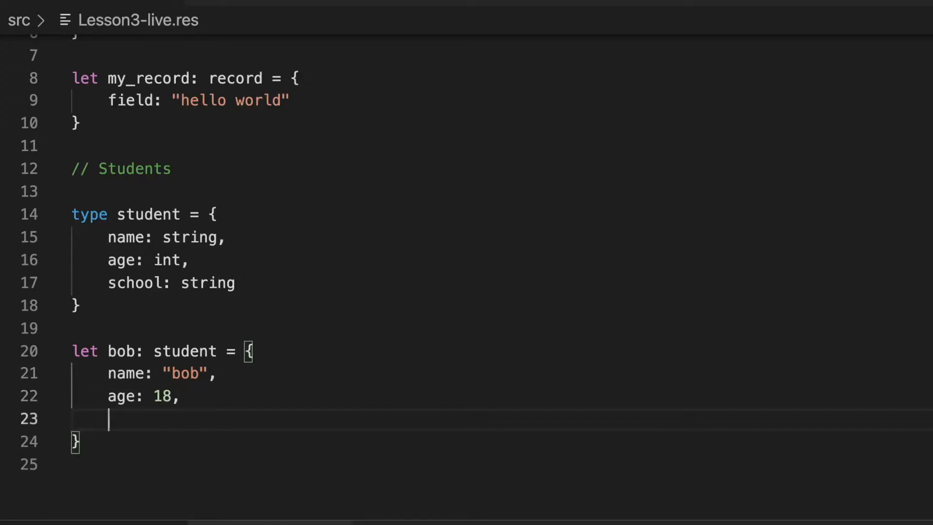
text(school:)
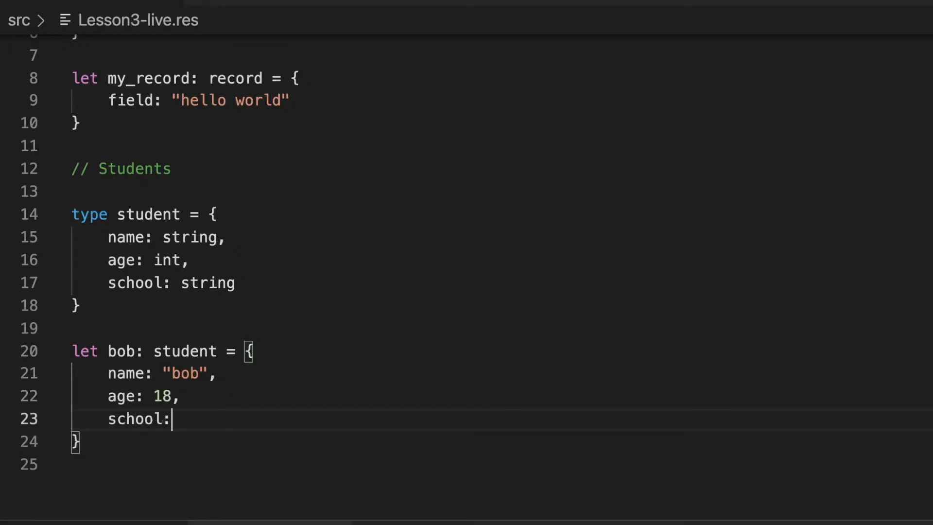
text("Gifted")
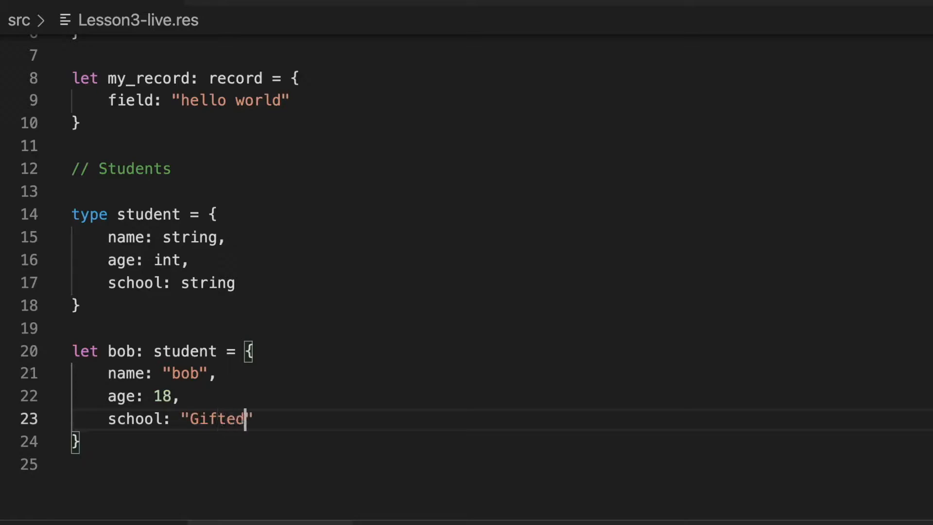
text(Children ')
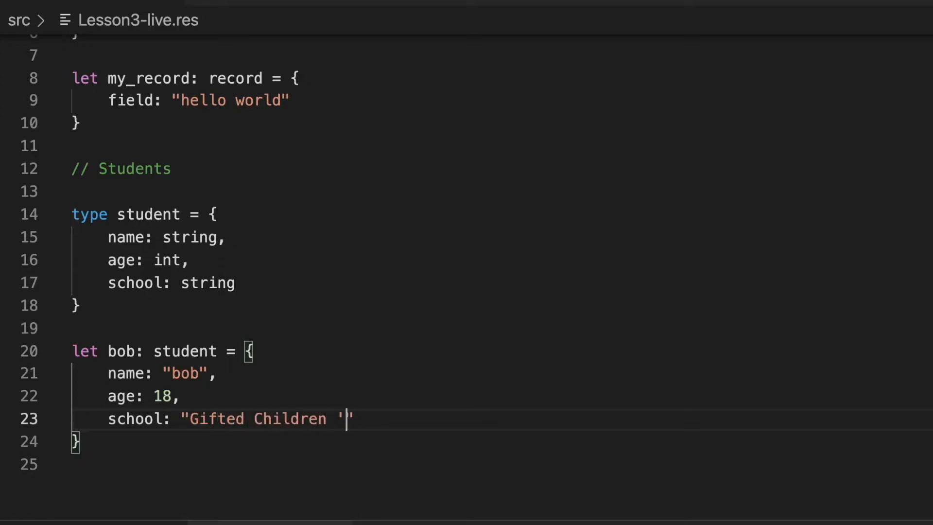
text(R' Us)
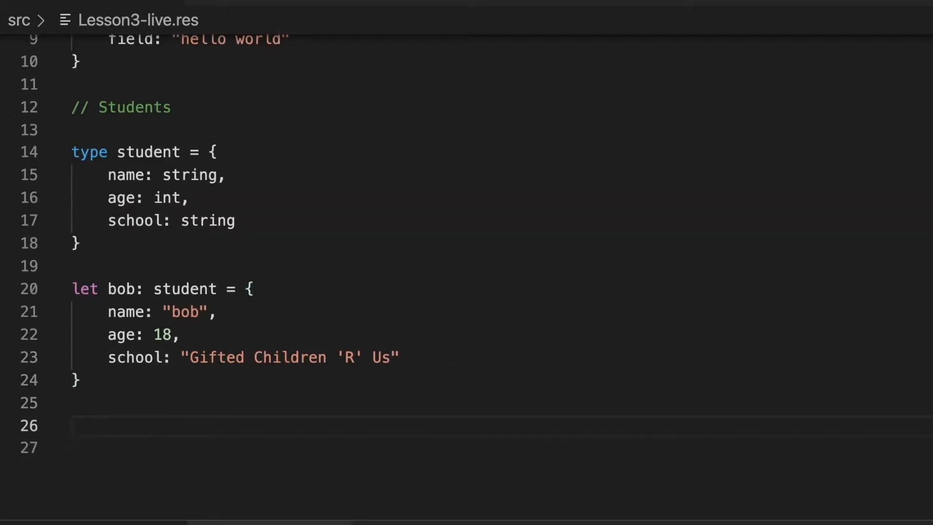
Write 'let susan: student' with name "Susan", age 17, school "McSchool", plus blank line.
text(let)
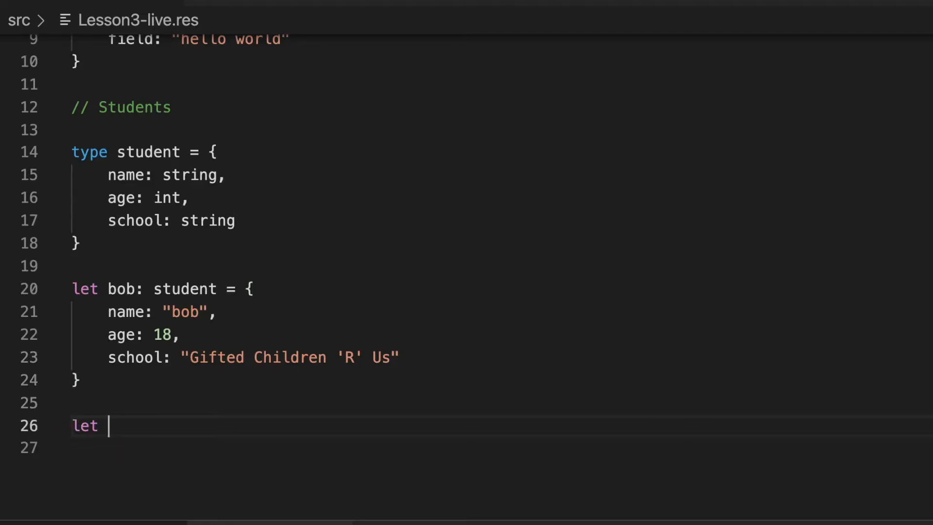
text(susan:)
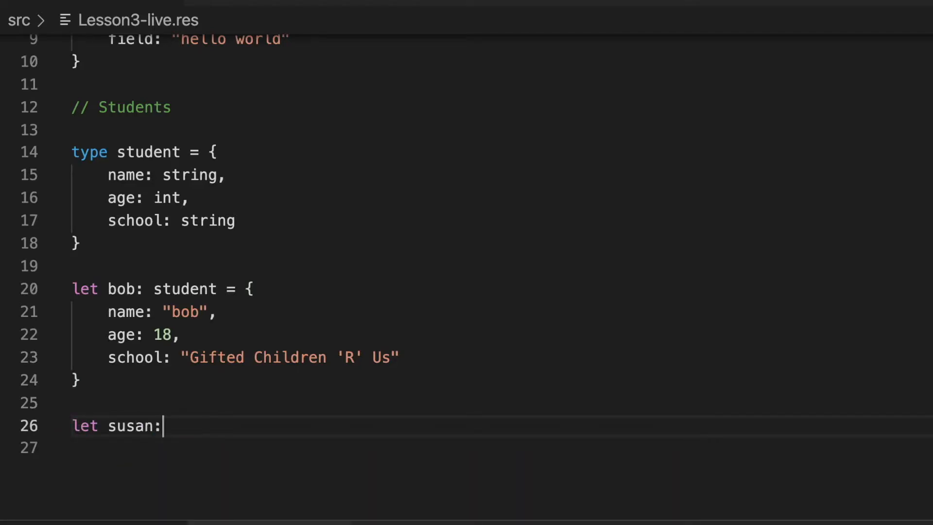
text(student = {})
click(502, 447)
text(name:)
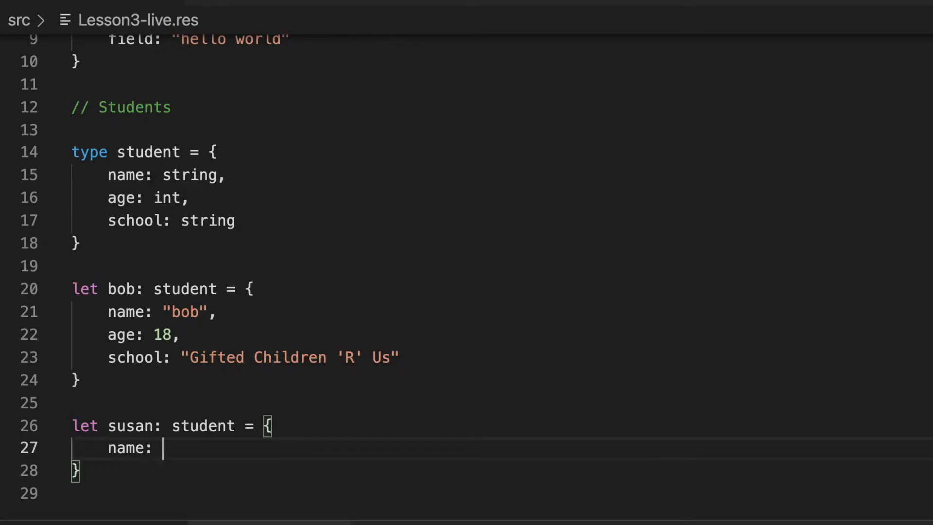
text("Susan",)
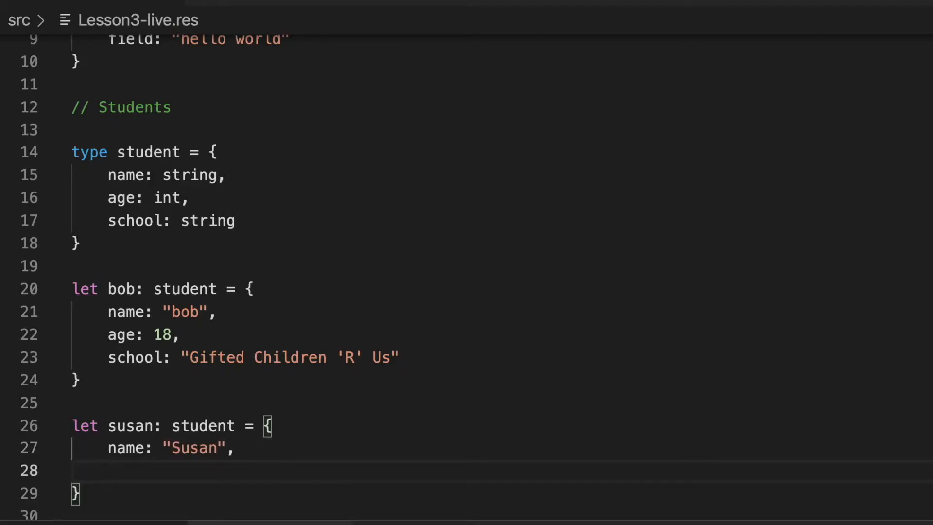
text(age: 17,)
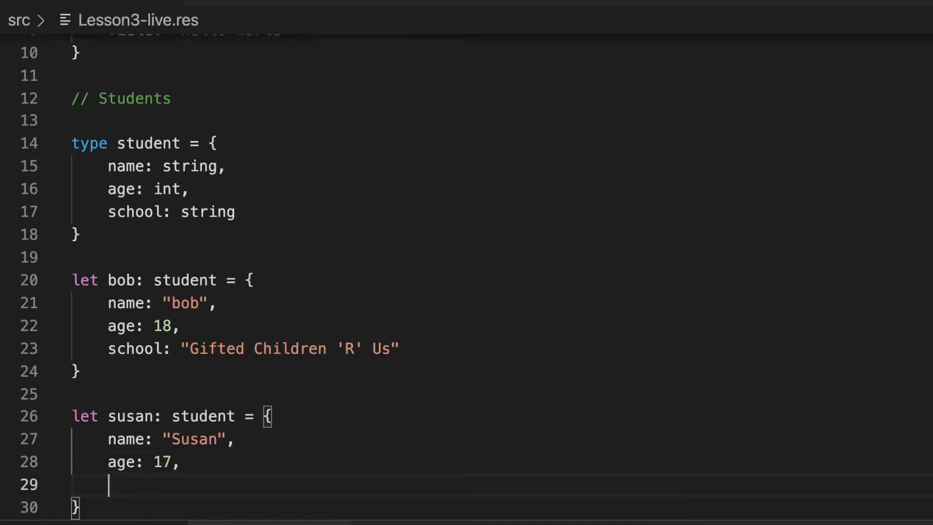
text(school)
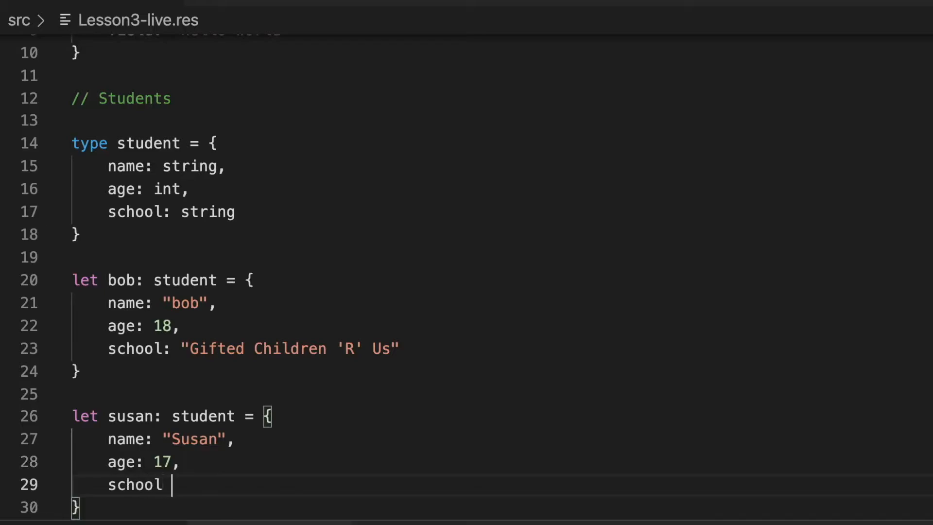
text(: "MC")
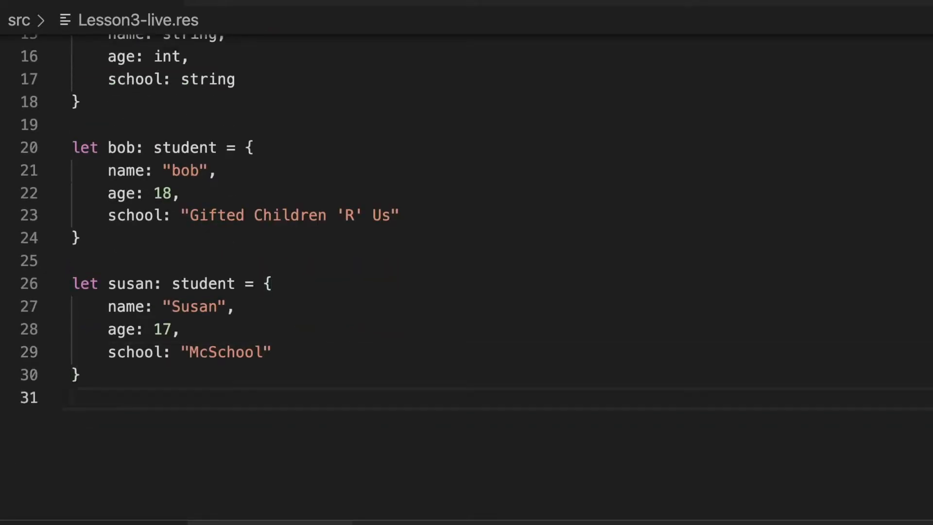
drag(71, 148, 81, 386)
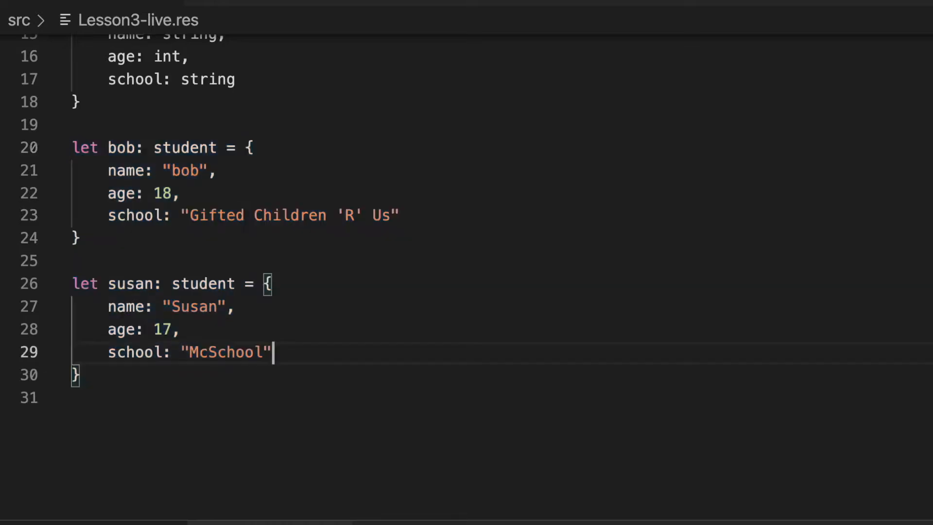
drag(191, 215, 394, 214)
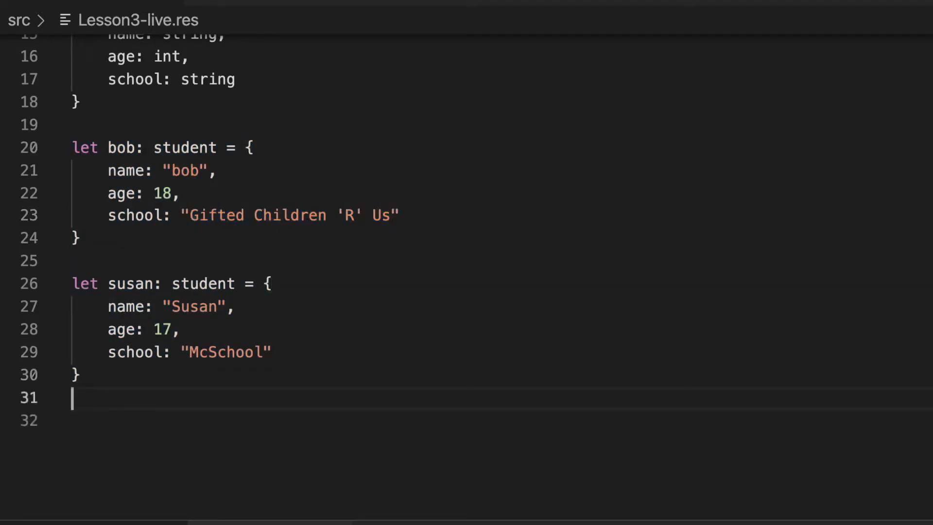
key(Enter)
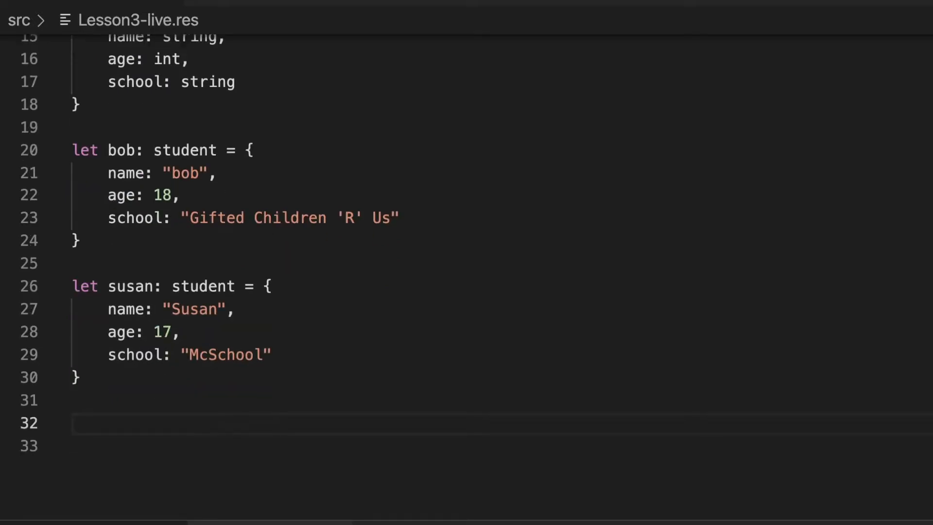
Bind susans_age to susan.age, annotated as 17.
click(73, 424)
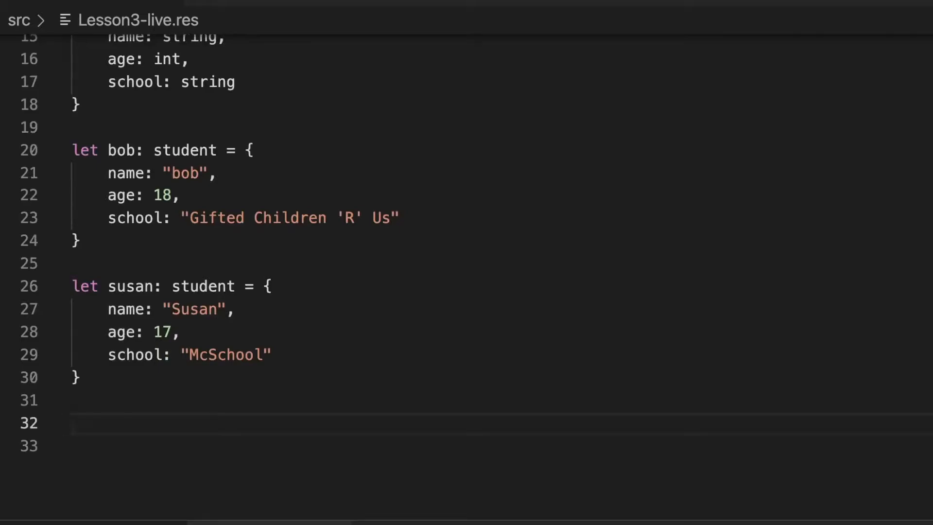
text(let susans)
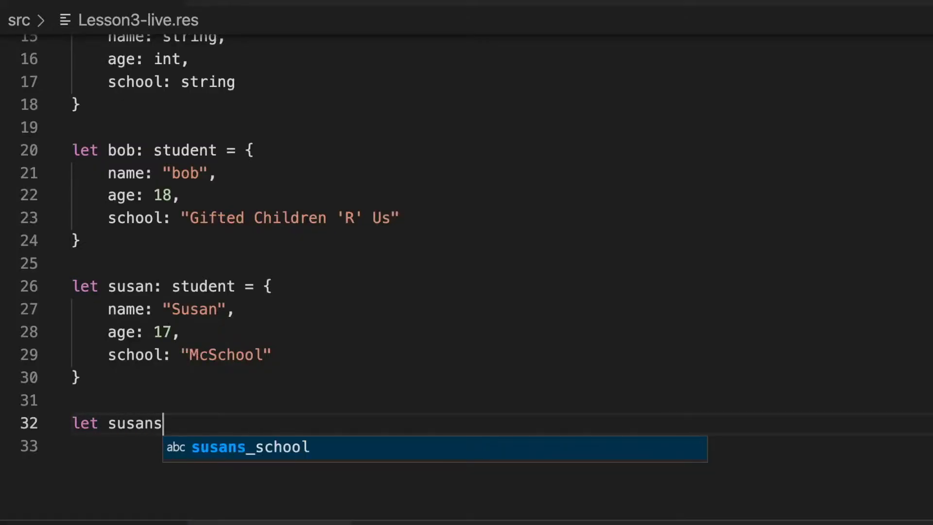
text(_age)
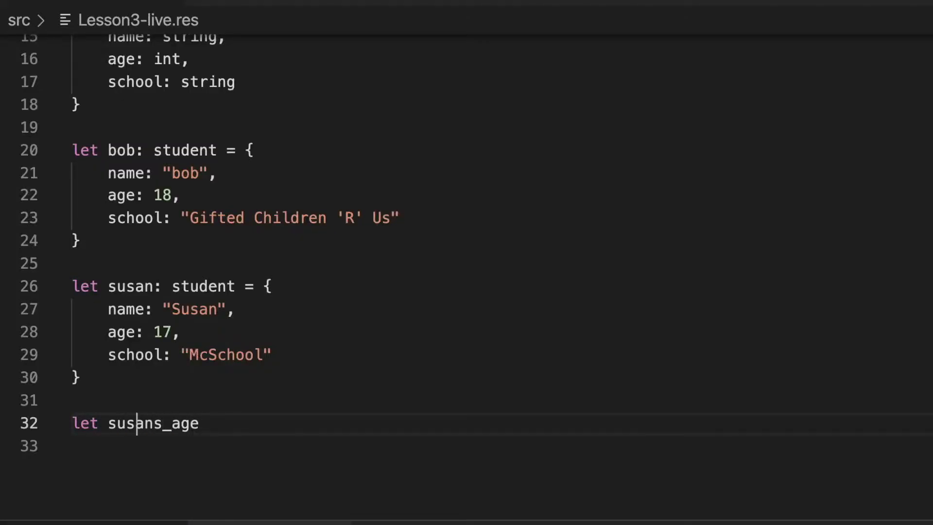
text(: int = sus)
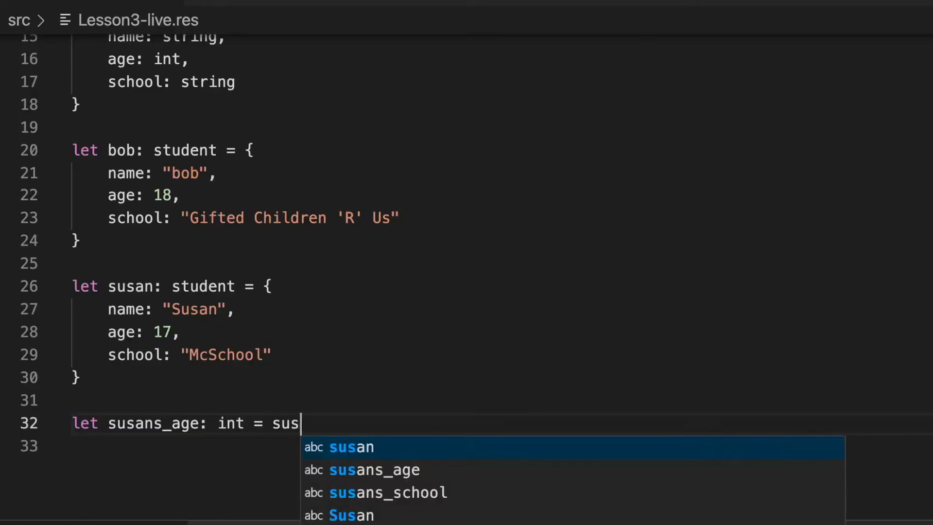
text(an.)
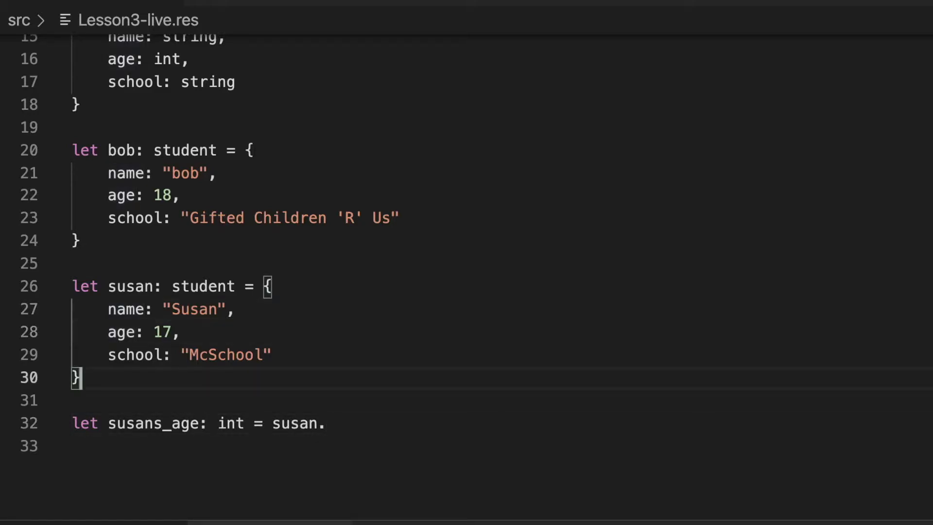
click(136, 355)
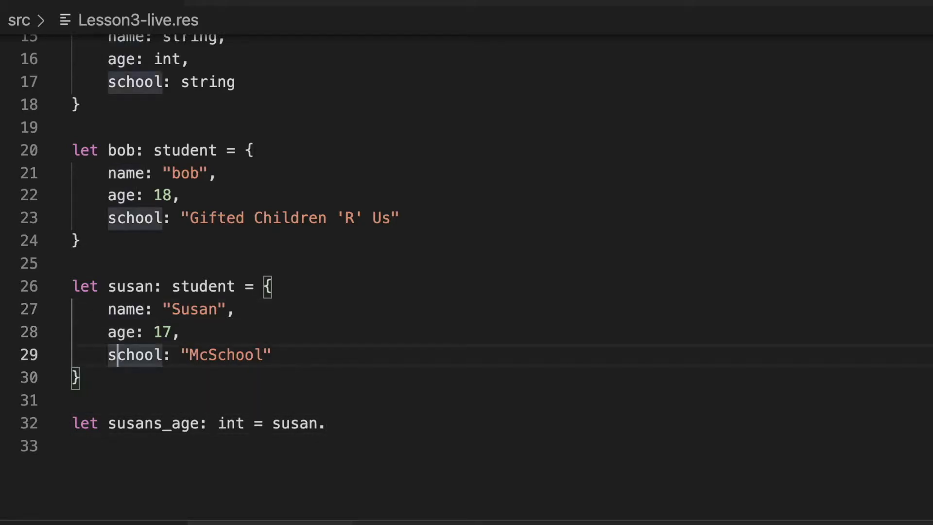
text(age // 17)
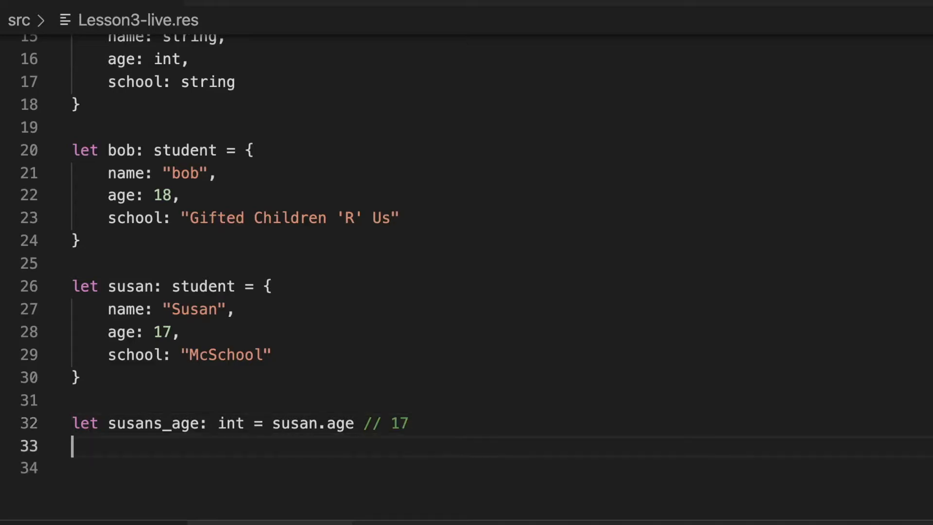
Bind 'bob_name: string' to bob.name, annotated as "bob".
text(let bob)
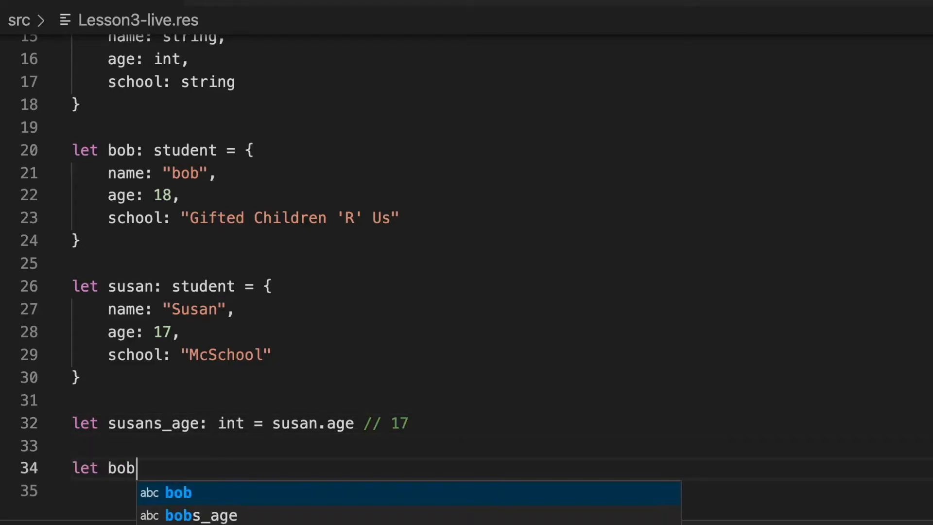
text(_name)
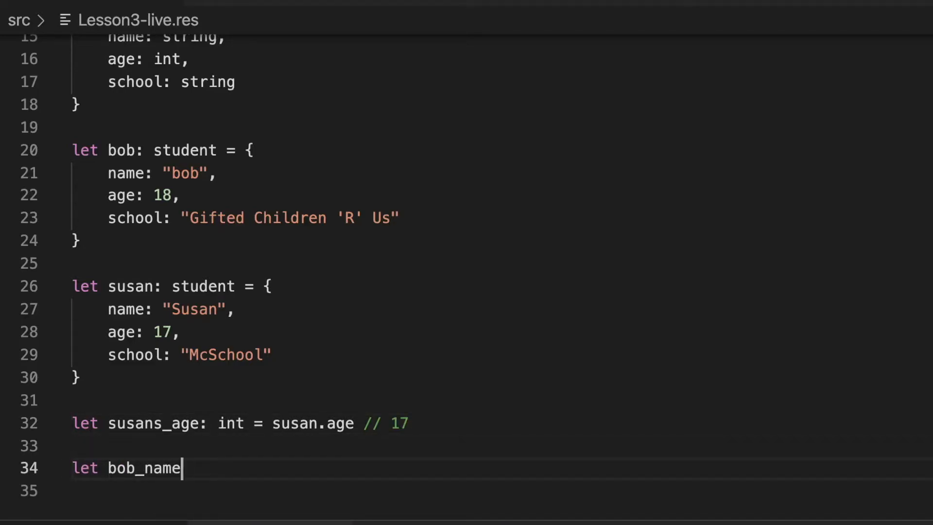
text(: string = s)
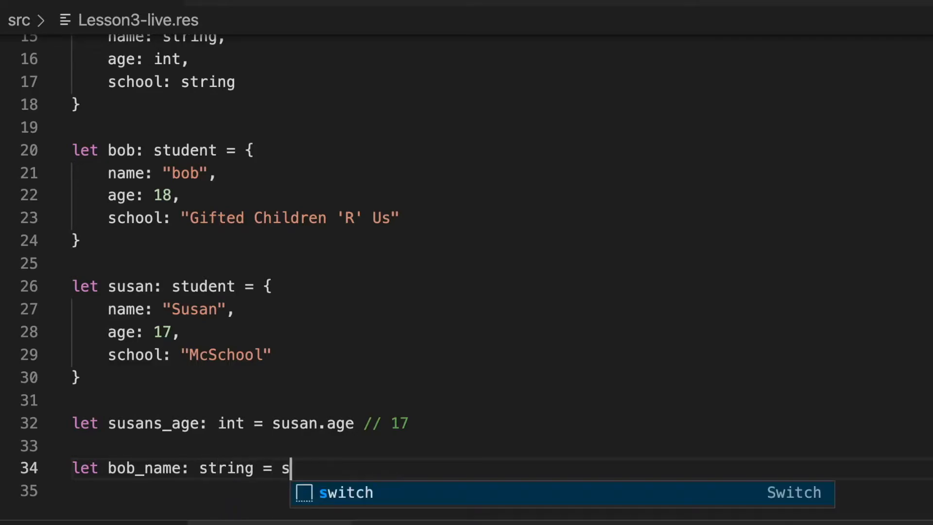
text(bob.name //)
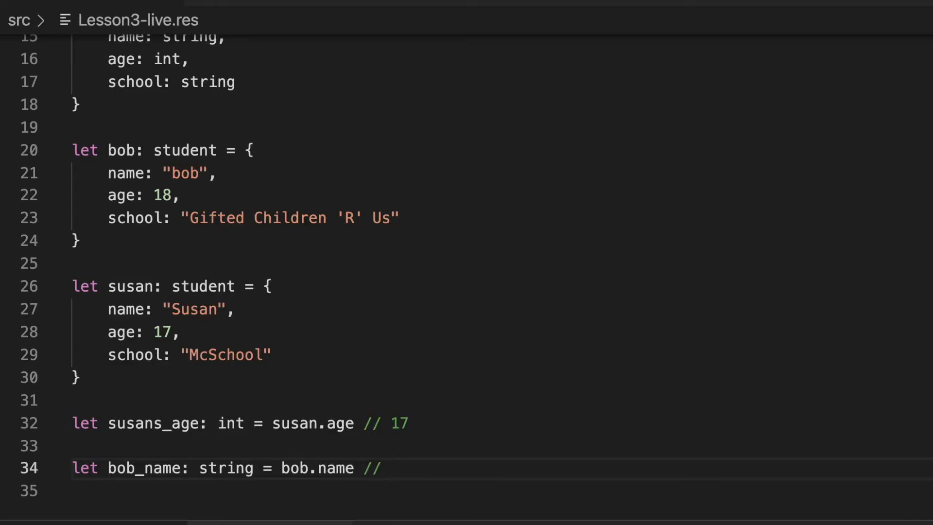
text("bob")
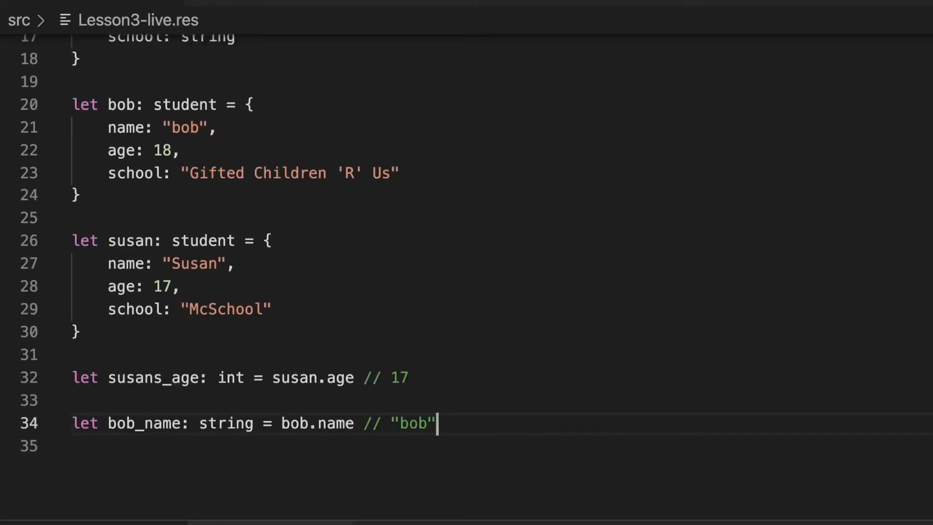
key(Enter)
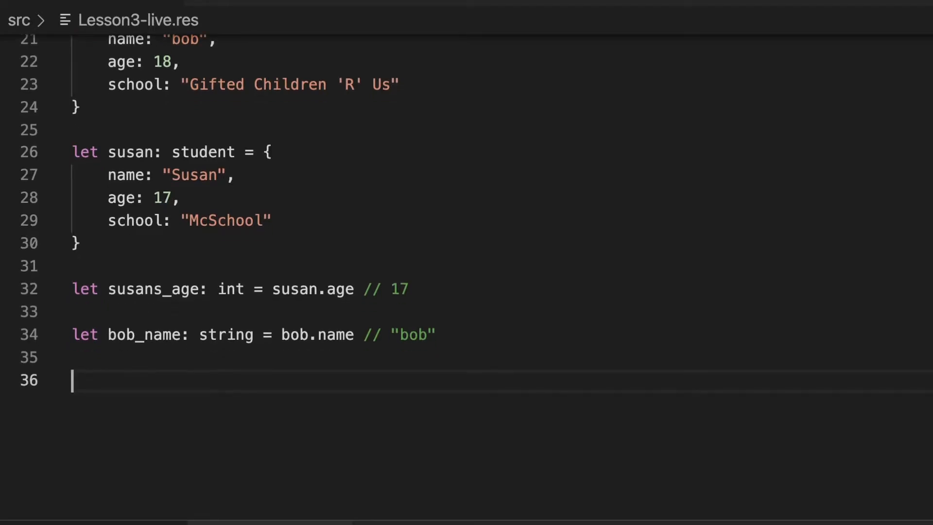
Add a '// Rip susan apart' comment and declare new_and_improved_susan of type studnet.
text(//)
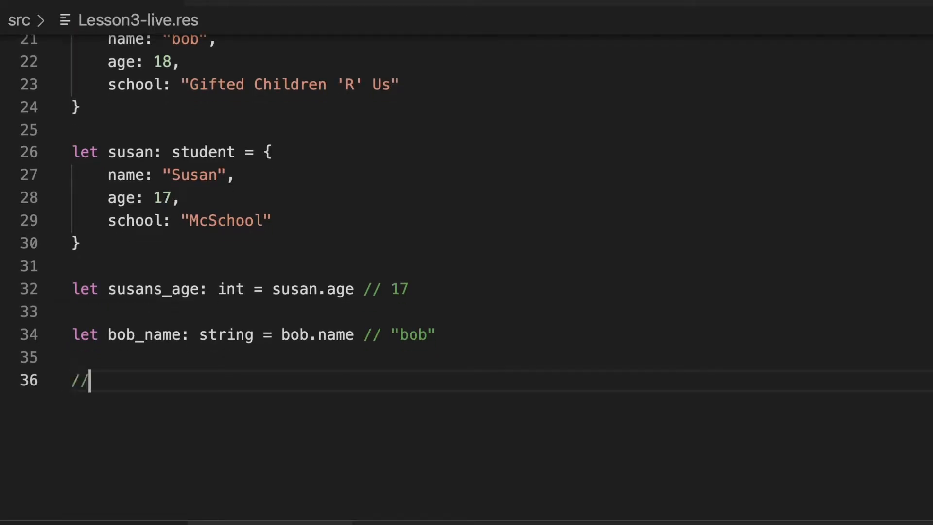
text(Rip)
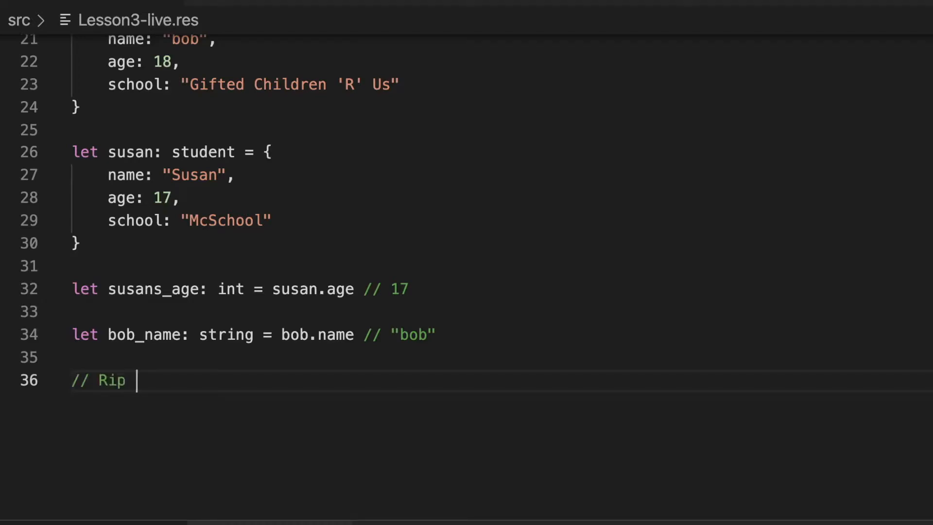
text(susan apart)
text(l)
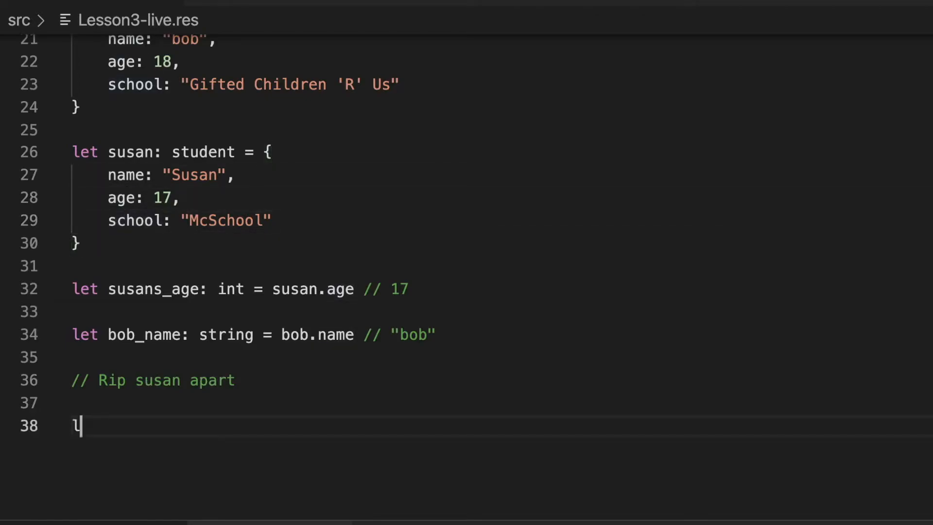
text(et new_and)
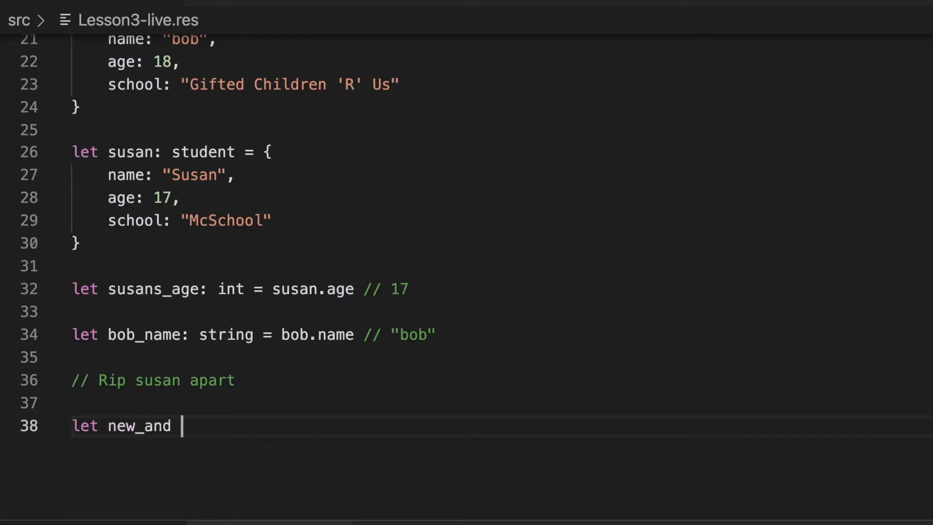
text(_improved_susan)
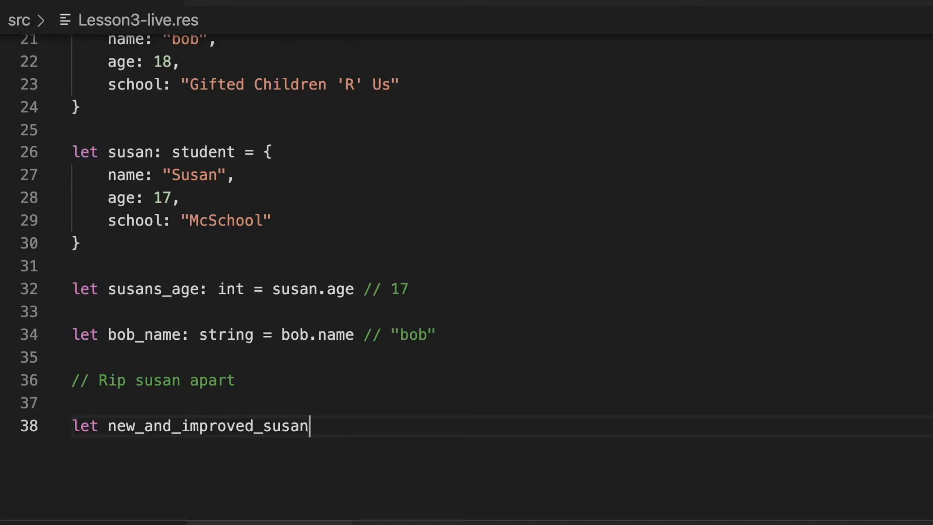
text(: studnet =)
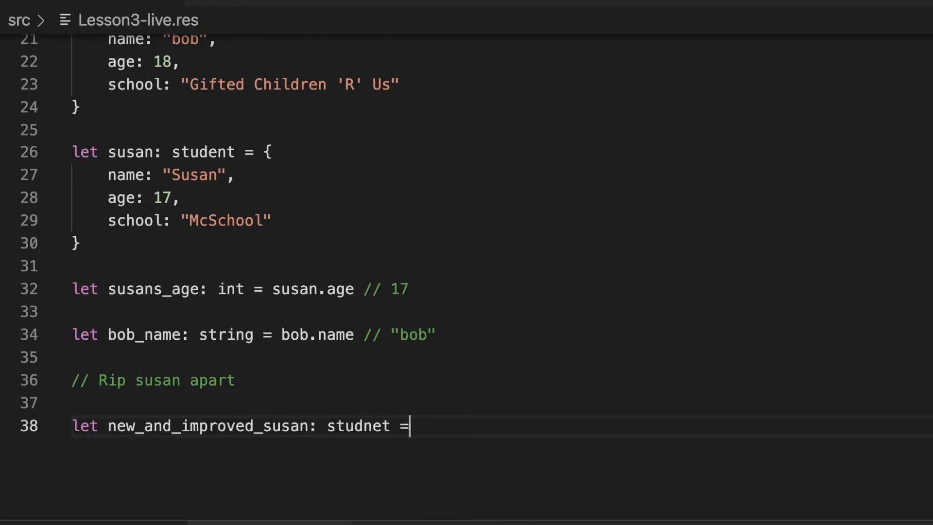
text({)
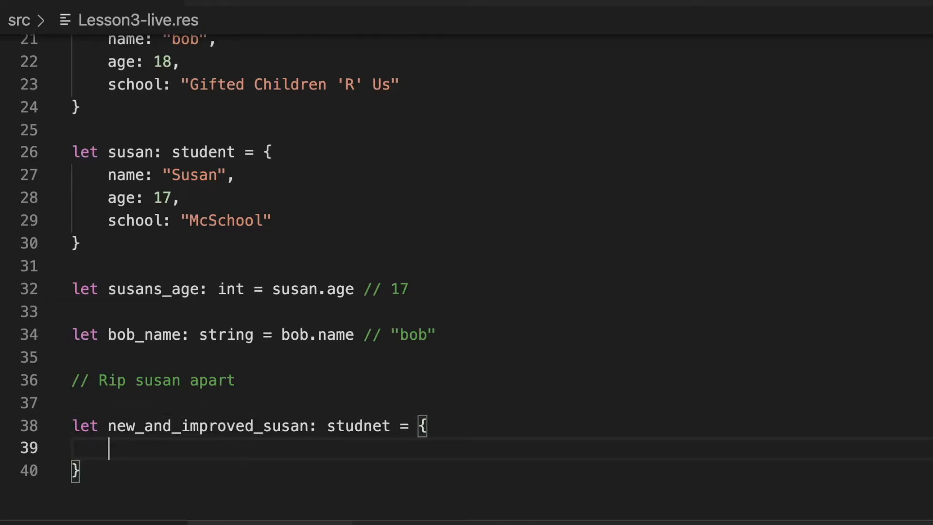
Fill in name: susan.name, age: susan.age and the school field.
double_click(121, 198)
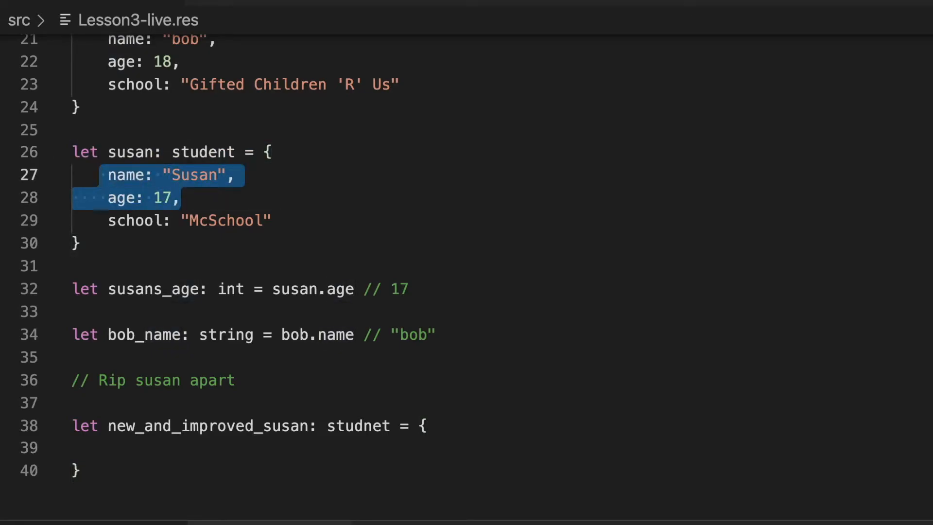
text(name: susan.name,)
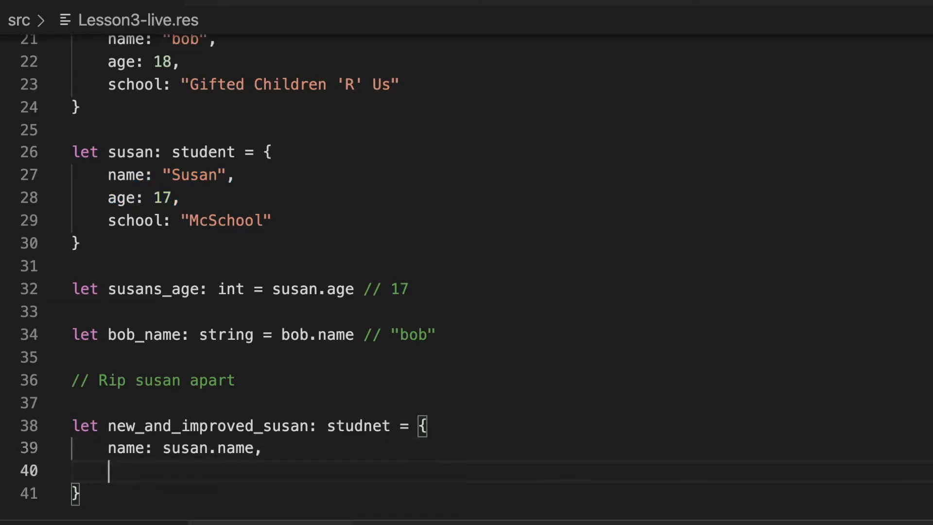
text(age:L)
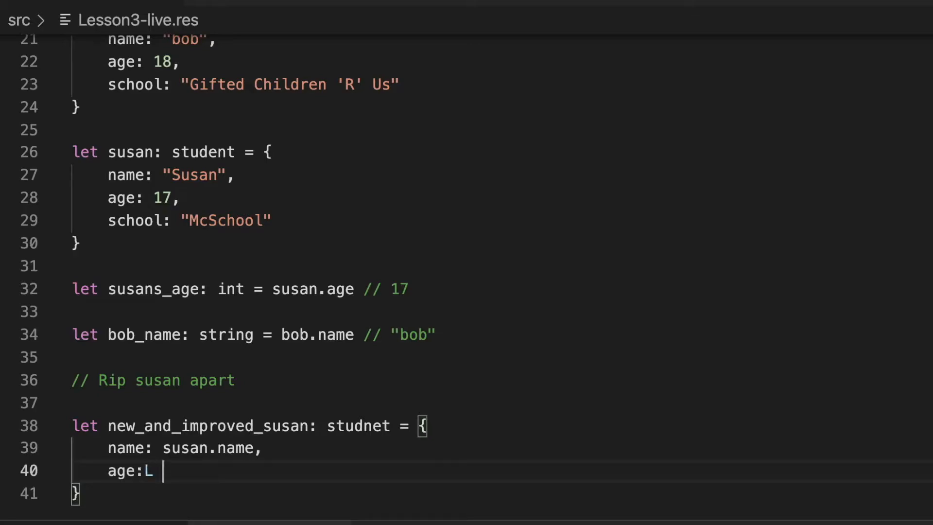
text(susan.age)
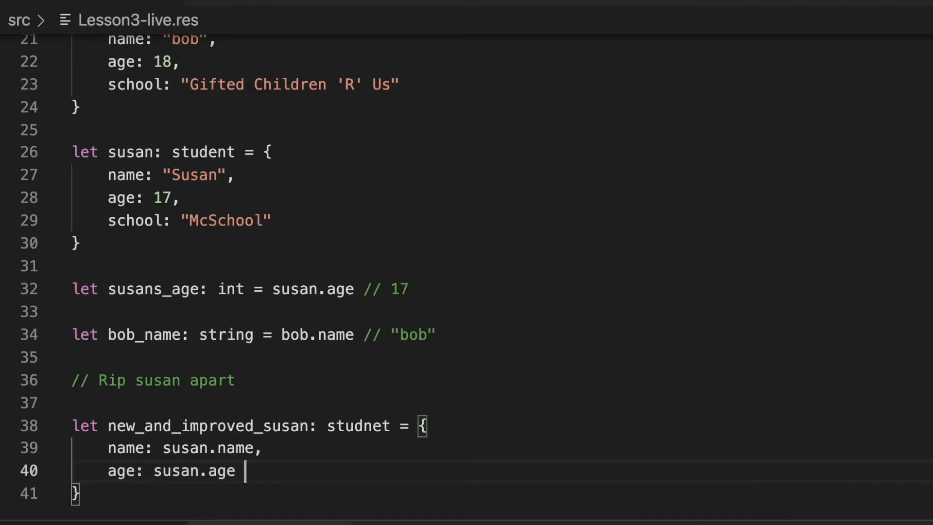
key(Enter)
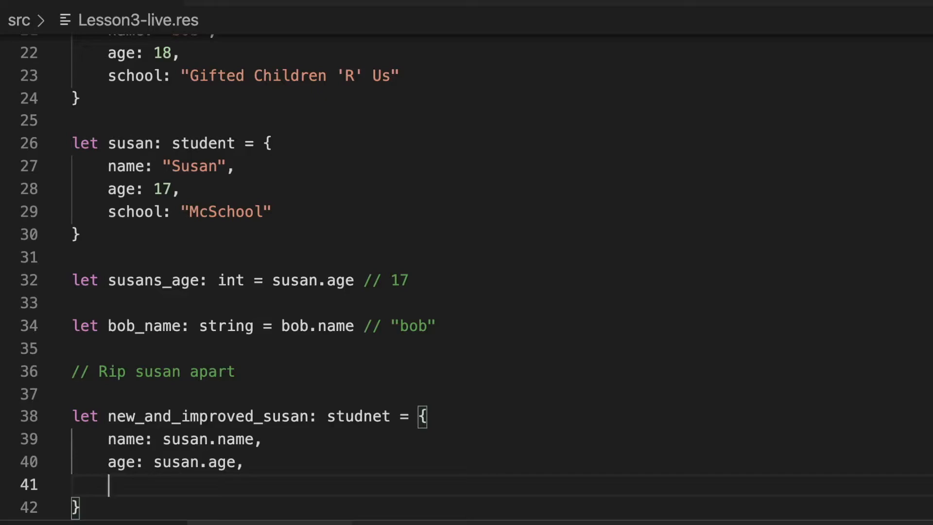
text(school: "Gifted Children 'R' Us)
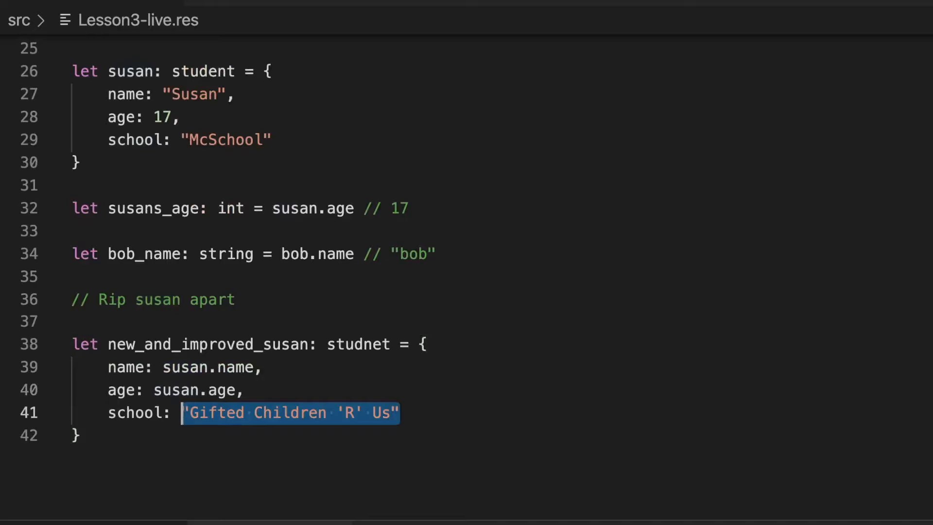
double_click(207, 344)
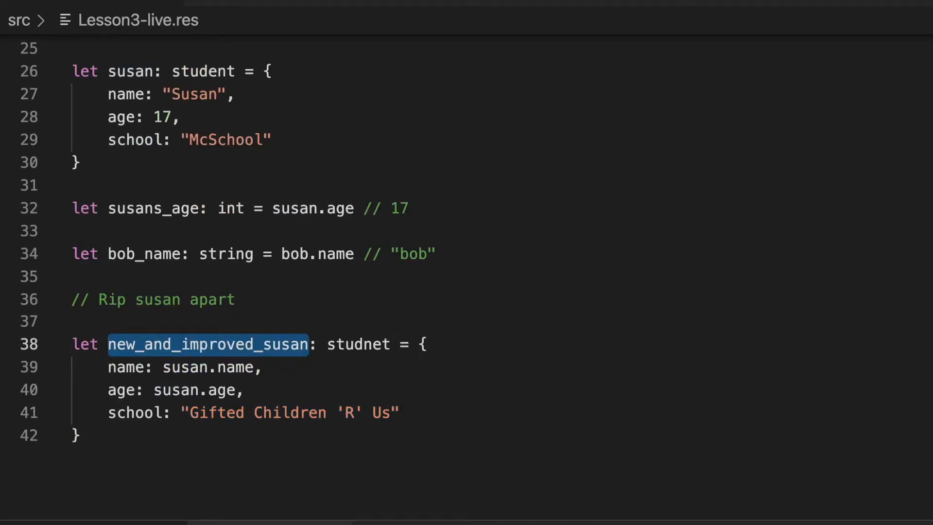
Write new_new_and_improved_susan as { ...susan, school: "Gifted Children 'R' Us" }.
text(let)
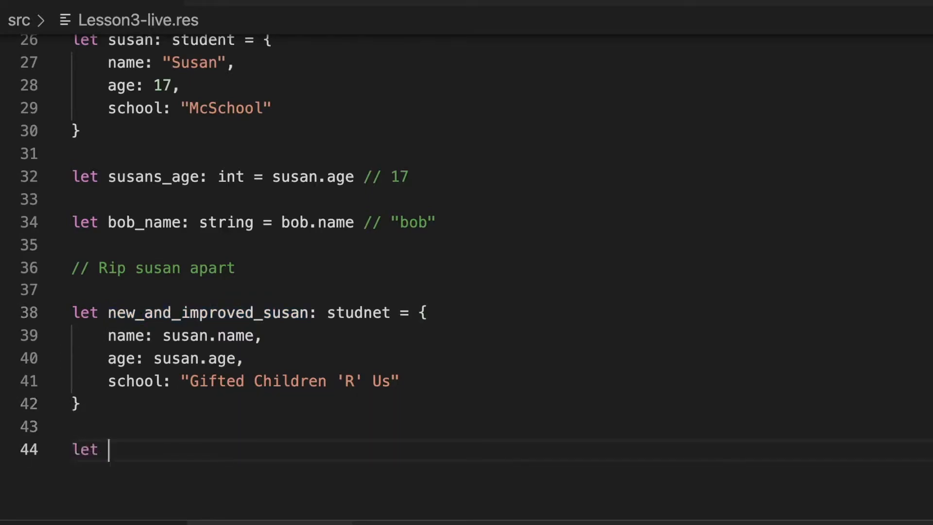
text(new)
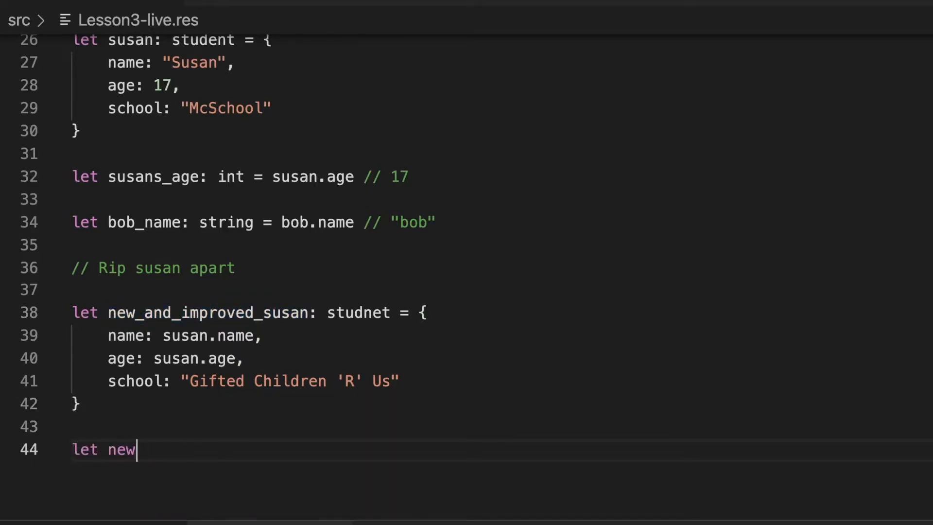
text(_new_and_improved_susan: student ={)
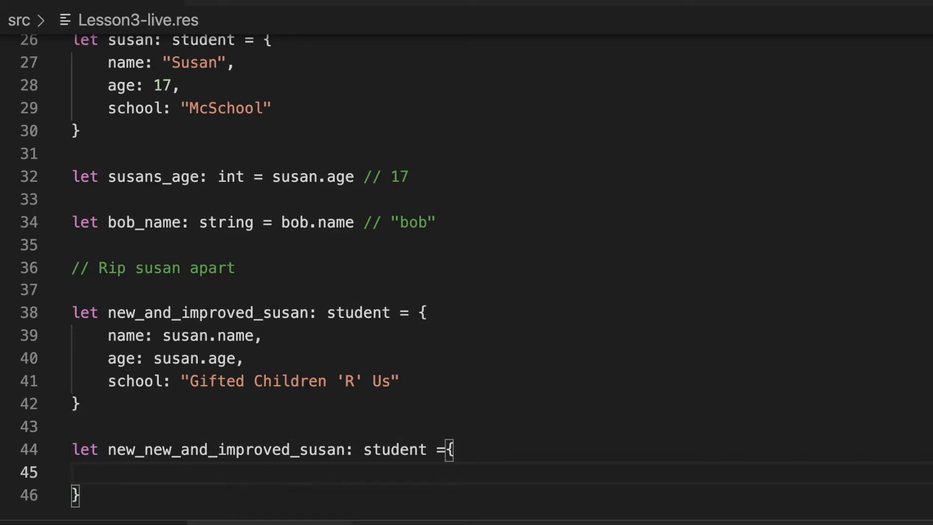
scroll(down, 3)
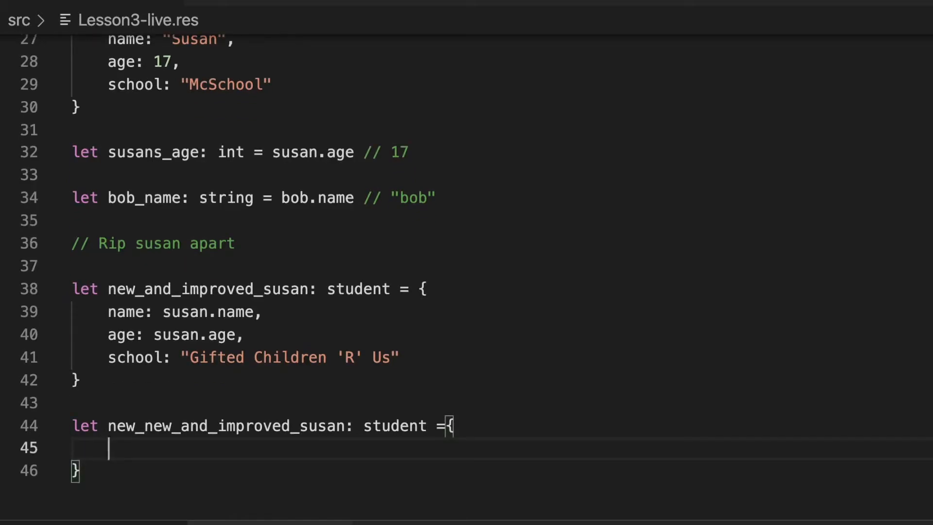
text(school:)
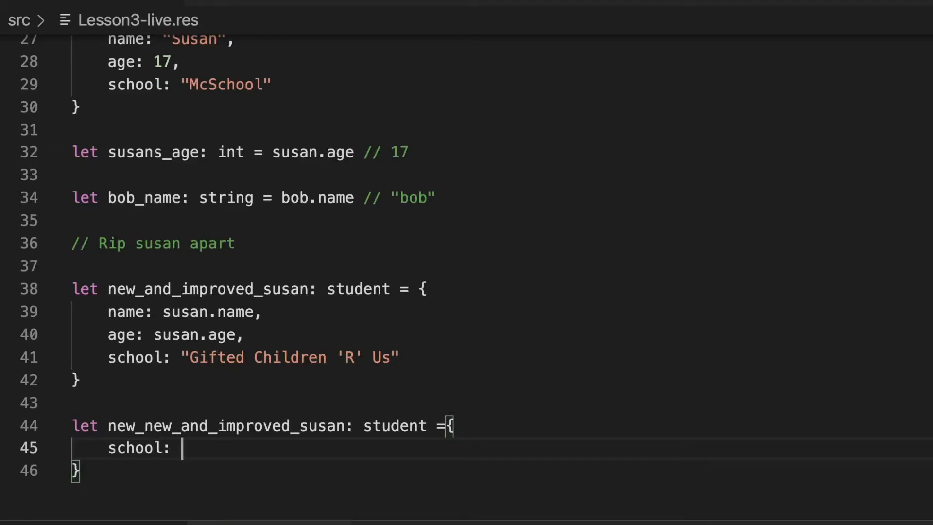
text(")
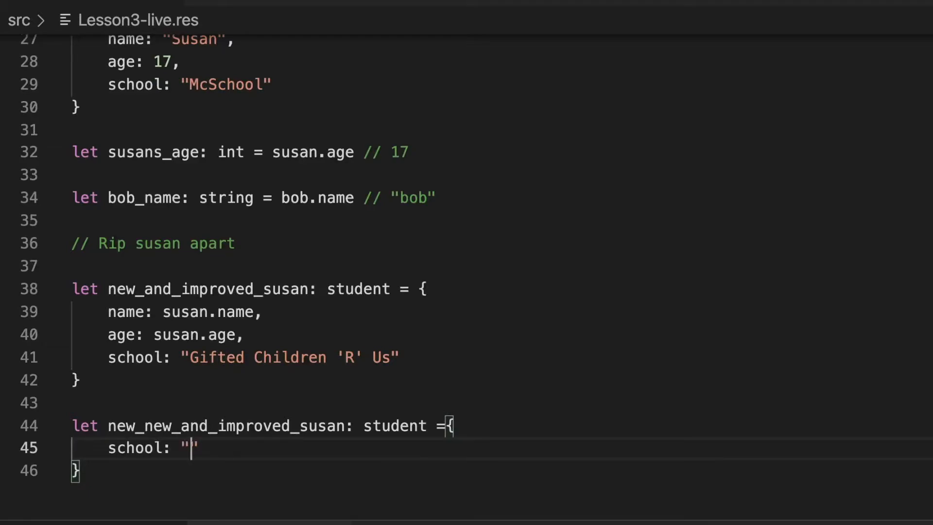
text(Gifted Children 'R' Us)
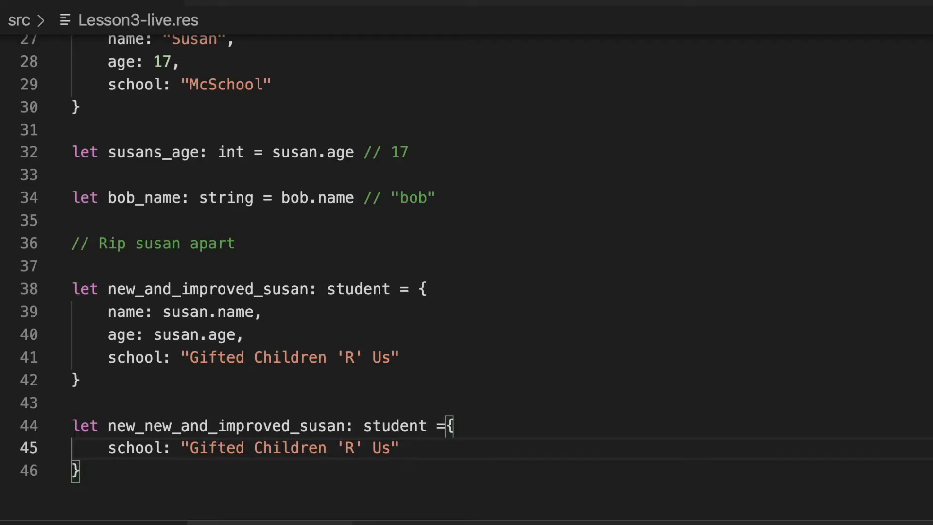
key(Enter)
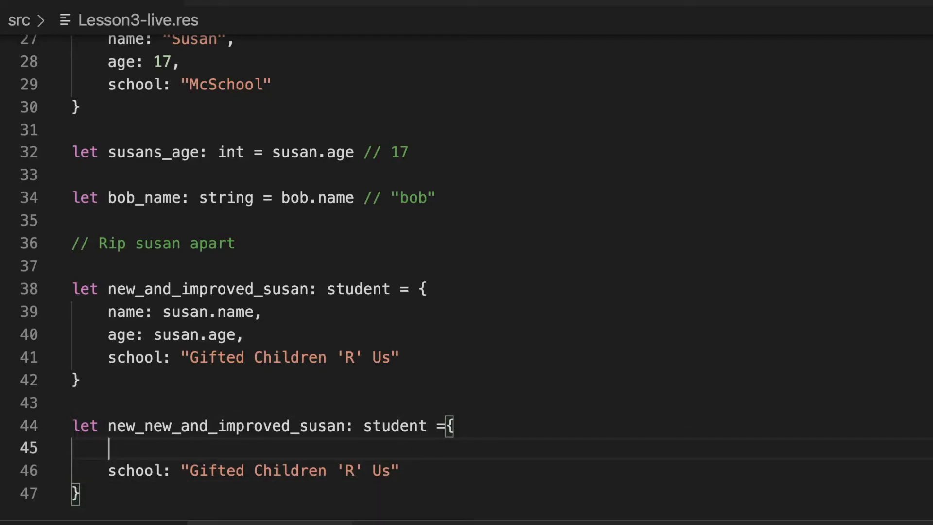
text(...)
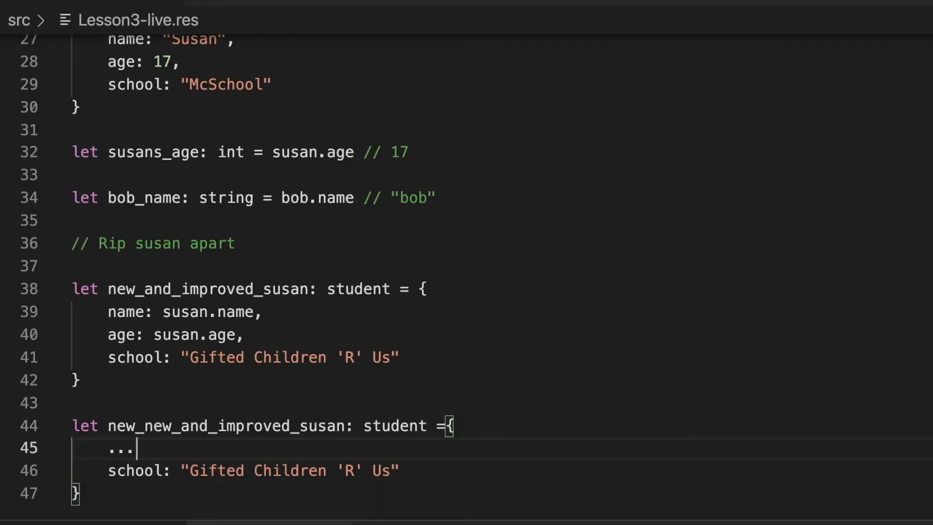
text(susan,)
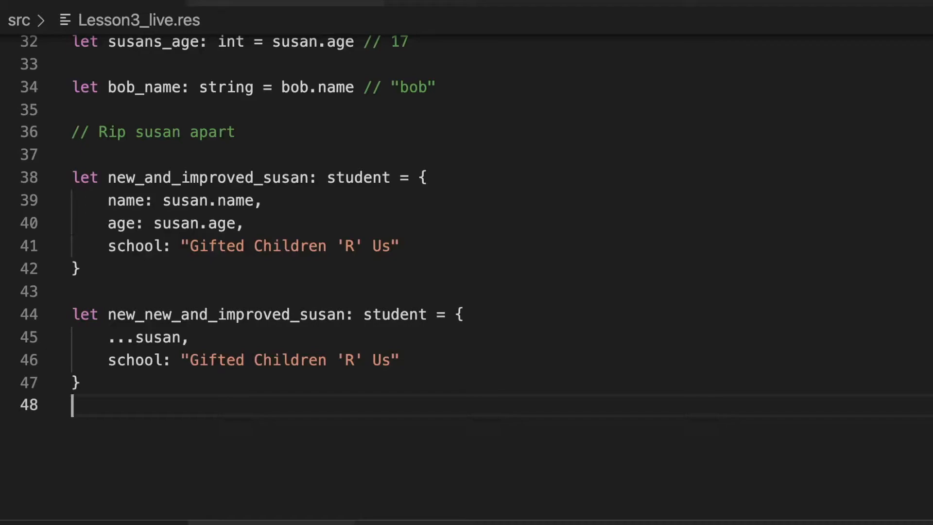
key(Enter)
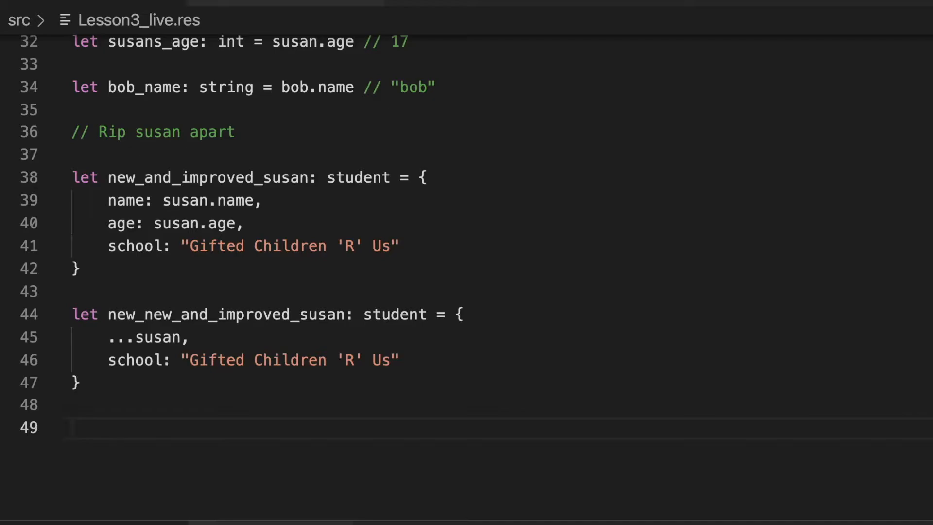
text(let susan)
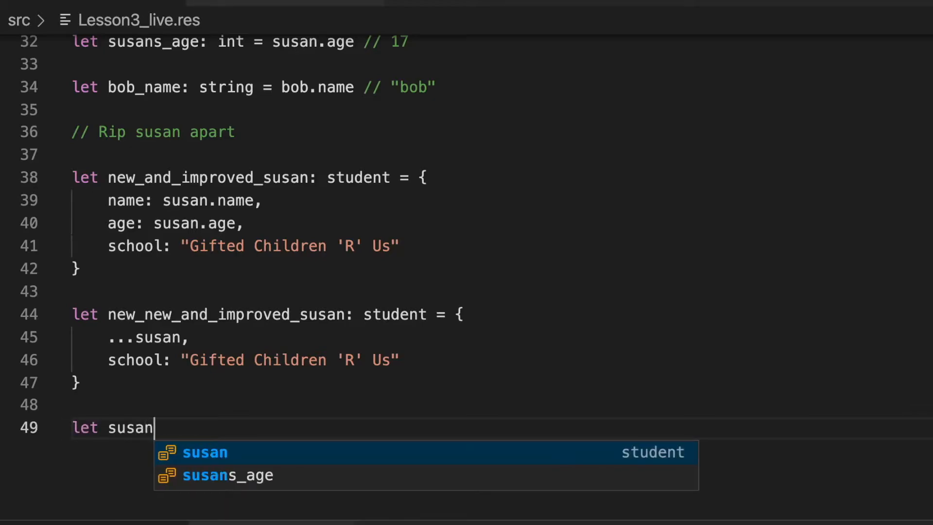
text(.school = ")
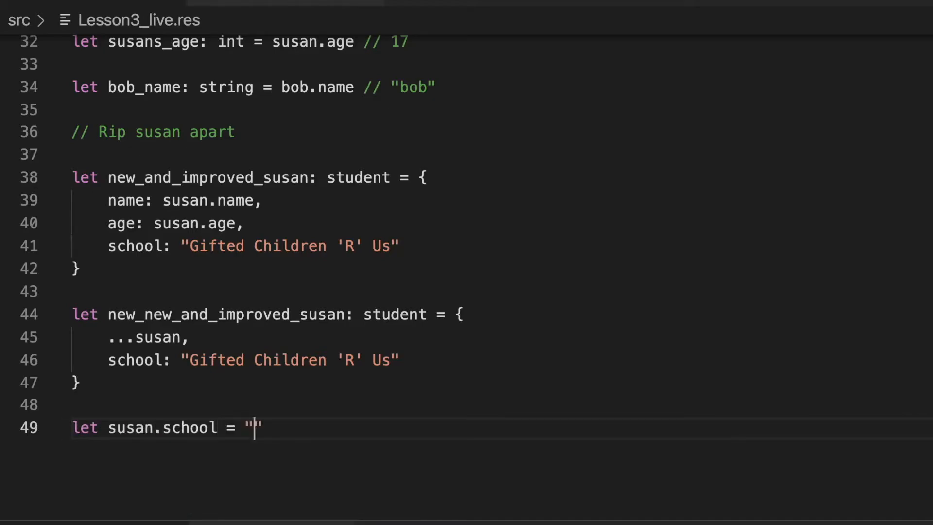
text(Gifted Children 'R' Us)
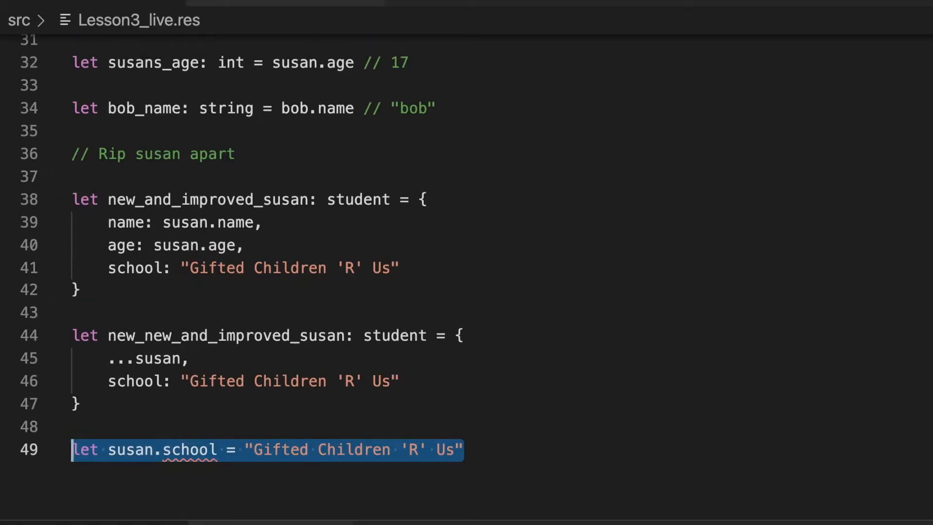
key(Delete)
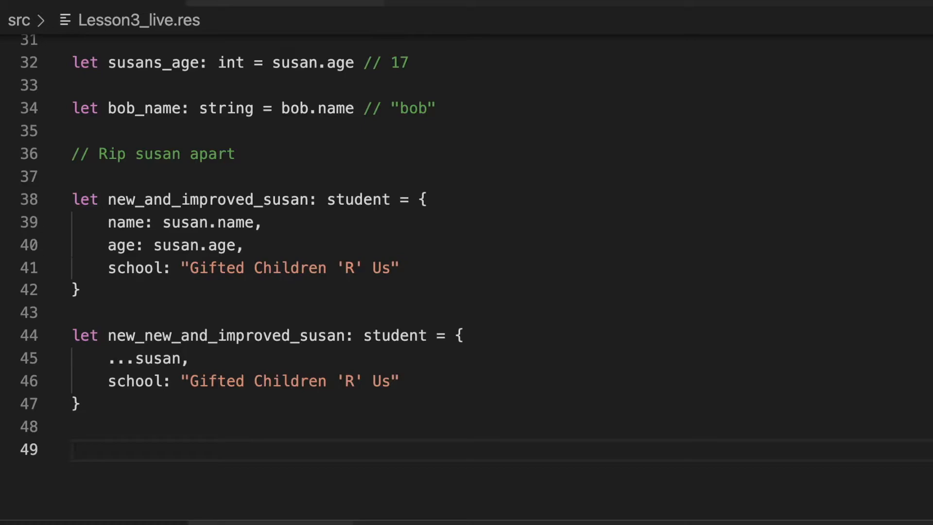
Add comments: '// Variants', '// OR types, one type or the other', '// Sum types', 'Product type, tuple'.
text(// Variants)
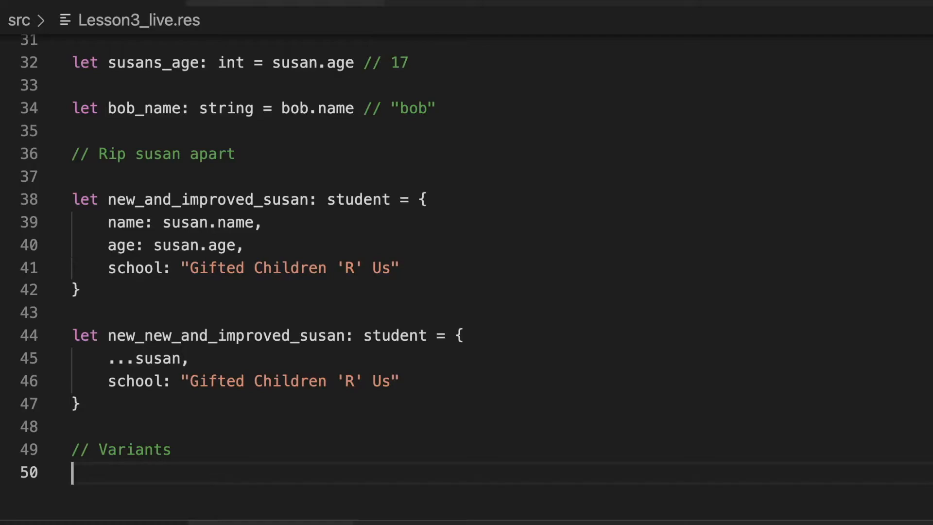
text(// OR typ)
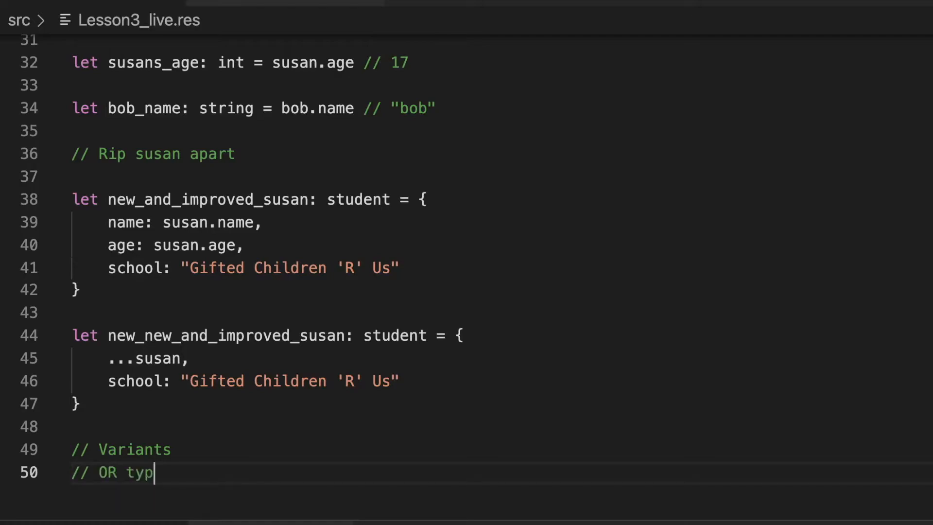
text(es, one type o)
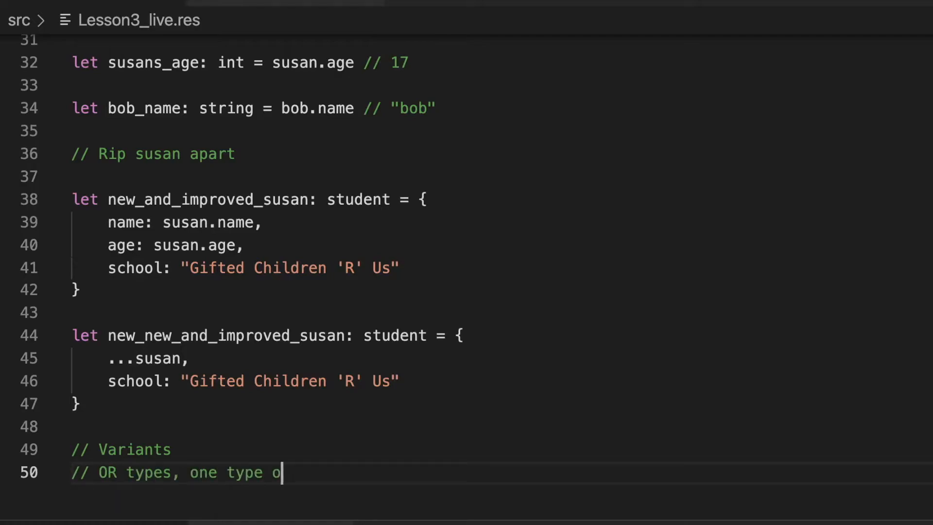
text(r the other)
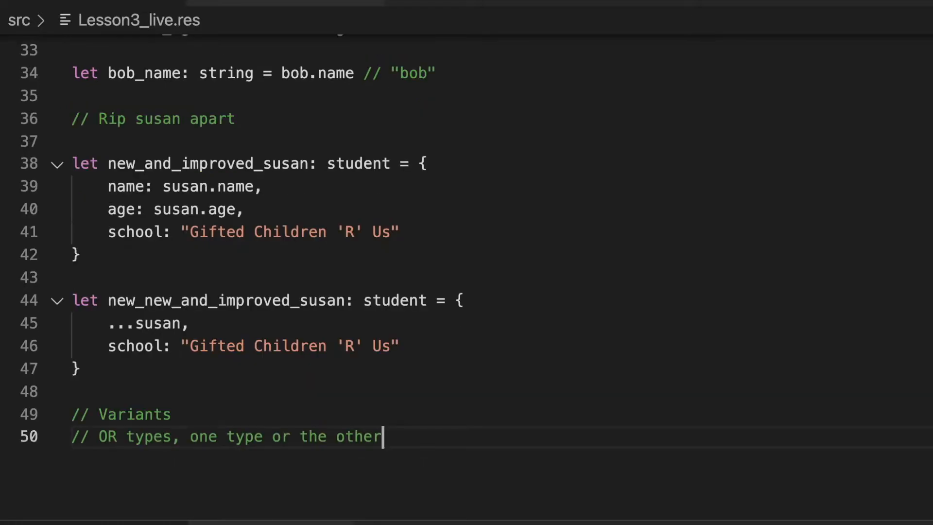
text(// Sum types)
text(// Produ)
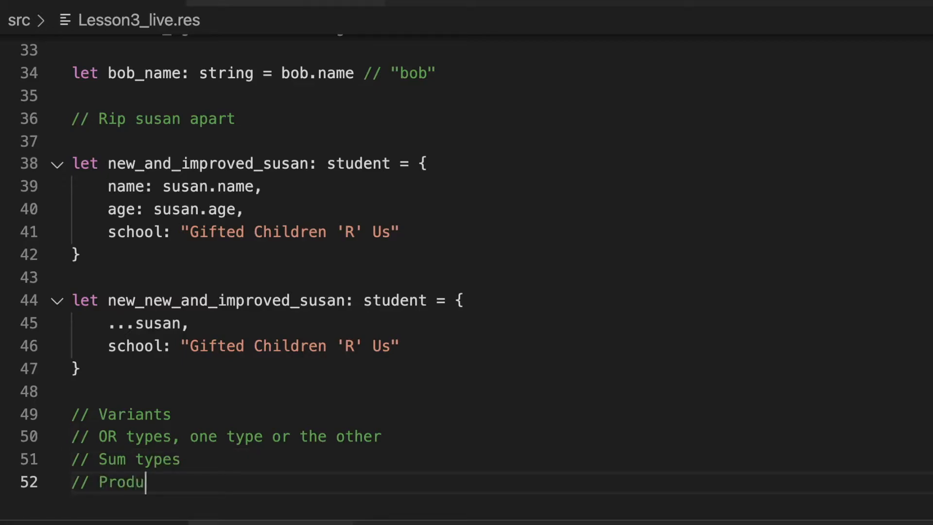
text(ct type)
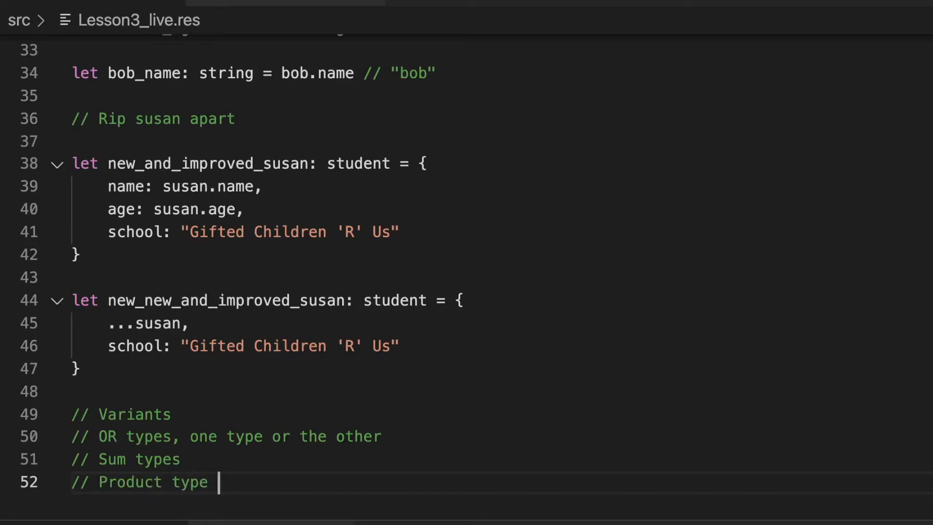
text(, tuple)
text(//)
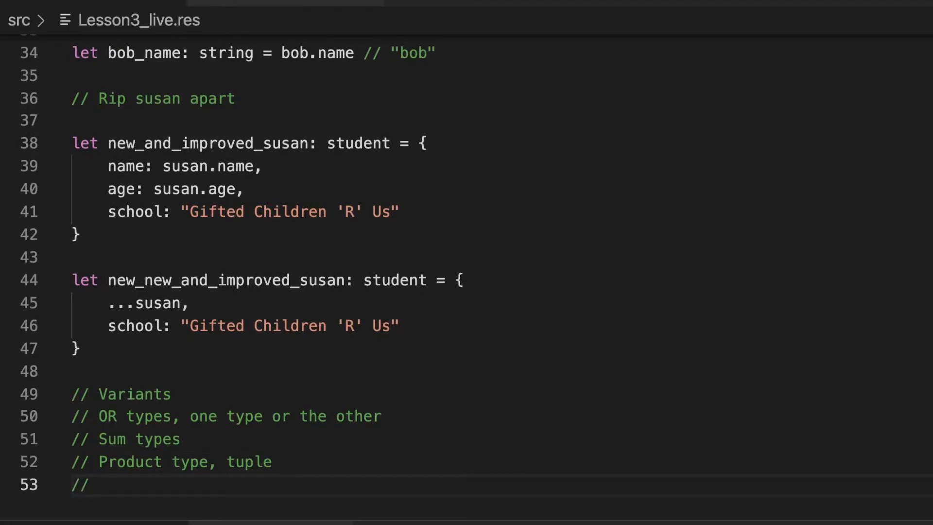
scroll(down, 3)
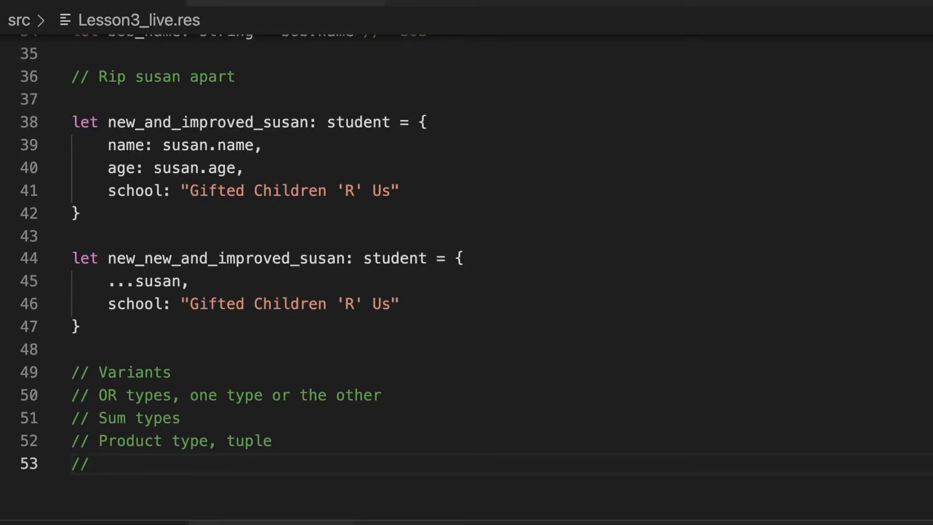
key(Backspace)
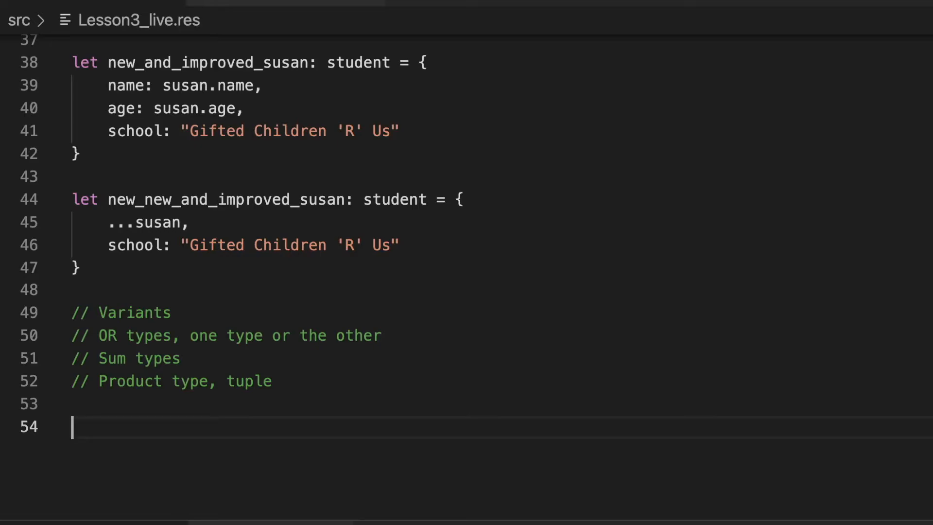
Write 'type weather = Sunny | Rainy | Snowy' on one line.
text(type)
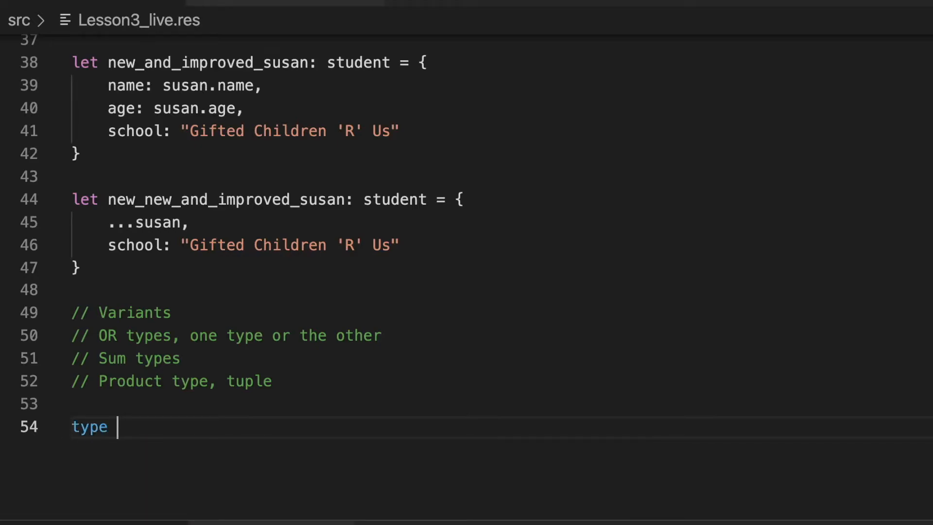
text(weather =)
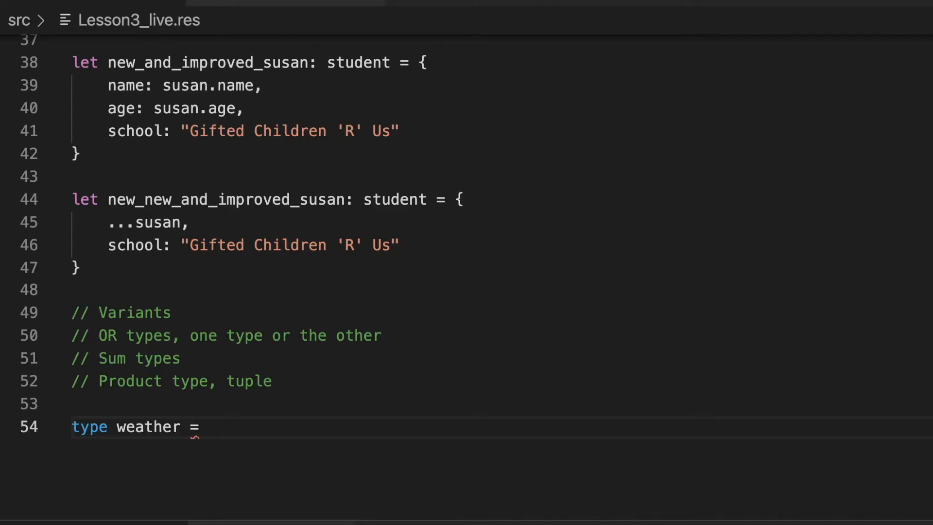
text(Sunny |)
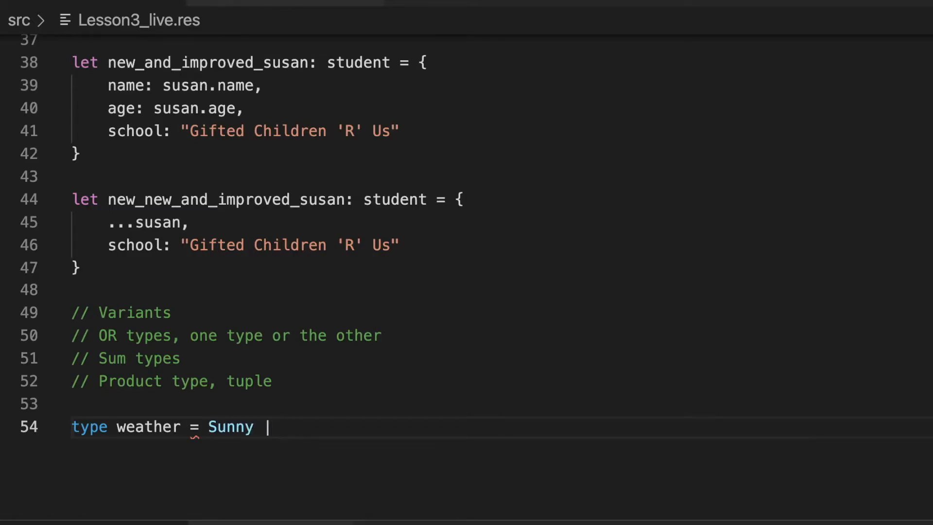
text(Rainy |)
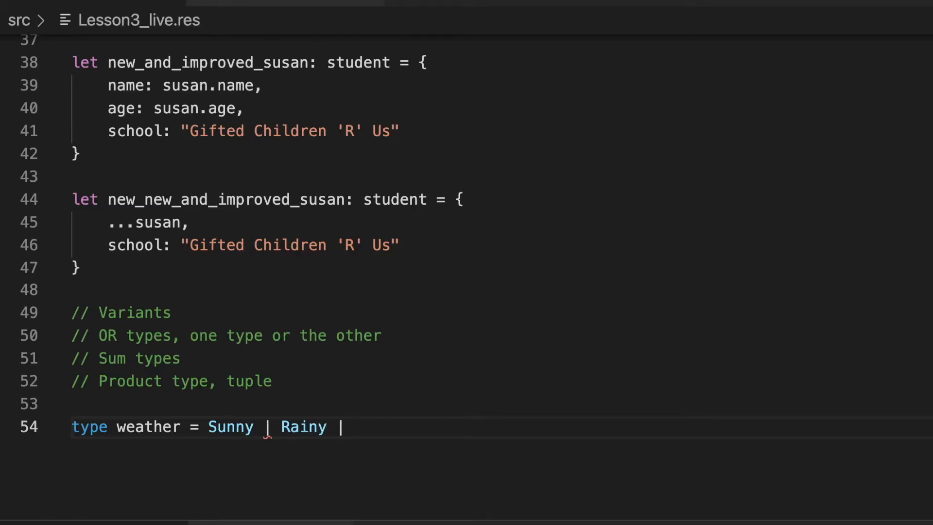
text(Snow)
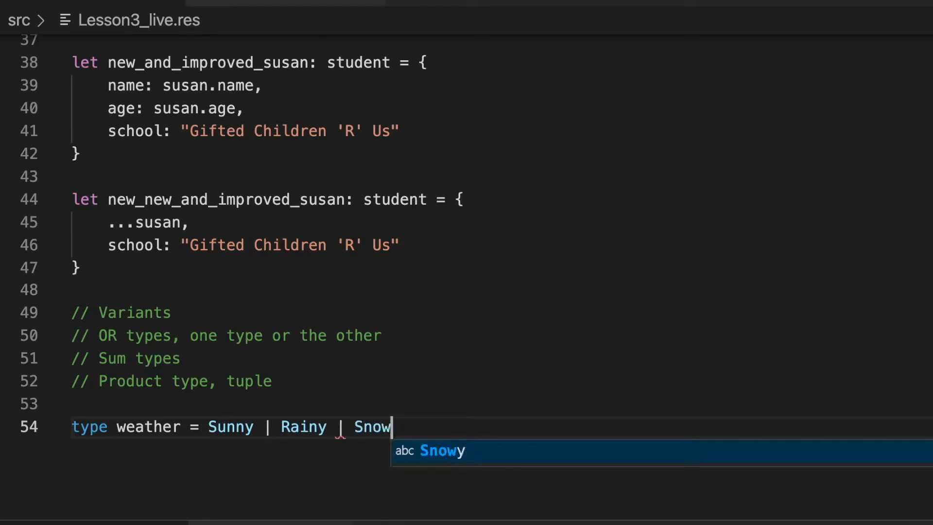
key(Tab)
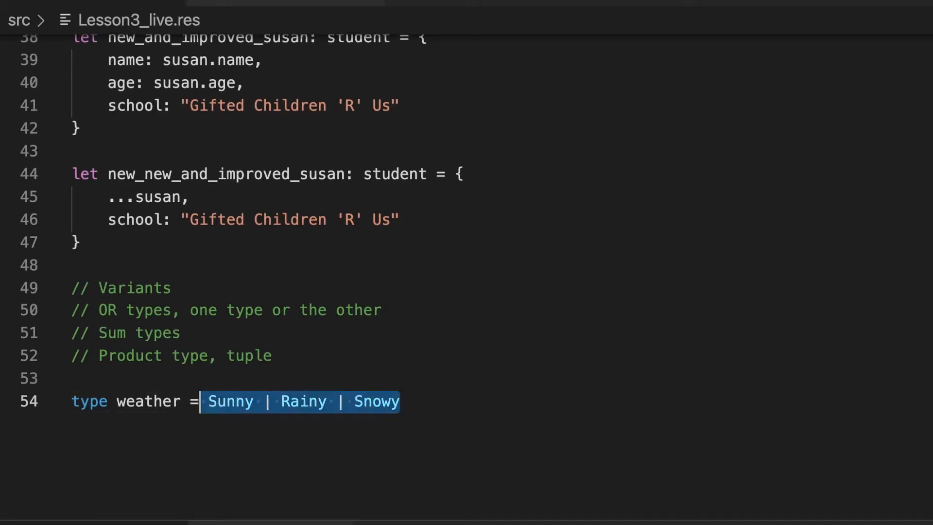
click(301, 402)
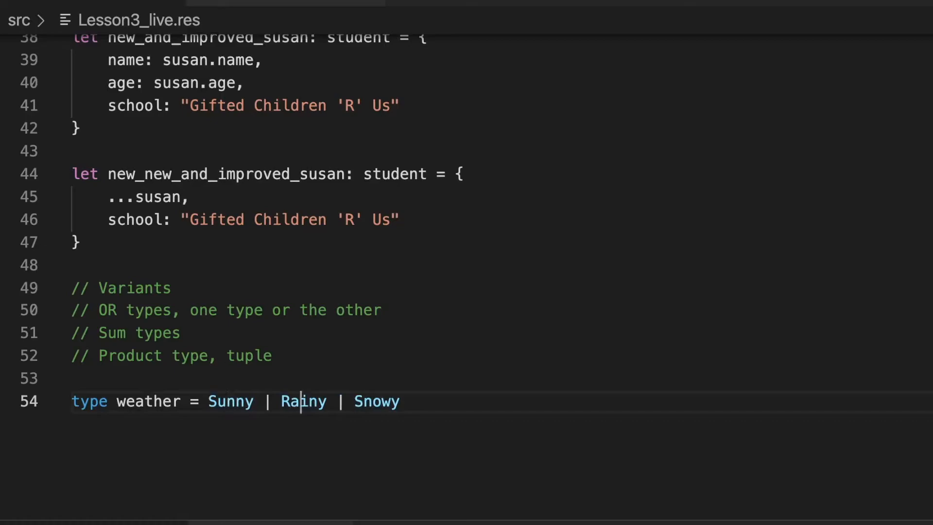
double_click(230, 401)
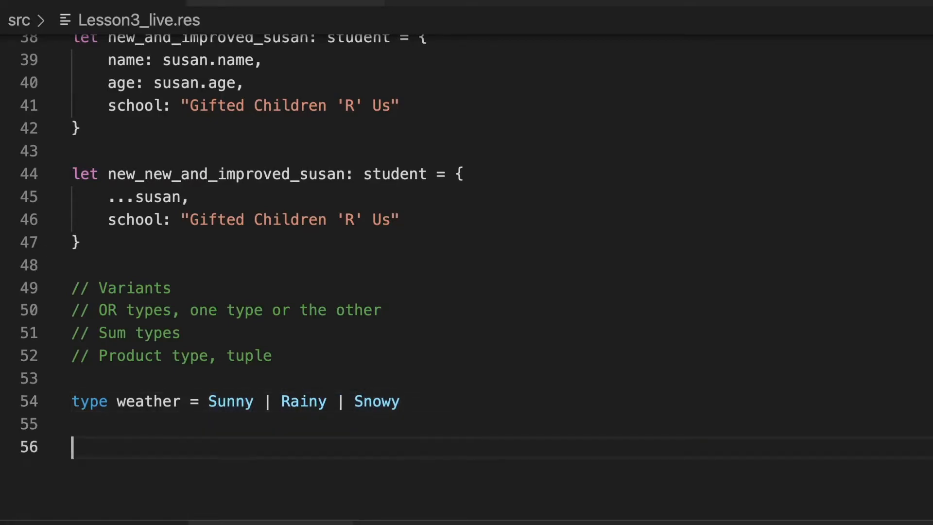
Write 'type weather1 =' with '| Sunny', '| Rainy', '| Snowy' on separate lines.
text(tp)
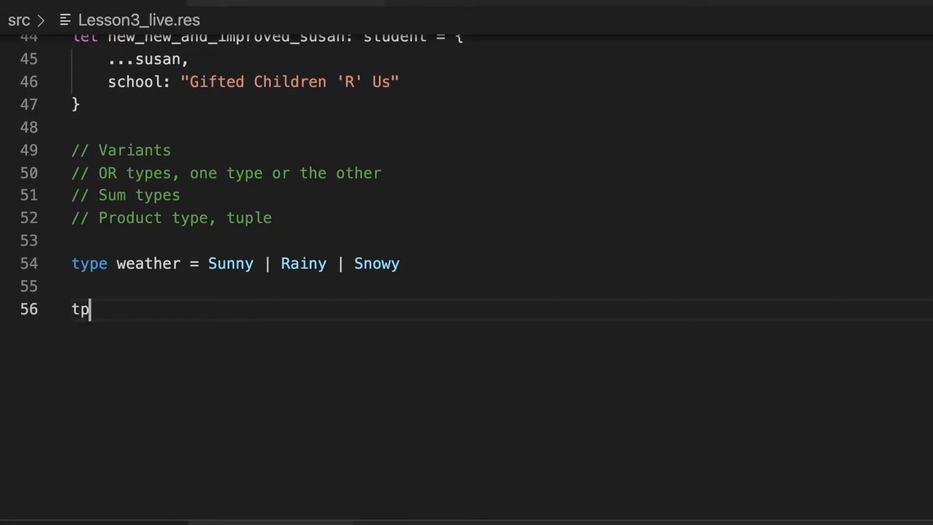
text(type weather =)
text(| Sunny)
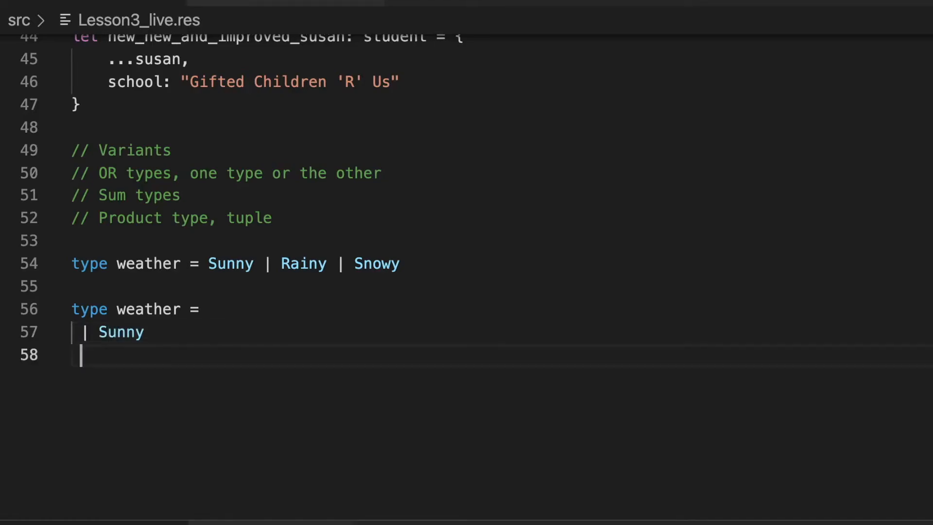
text(| Rainy)
click(140, 309)
text(1)
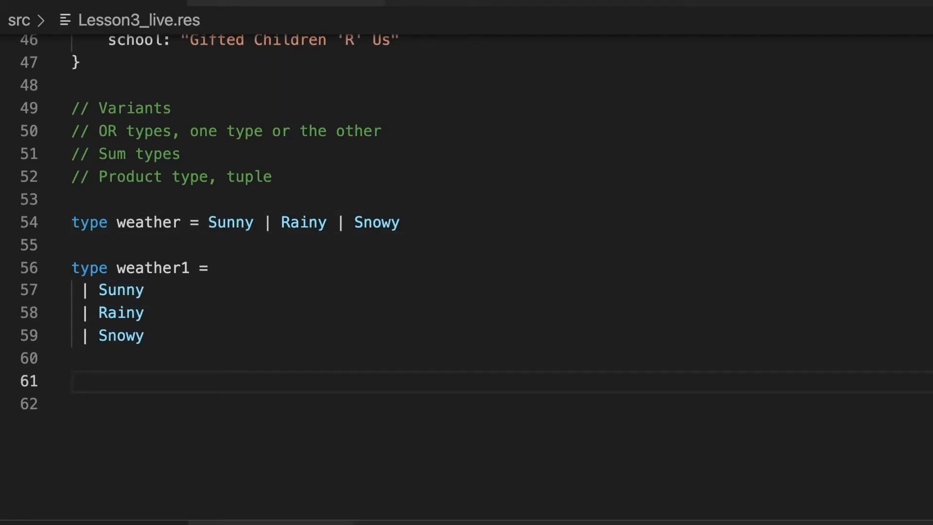
Define weather_with_temp with Sunny(int), Rainy(int) and Snowy(int) constructors.
text(type)
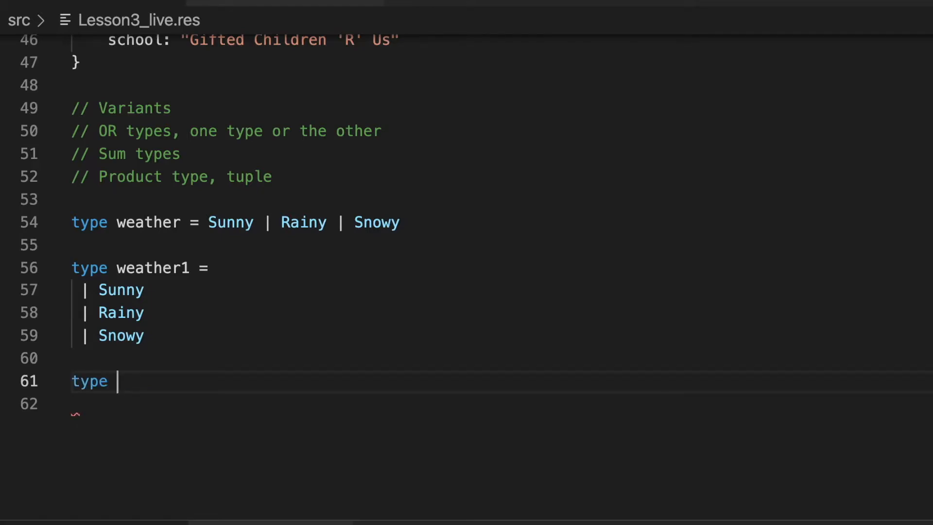
text(weather_with_)
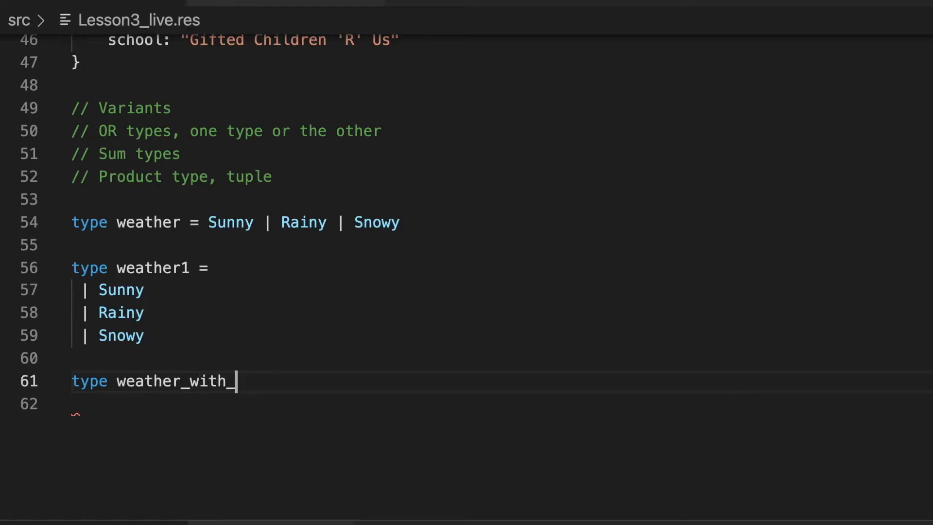
text(temp =)
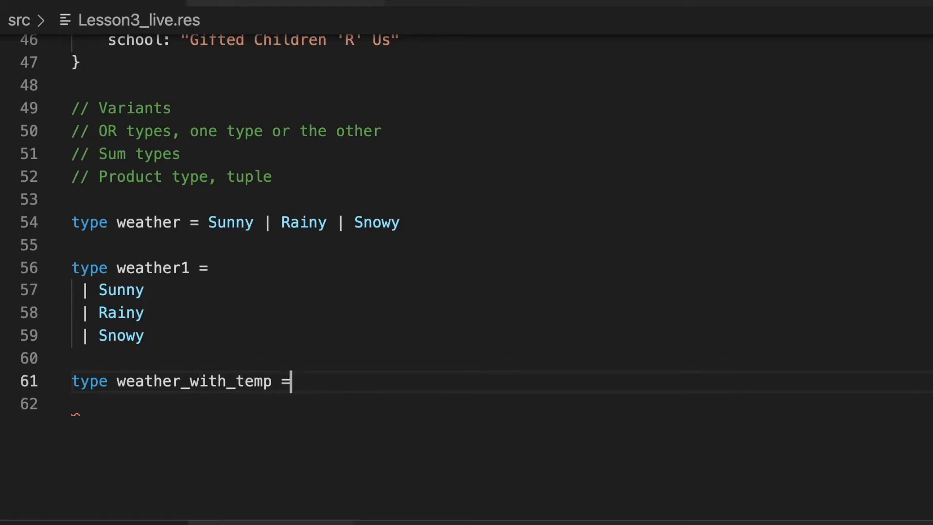
key(Enter)
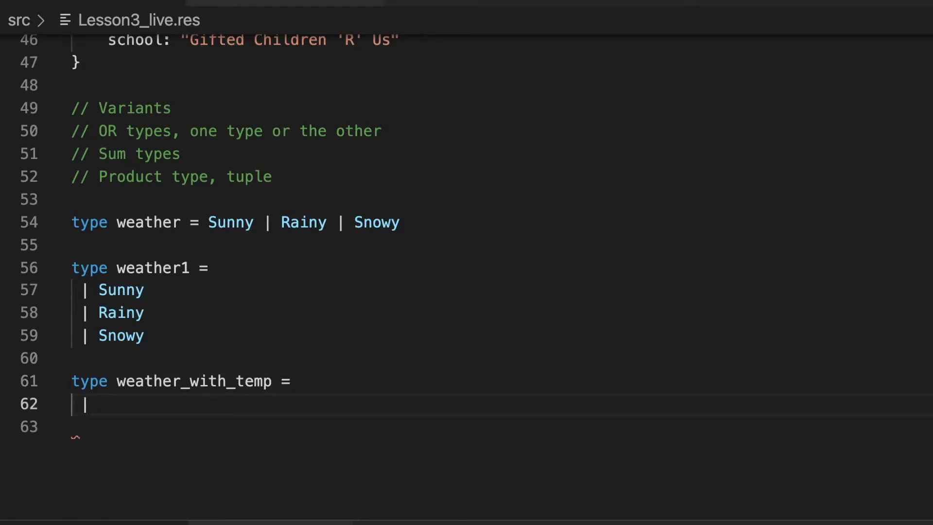
double_click(230, 222)
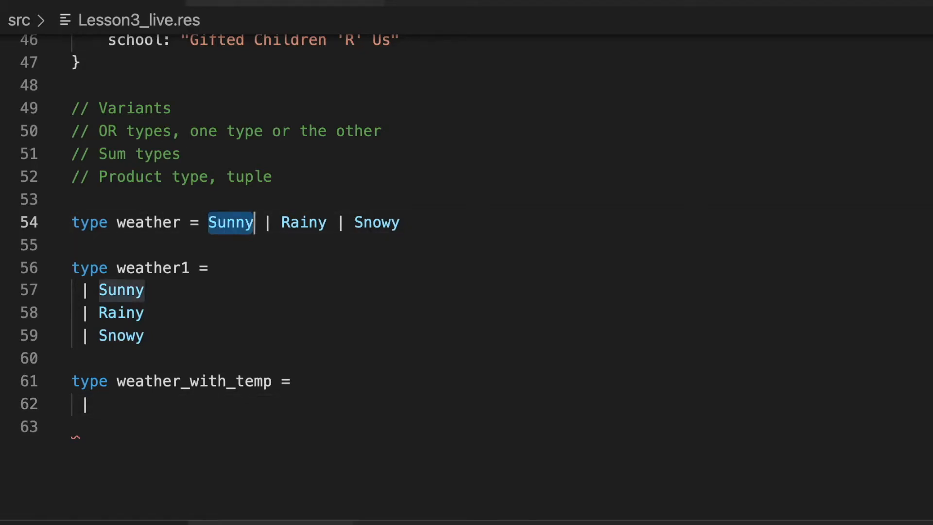
text(Sunn)
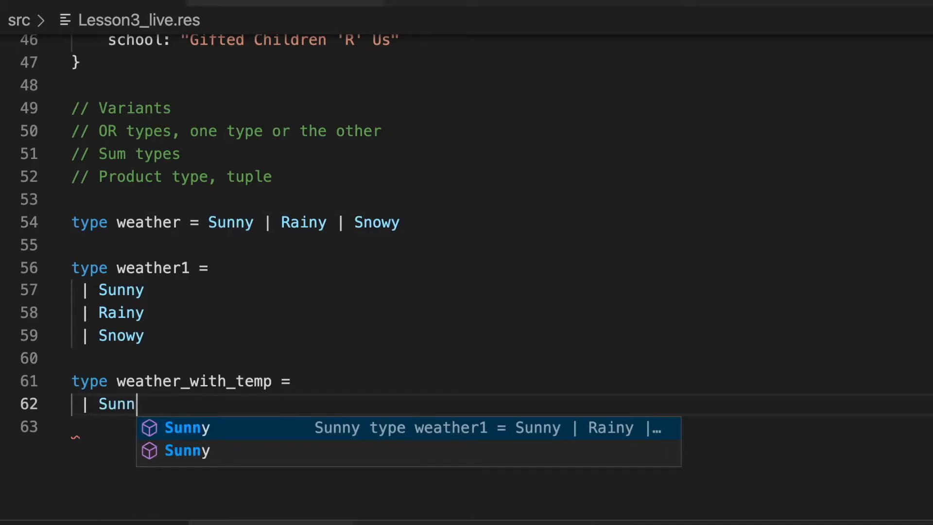
text(y(int)
click(488, 427)
text(|)
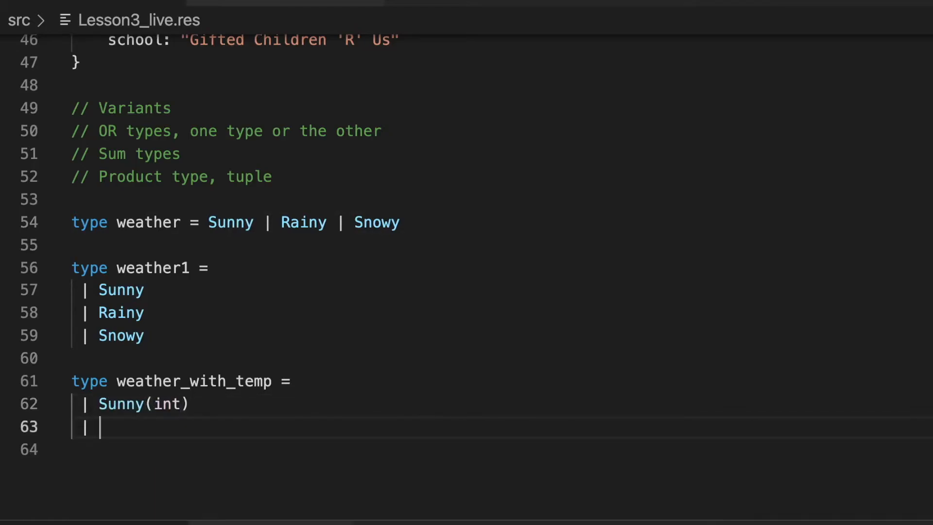
text(Rainy(int)
click(502, 450)
text(| Snowy(int))
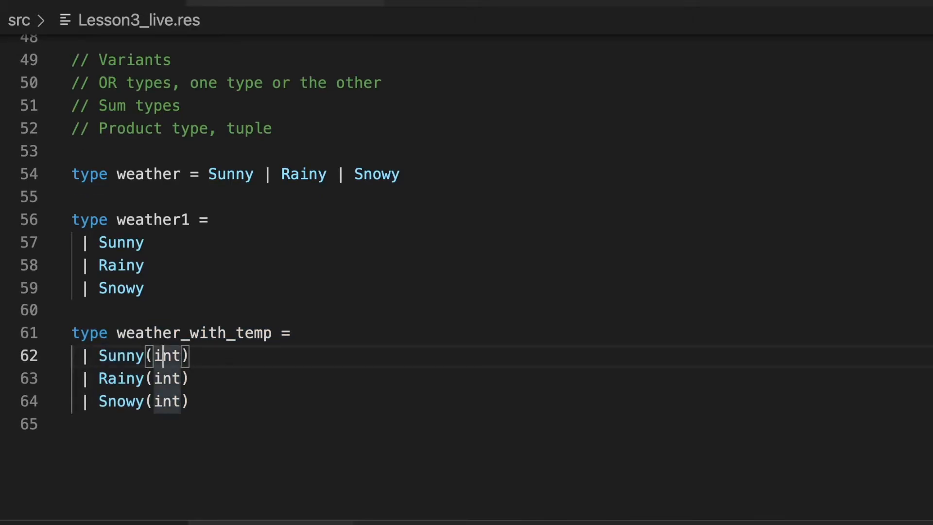
key(Enter)
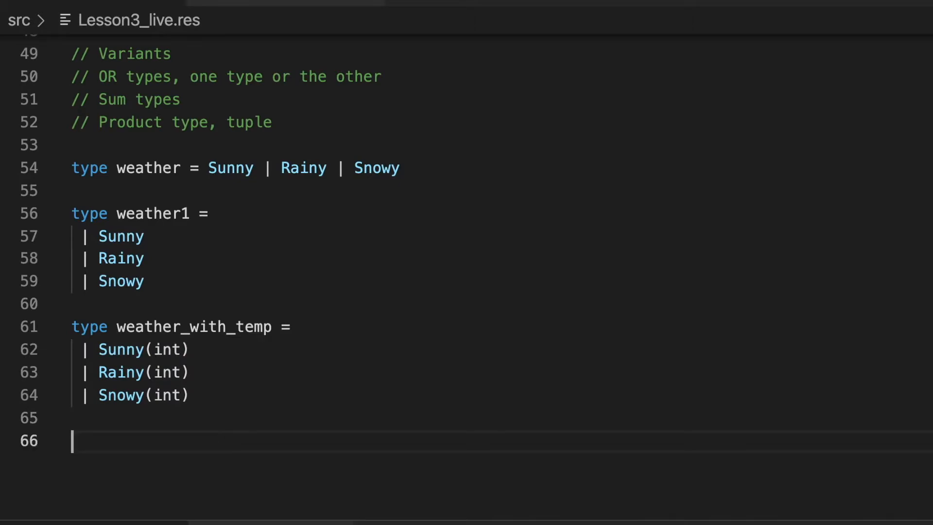
Write the rainy_fifties binding set to Rainy(50).
text(let ra)
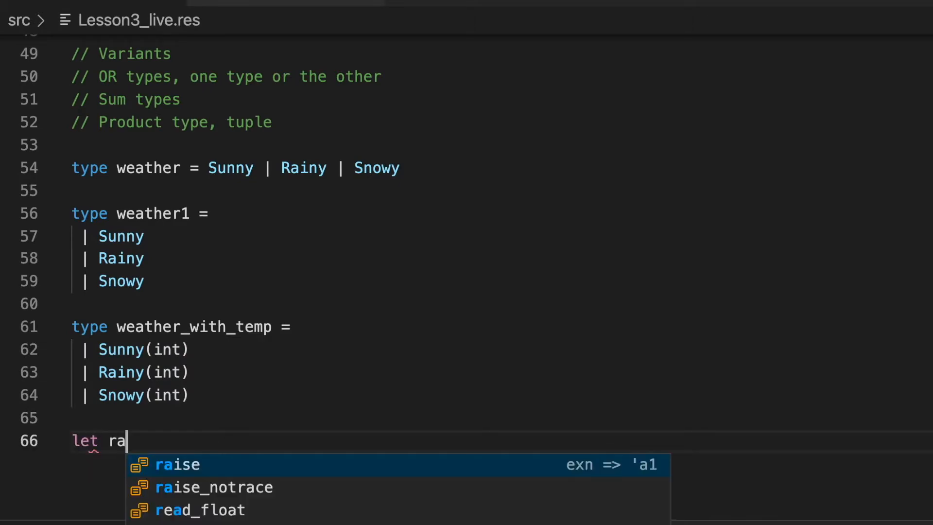
text(iny_)
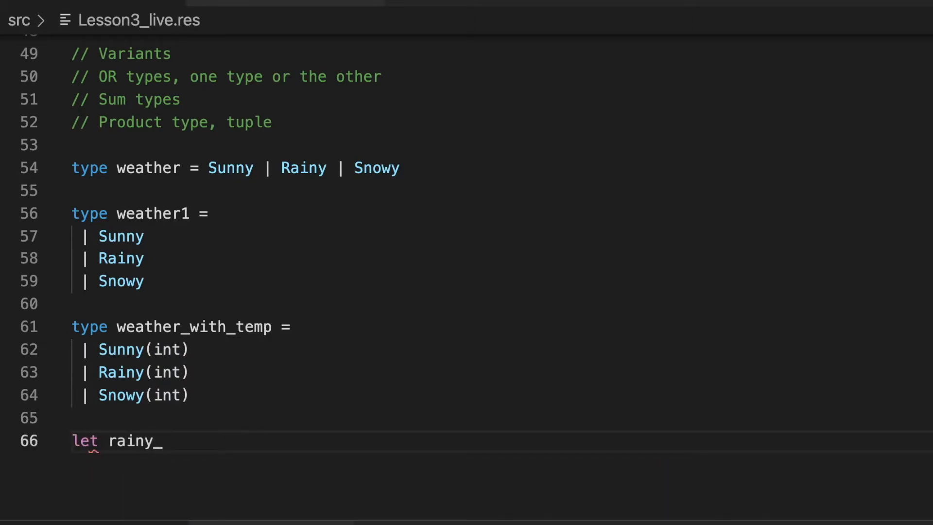
text(fifties =)
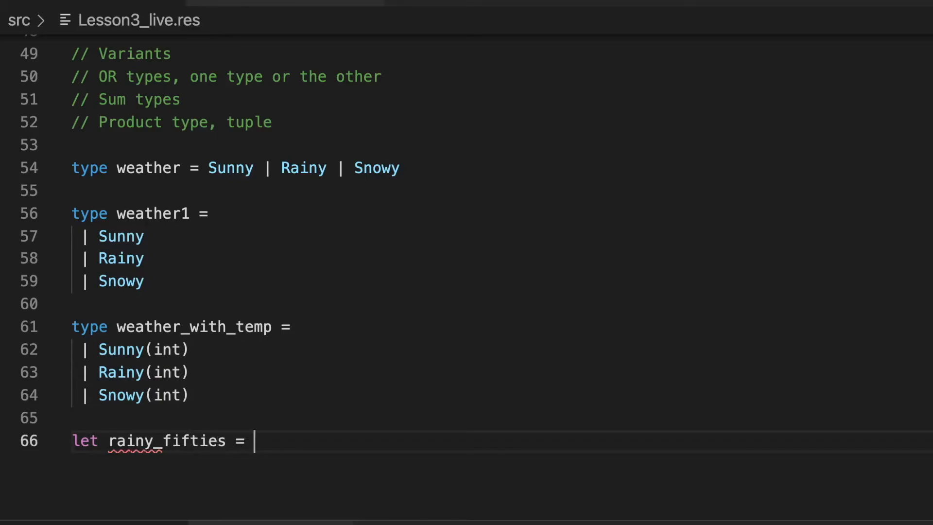
text(Rainy)
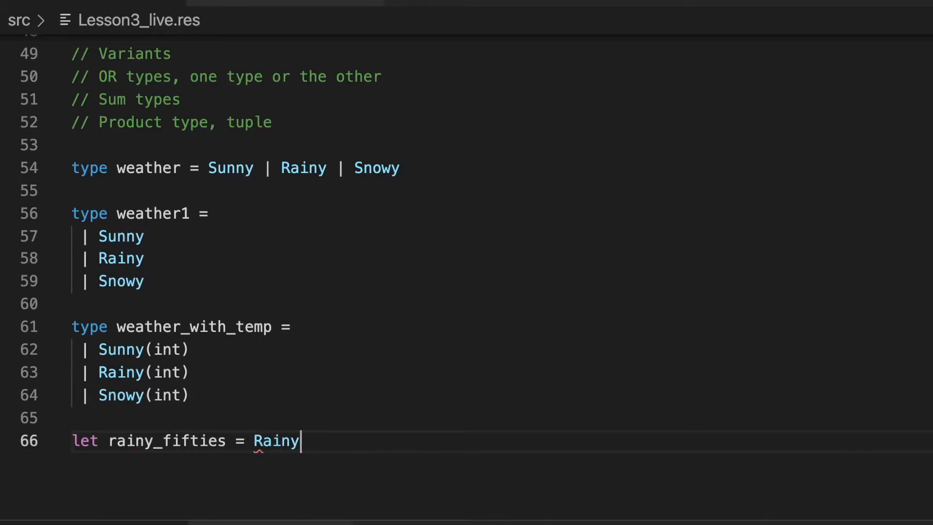
text((50))
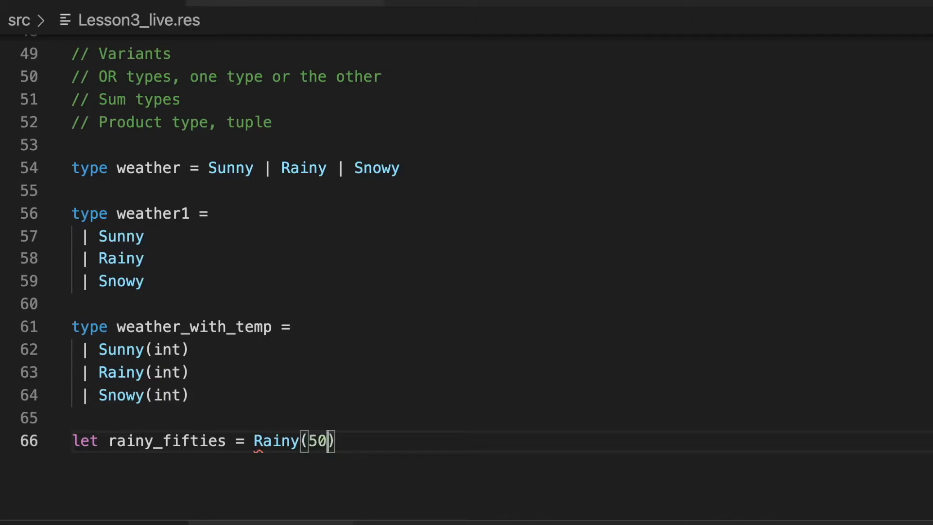
text(:)
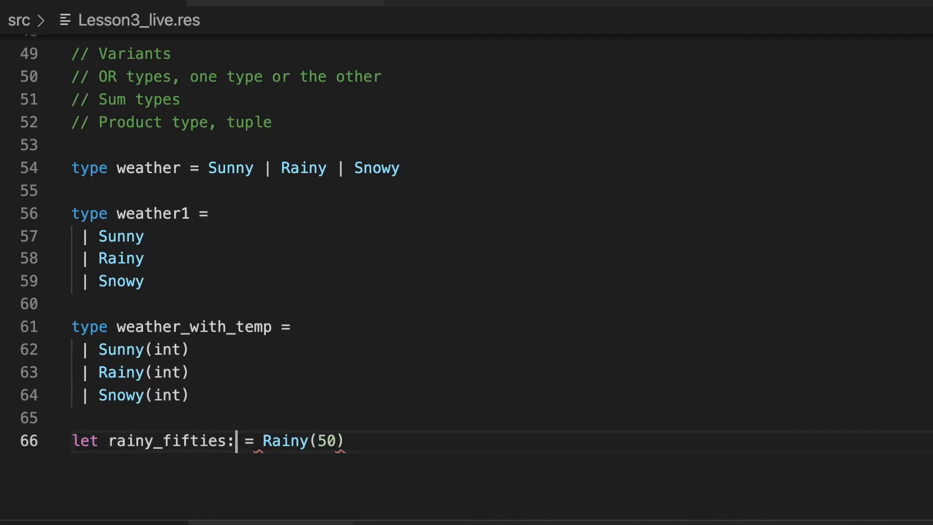
Annotate rainy_fifties with the weather_with_temp type and add blank lines below.
double_click(193, 326)
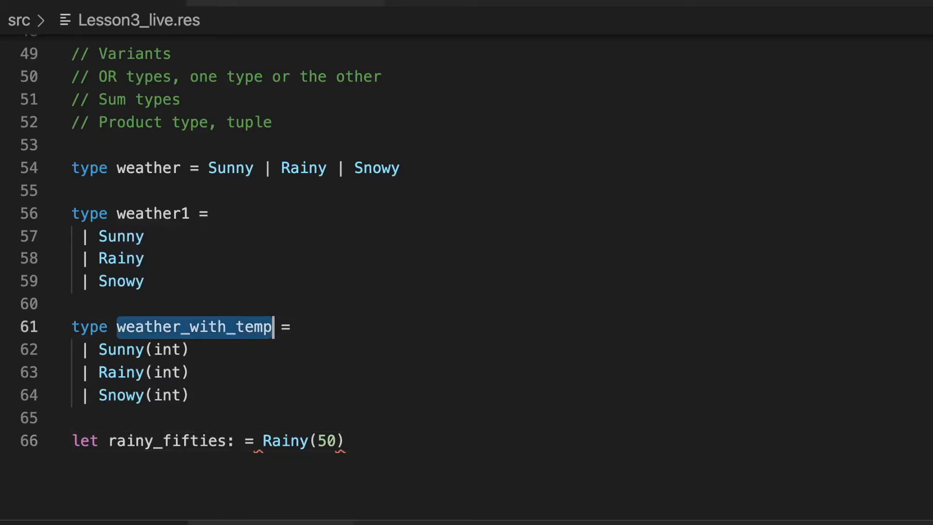
text(weather_with_temp)
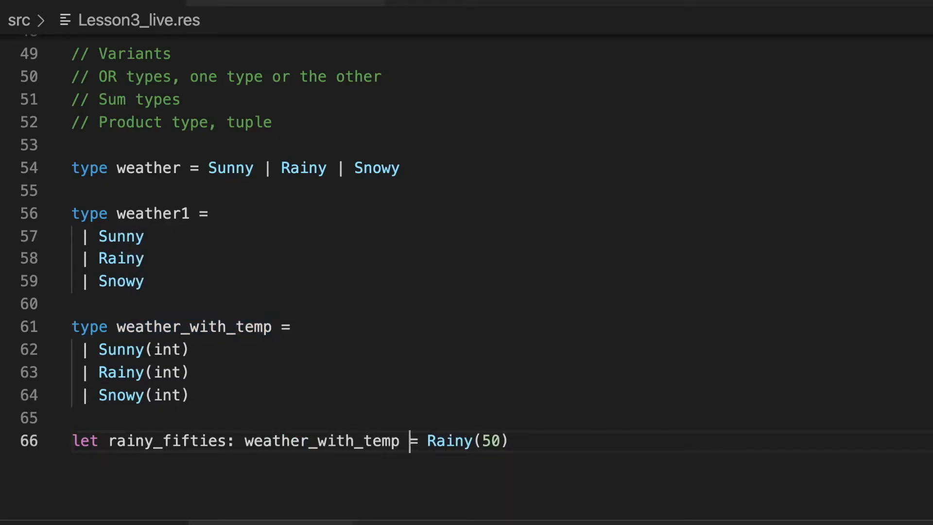
text(Rain)
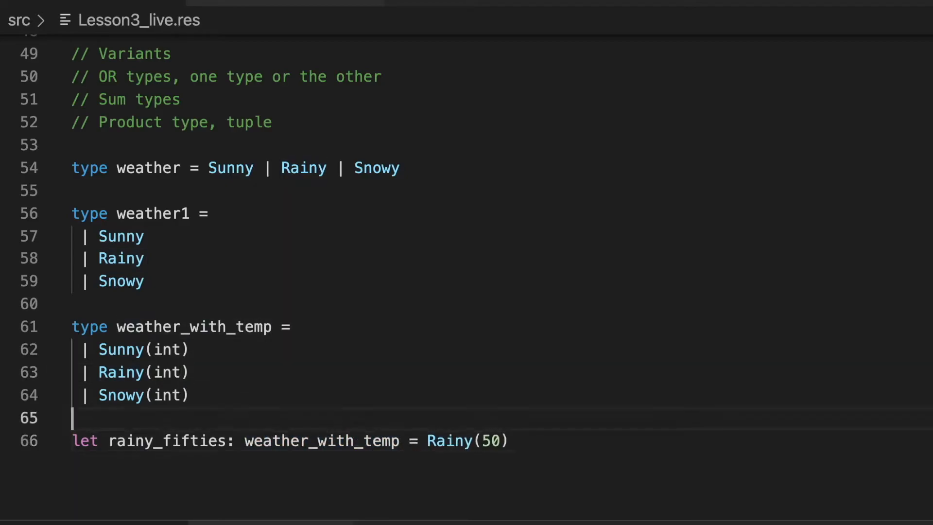
drag(117, 326, 188, 396)
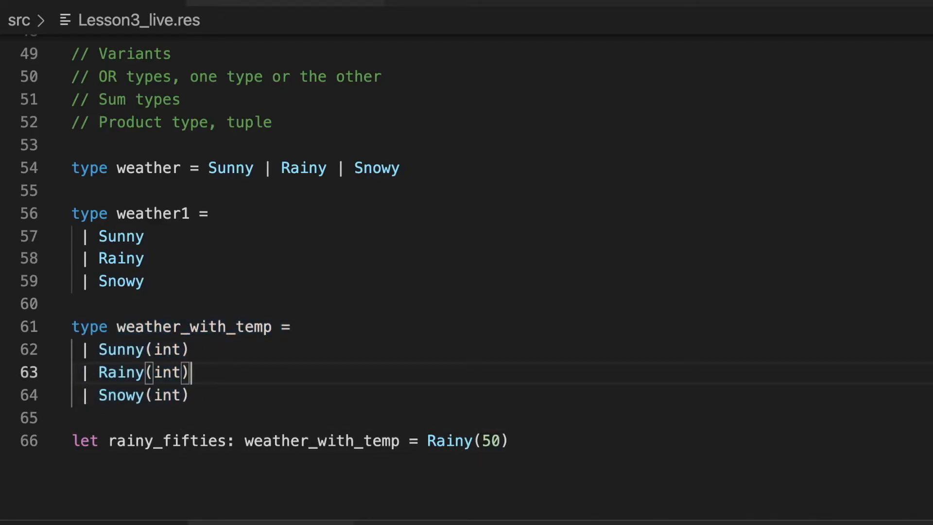
scroll(down, 3)
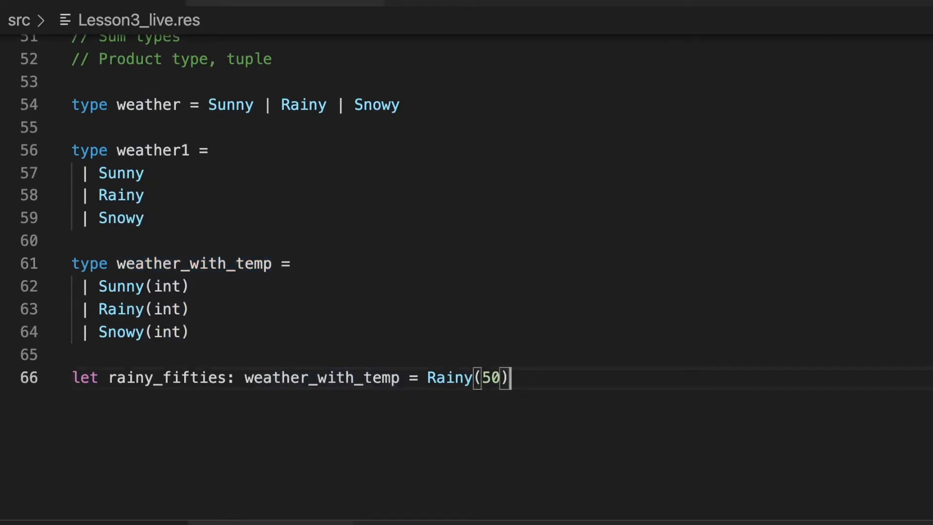
key(Enter)
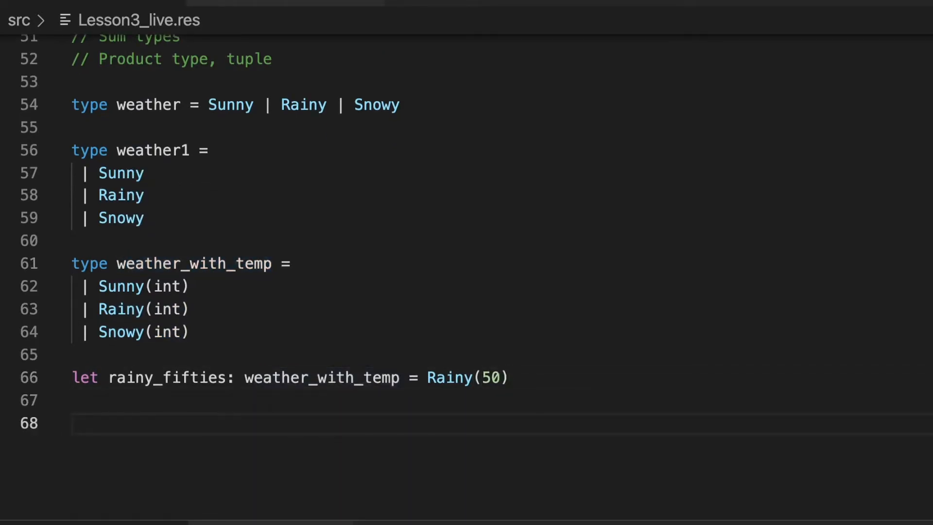
scroll(down, 3)
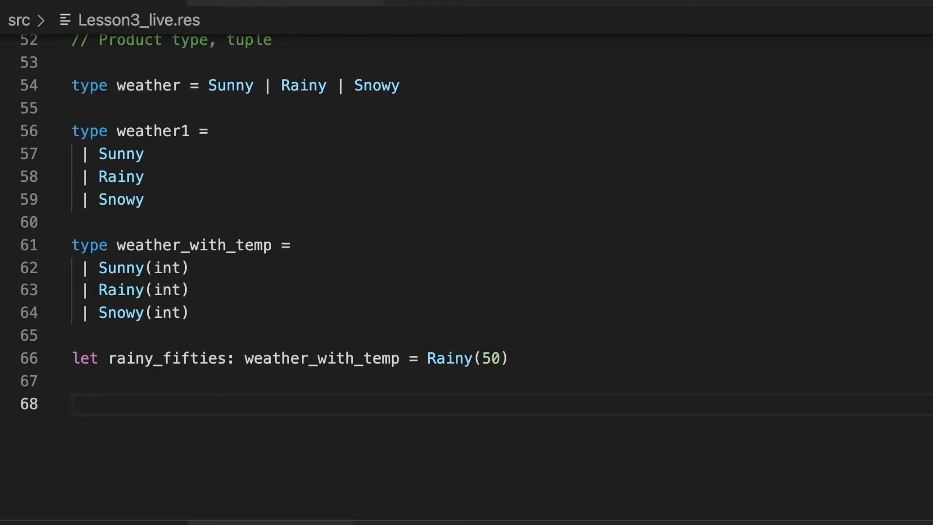
scroll(down, 3)
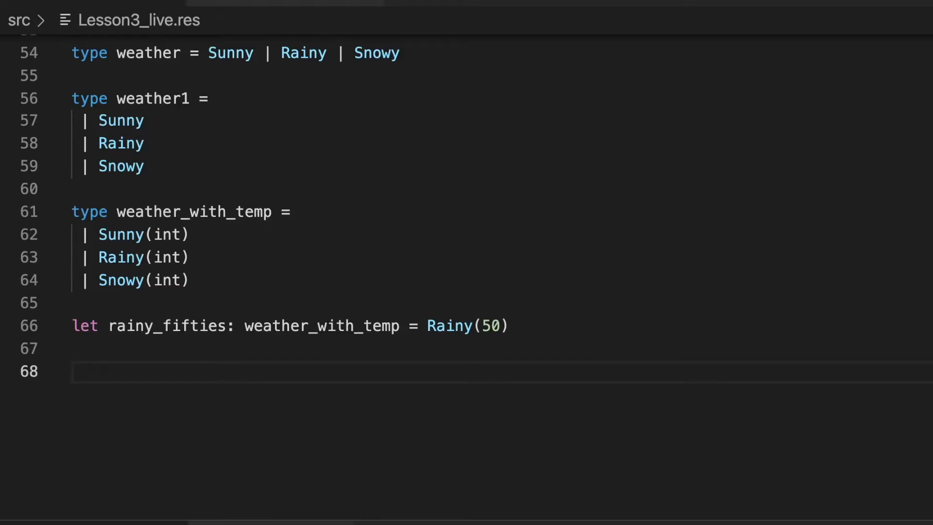
Declare type int_of_string = Int(int) | String(string).
text(type in)
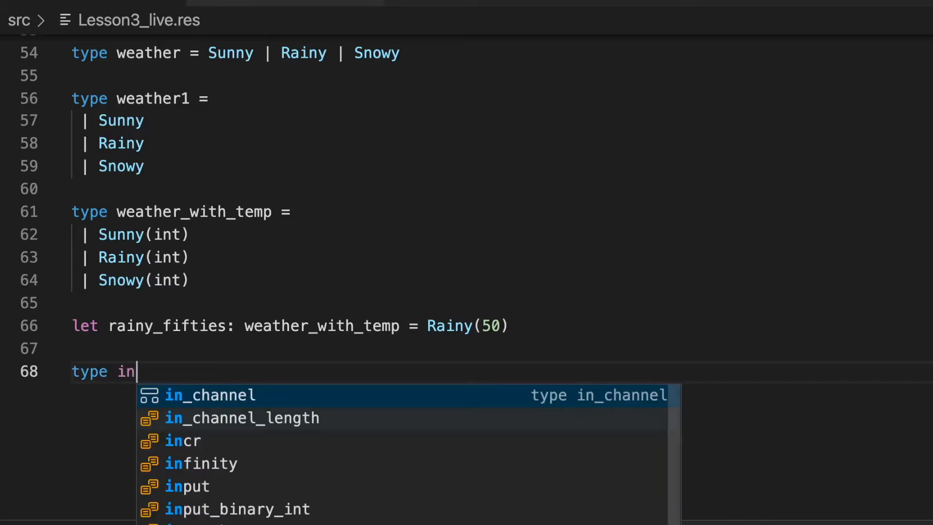
text(t_or_)
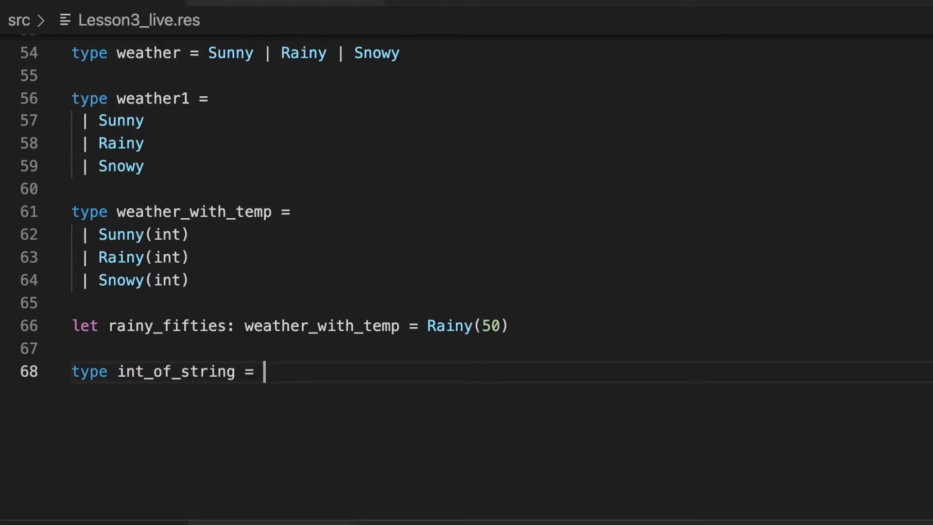
text(int | string)
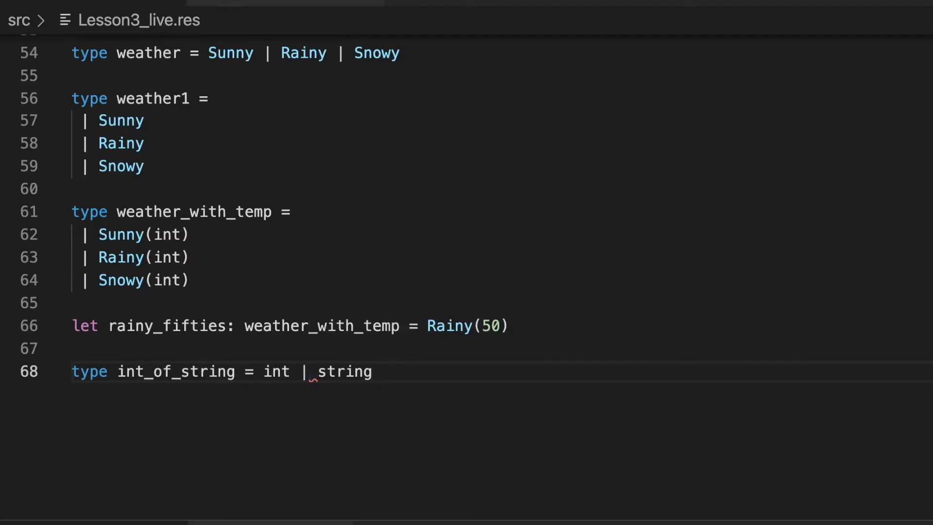
text(Int()
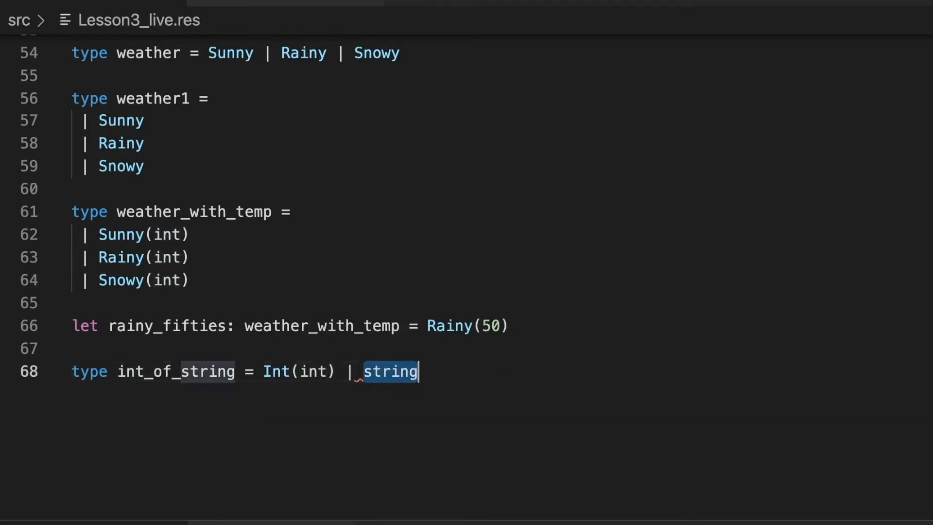
text(String(s)
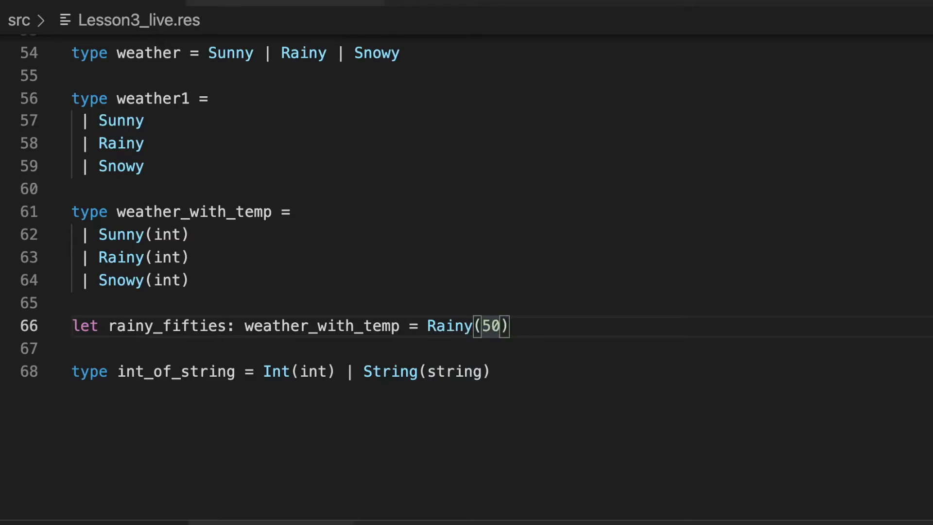
drag(264, 371, 491, 372)
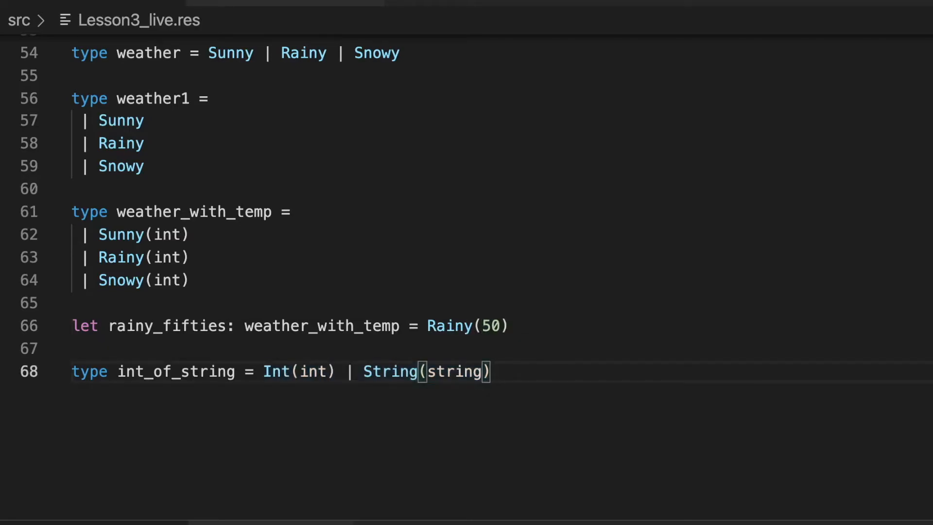
key(Enter)
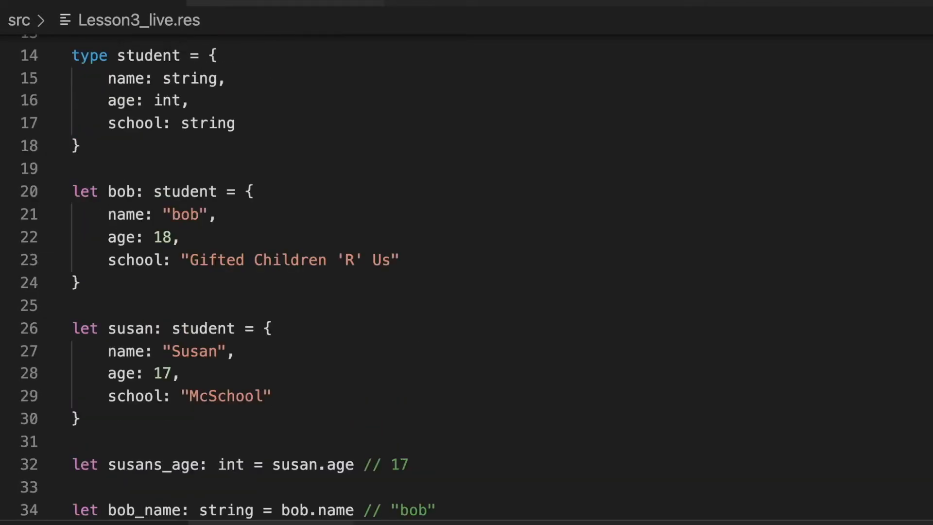
Define person as Student(student) or Worker with name, age and company fields.
scroll(down, 3)
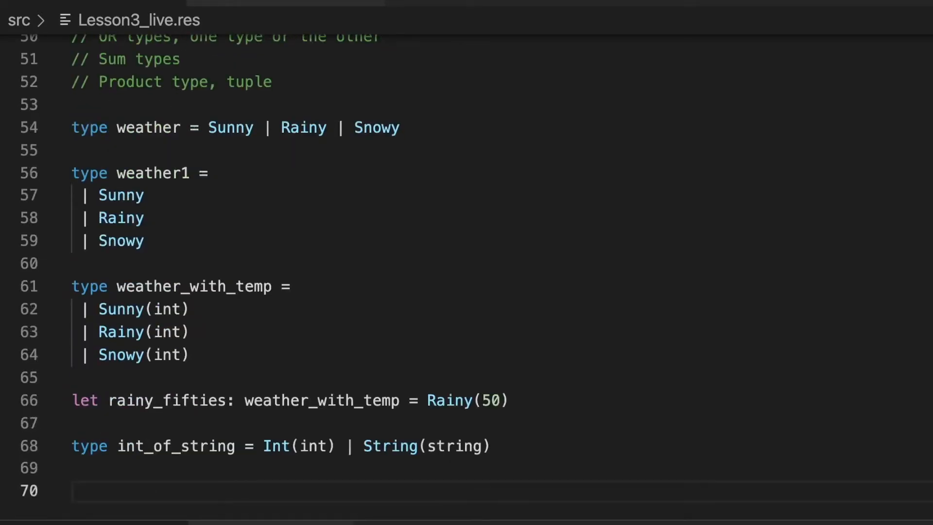
scroll(down, 3)
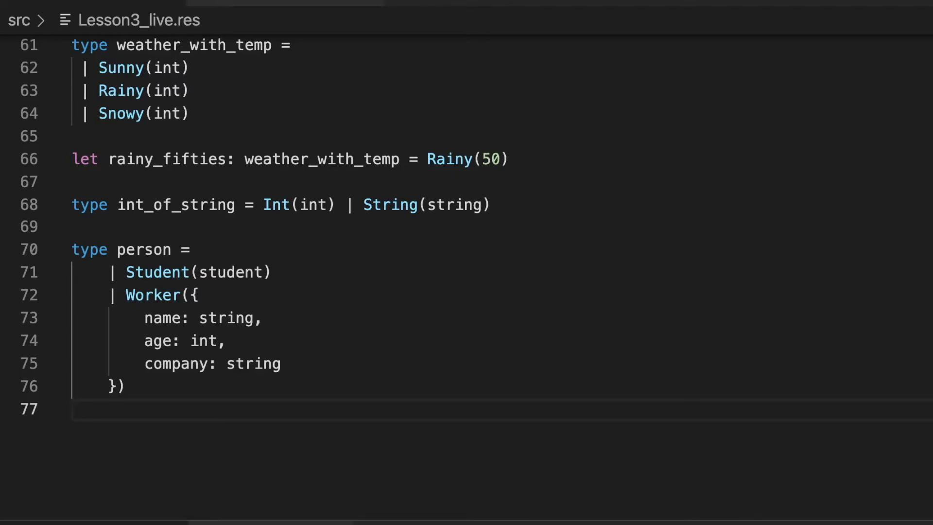
double_click(230, 272)
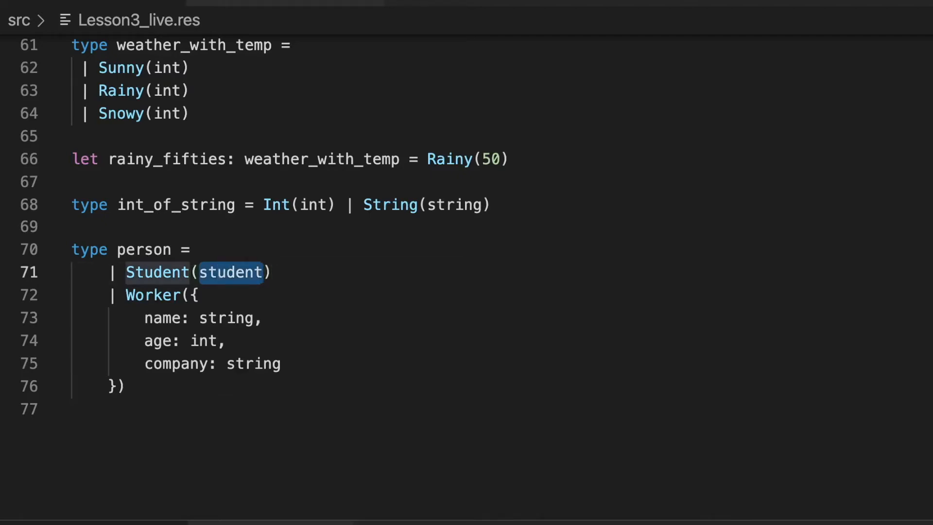
drag(196, 296, 178, 341)
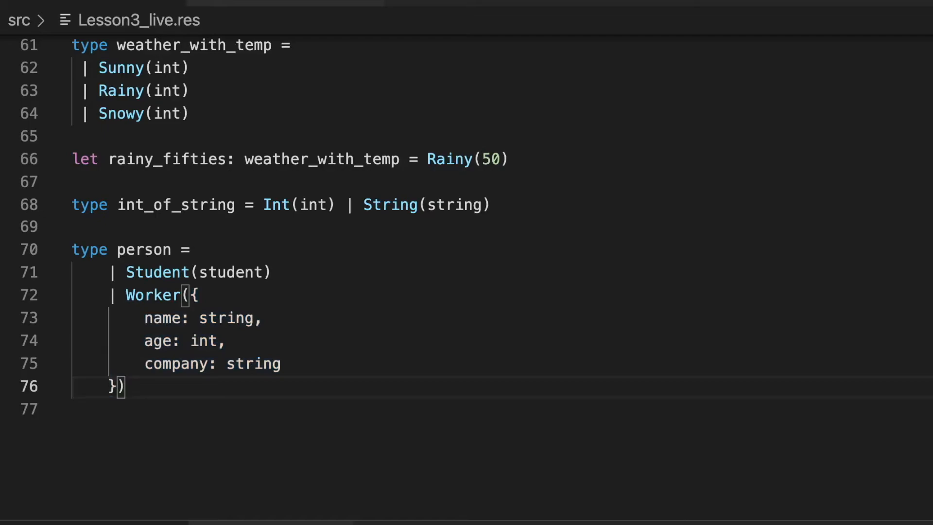
key(Enter)
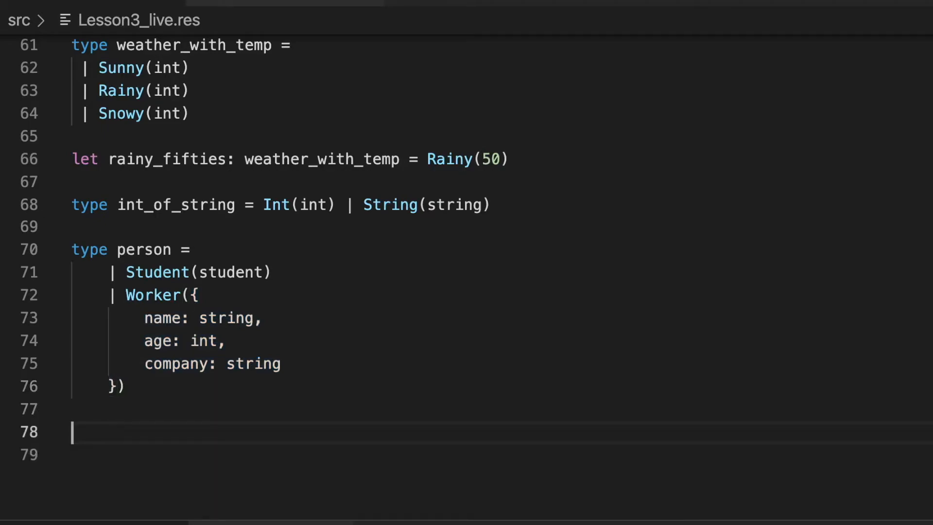
text(let person)
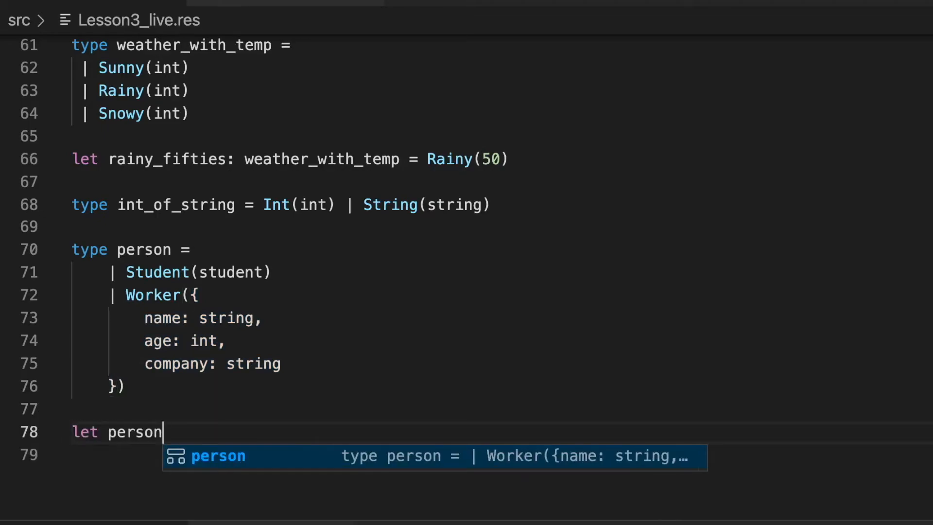
Bind person_bob of type person to Student(bob).
text(_bob)
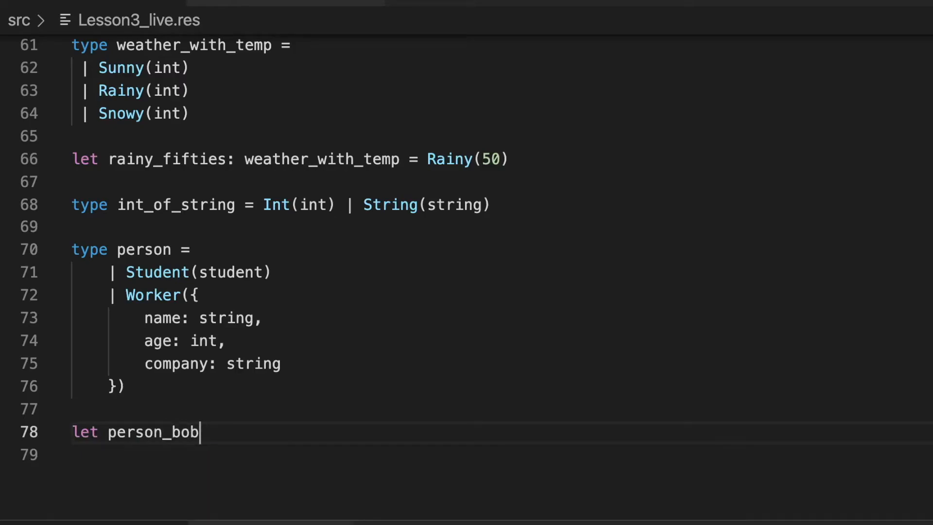
text(: person)
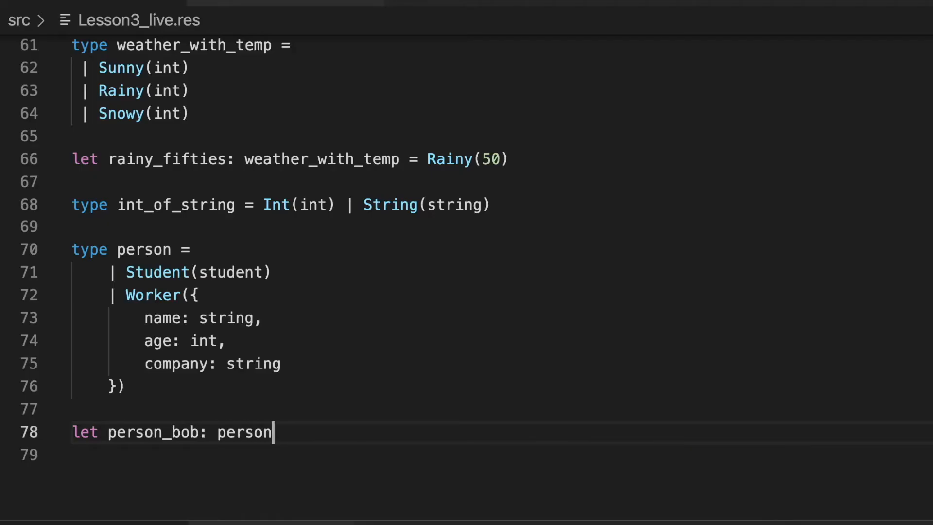
text(= bob)
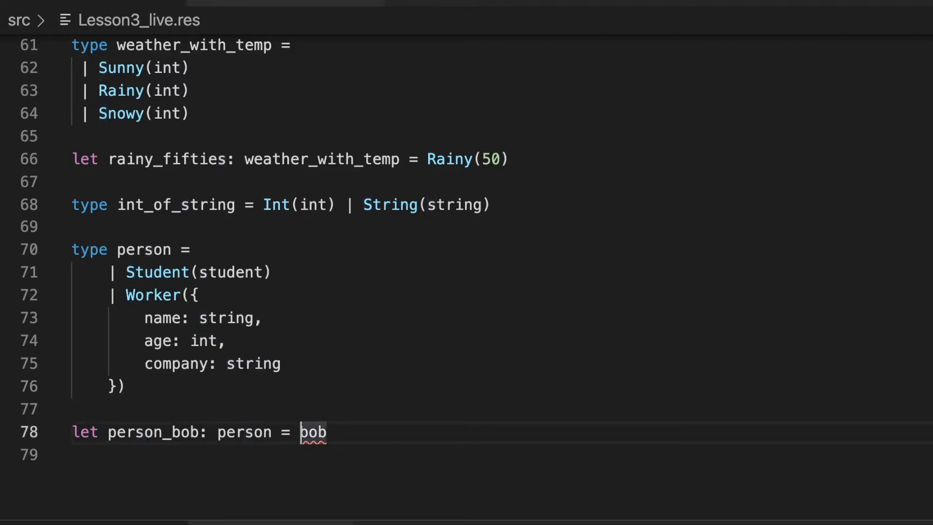
double_click(156, 272)
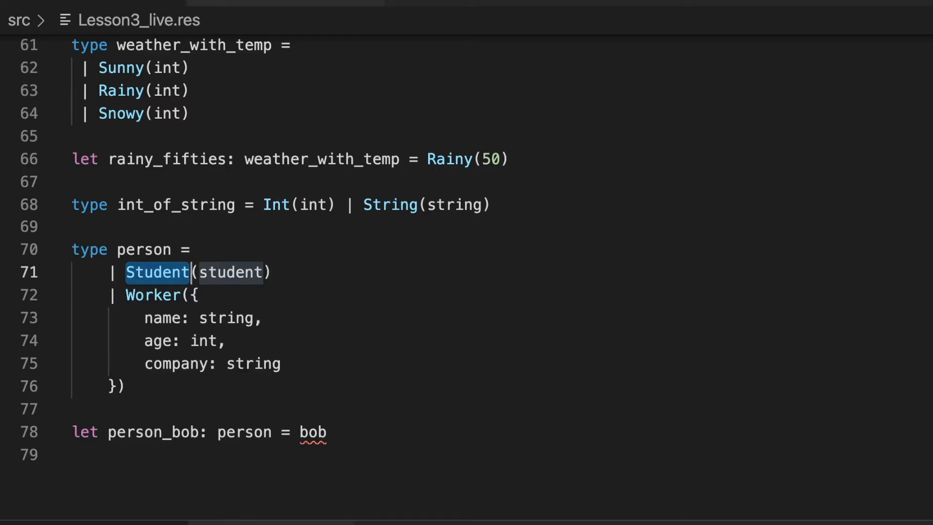
text(Student()
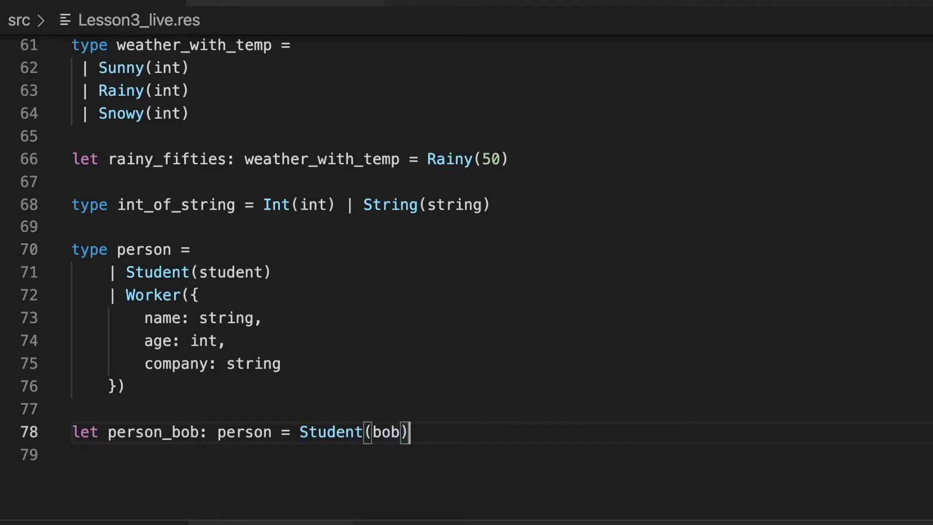
key(Enter)
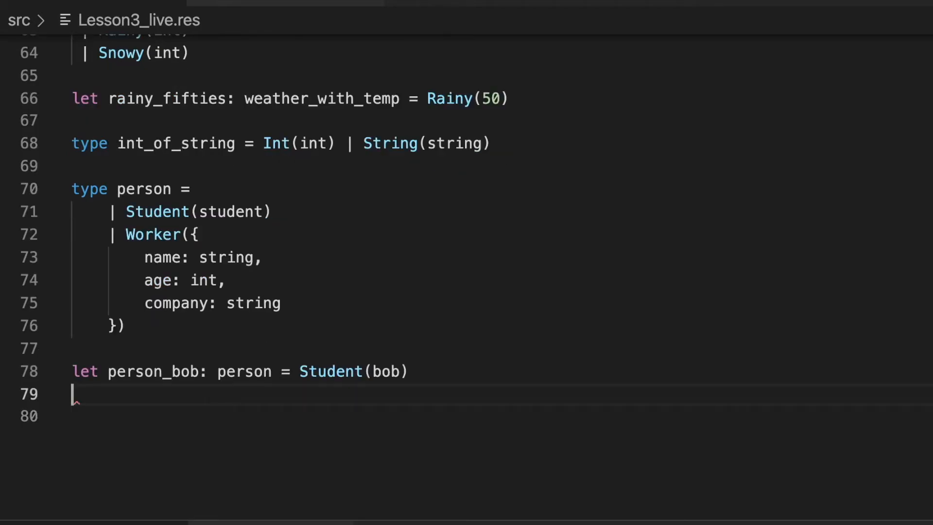
Start the bob_the_builder binding annotated with type person.
key(Enter)
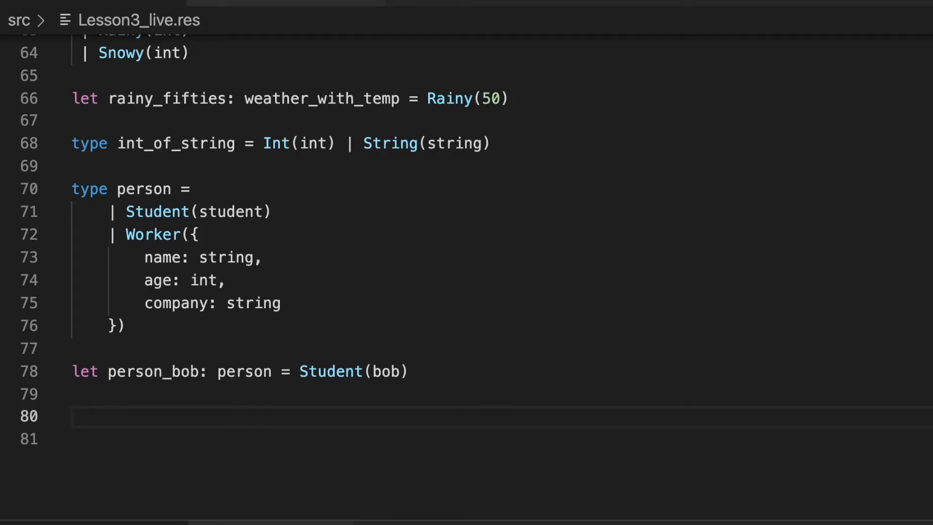
text(let)
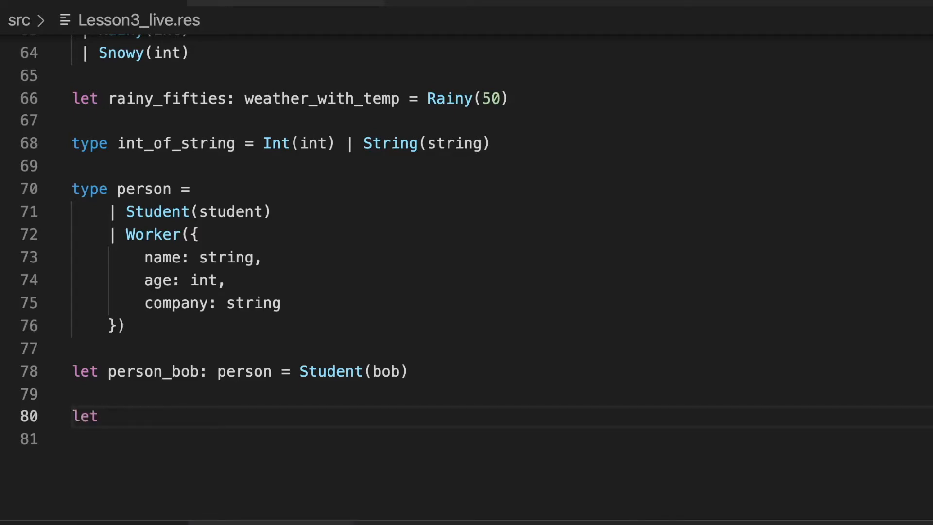
text(bob_the_Buil)
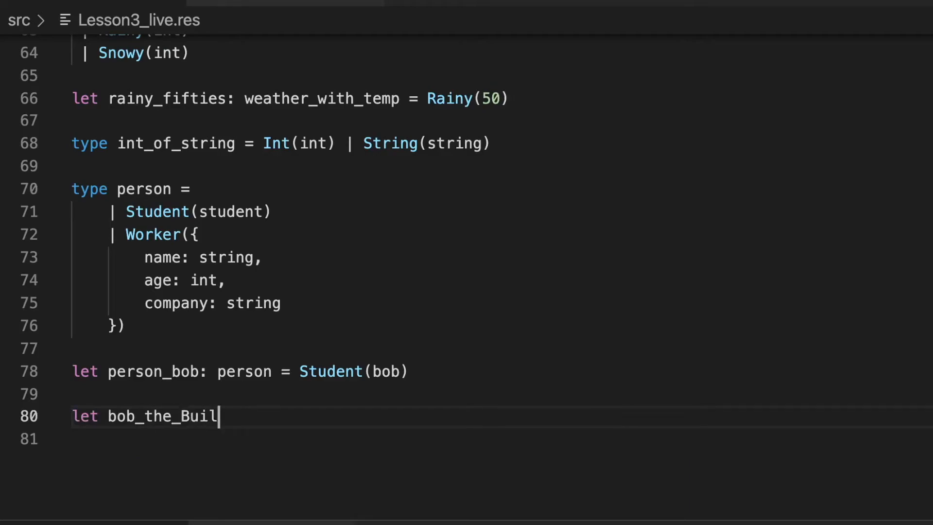
text(der)
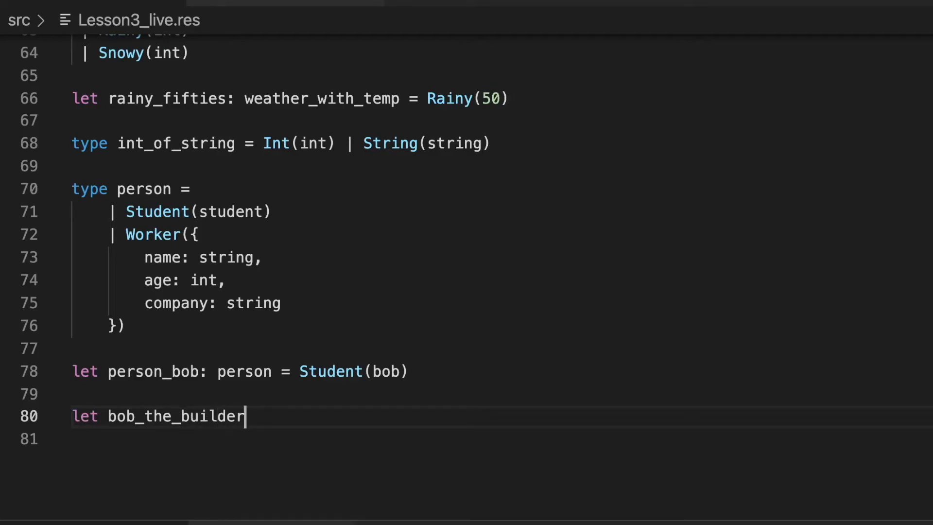
text(: person)
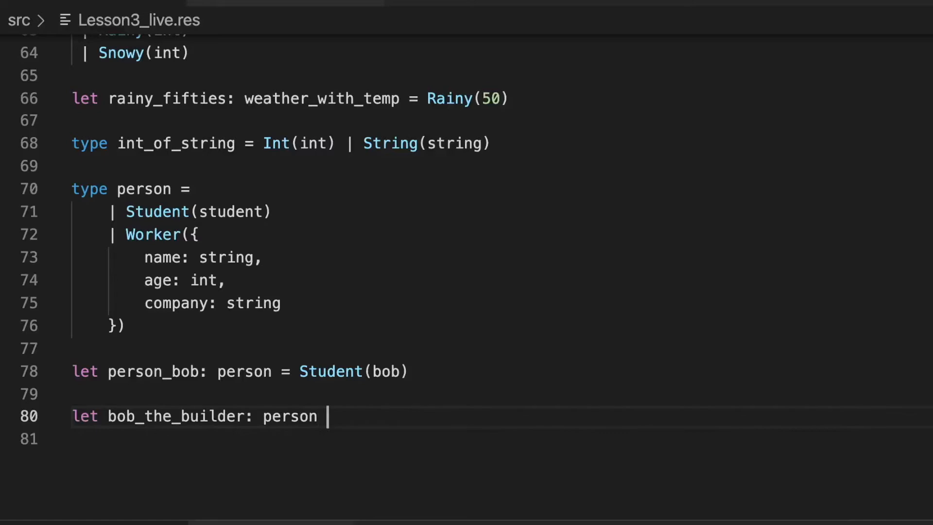
text(= {)
click(502, 439)
text(name: bob.name,)
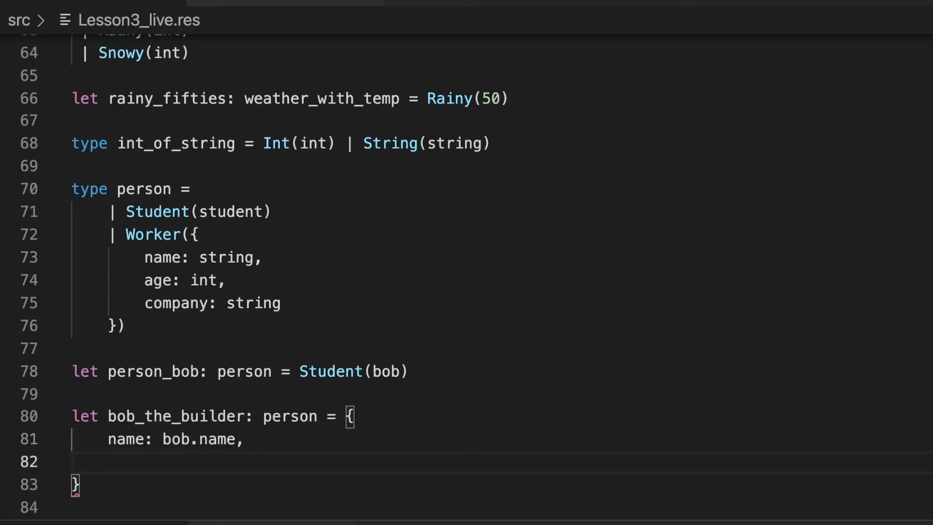
Make it a Worker with bob's name and age, company "Builder Inc", then add // Patterns.
text(age:)
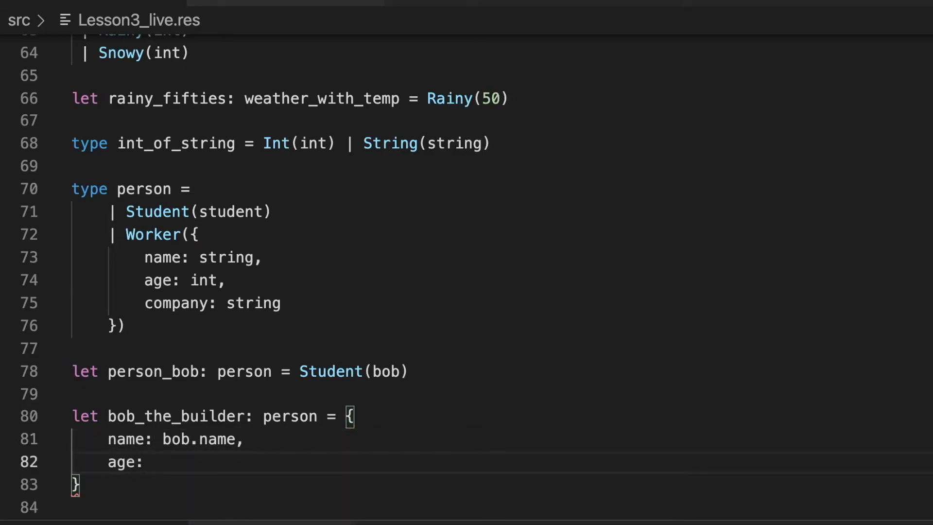
text(bob.age,)
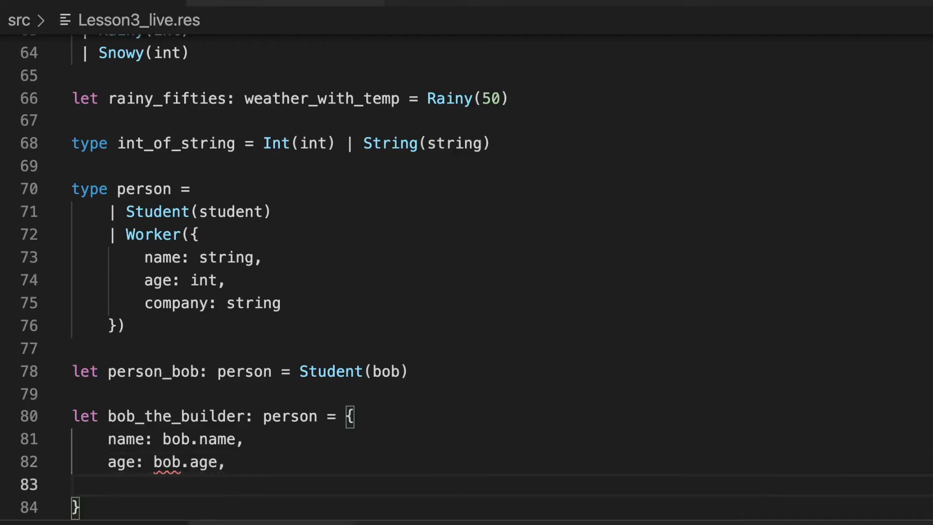
text(company: ")
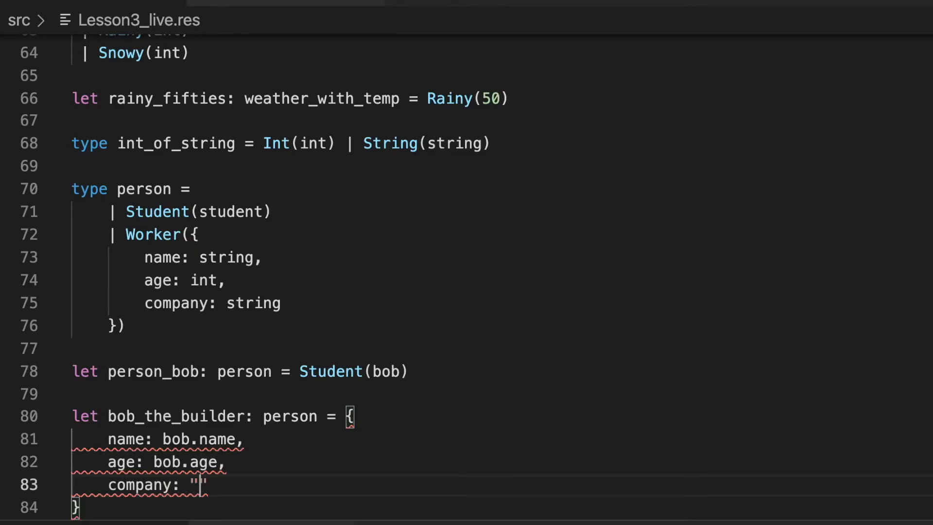
text(Builder in)
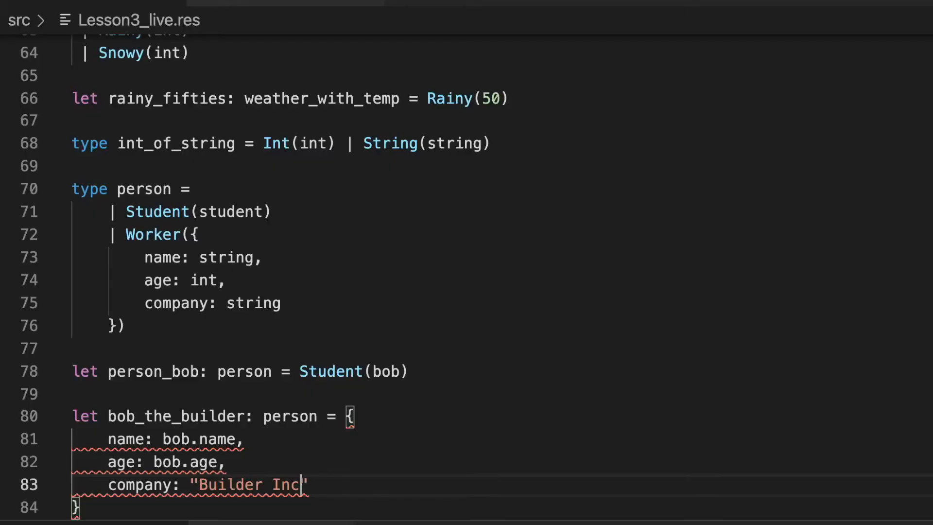
text(")
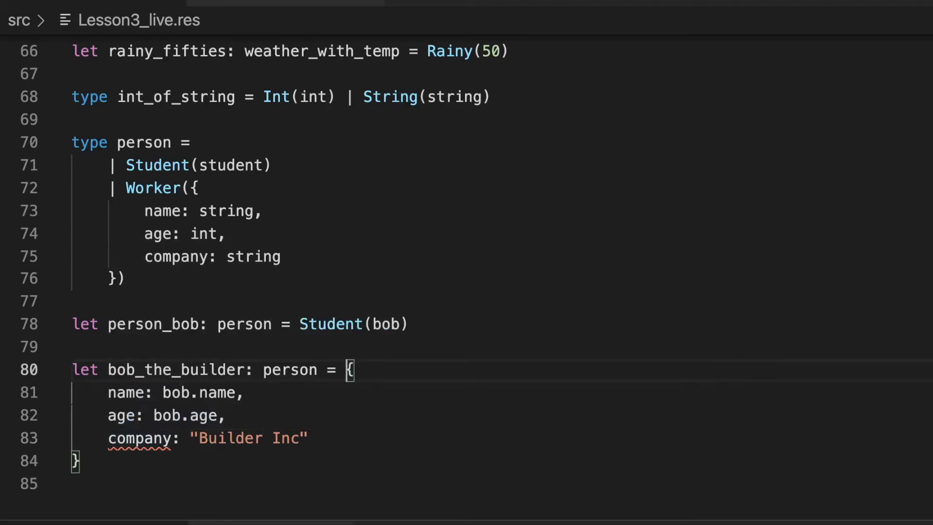
text(Worker()
click(499, 461)
text())
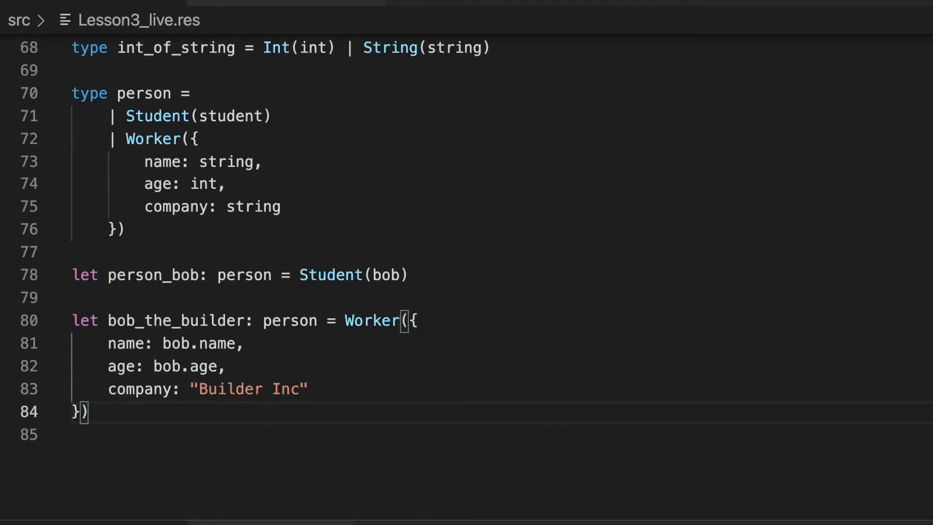
text(// Patterns)
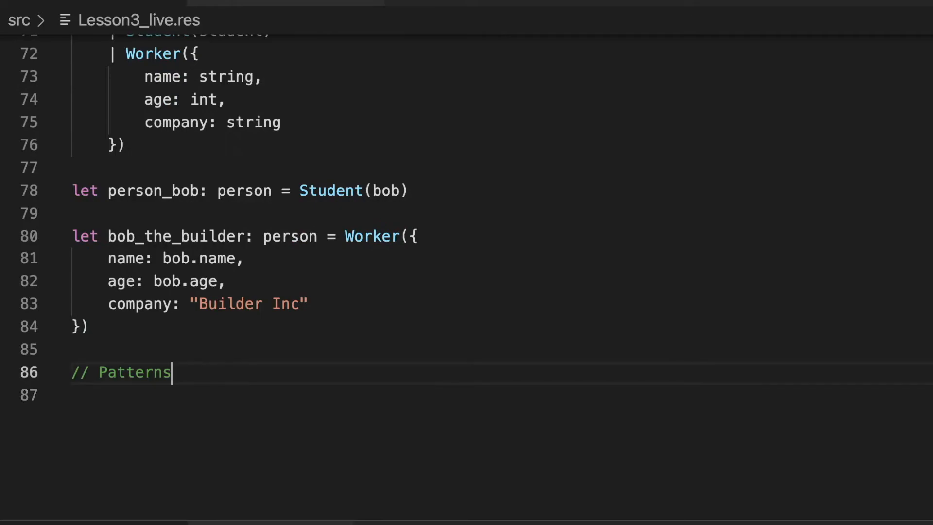
Add a // Option comment on the line below // Patterns.
key(Enter)
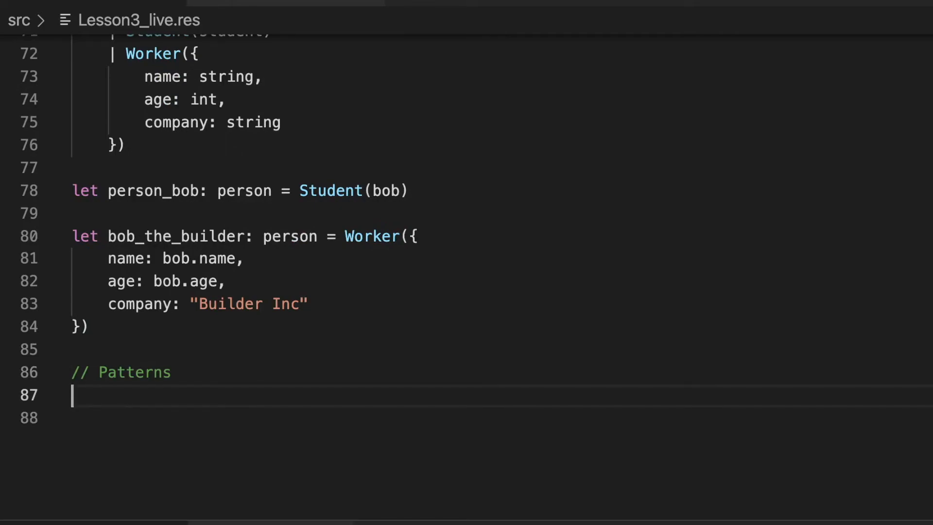
text(//)
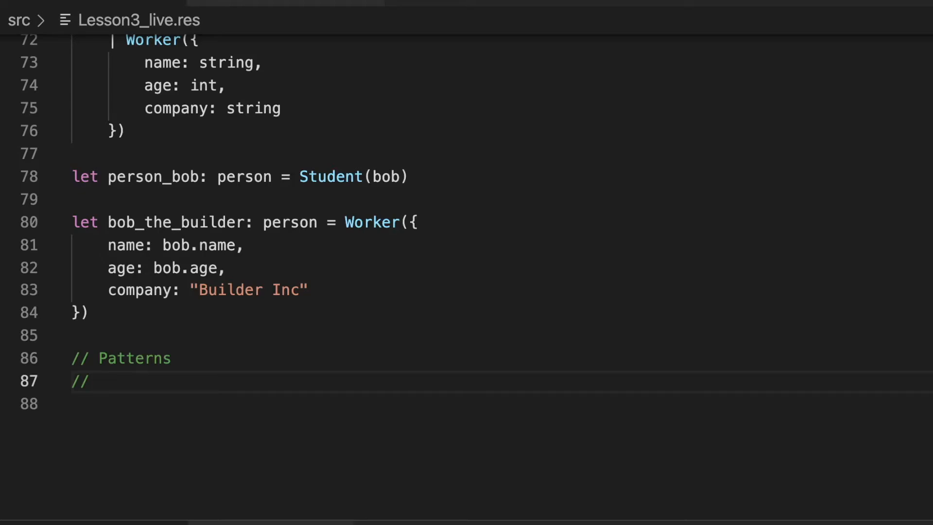
text(Op)
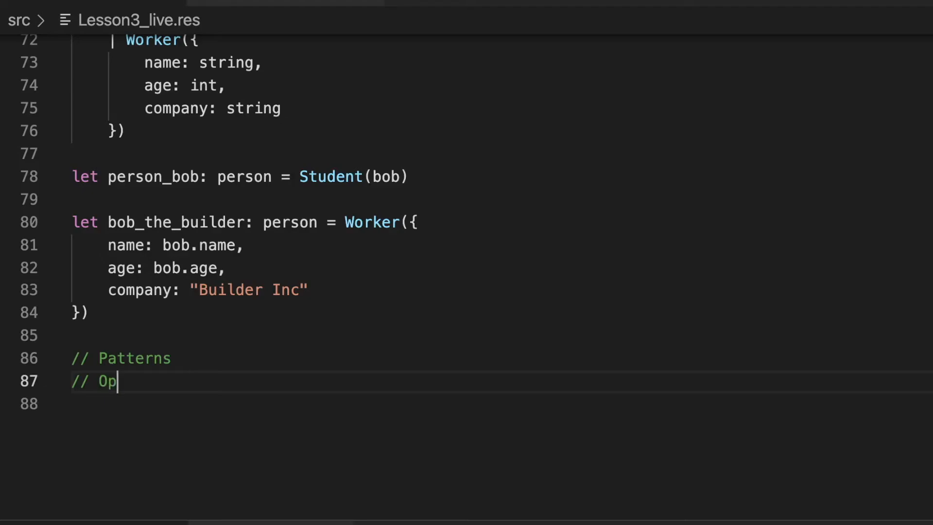
text(tion)
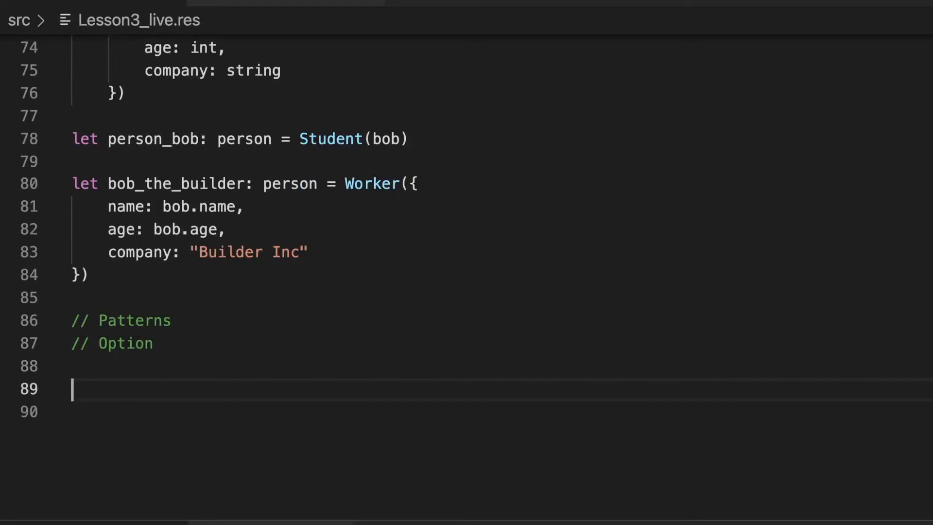
Start the string_option type declaration, removing the auto-inserted braces.
text(type)
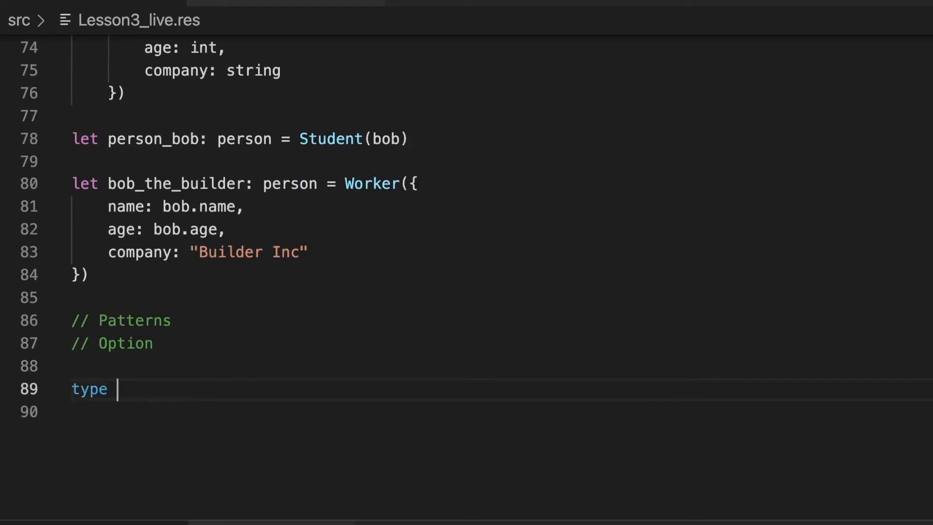
text(string_)
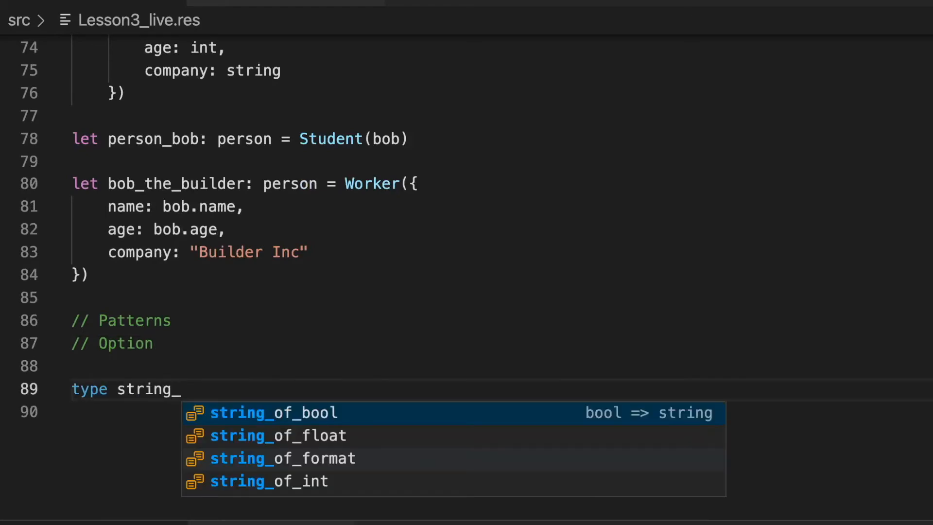
text(option = {)
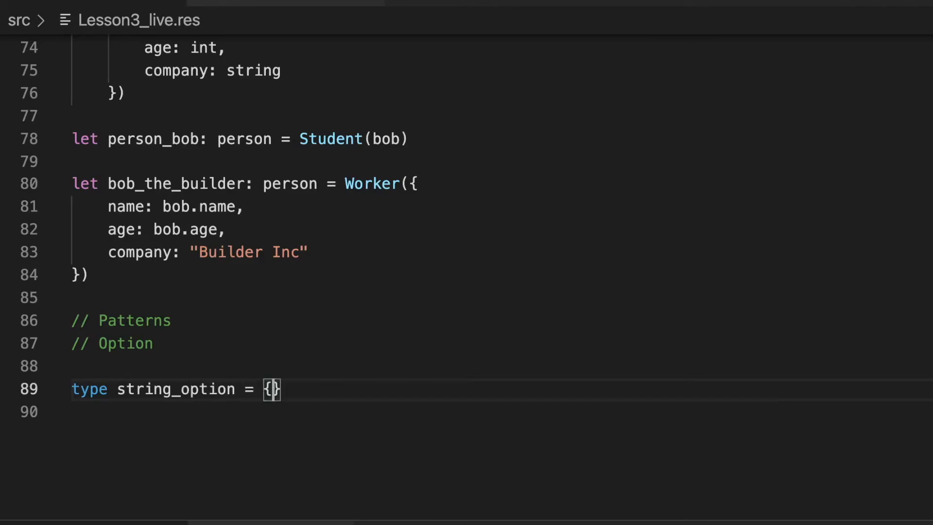
key(Backspace)
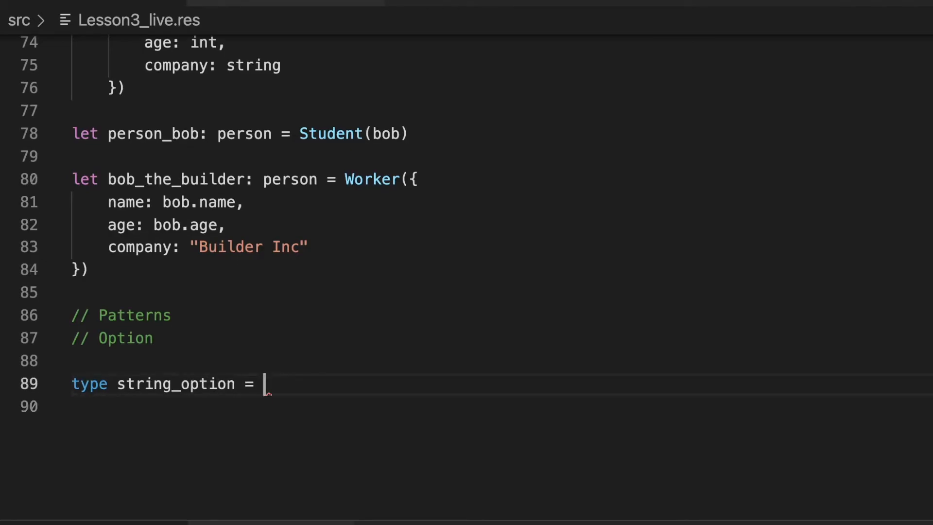
key(Enter)
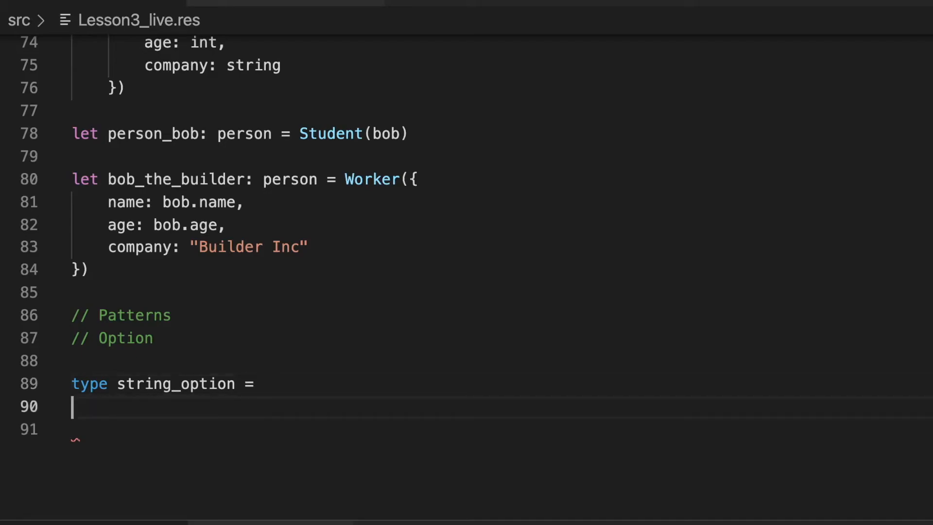
Add the String(string) and NoString variants to string_option.
text(| String)
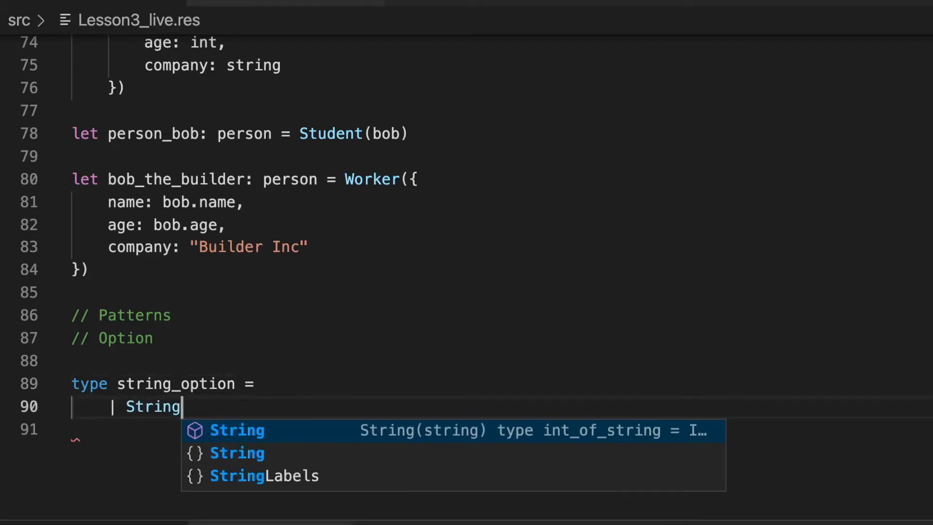
text((strin)
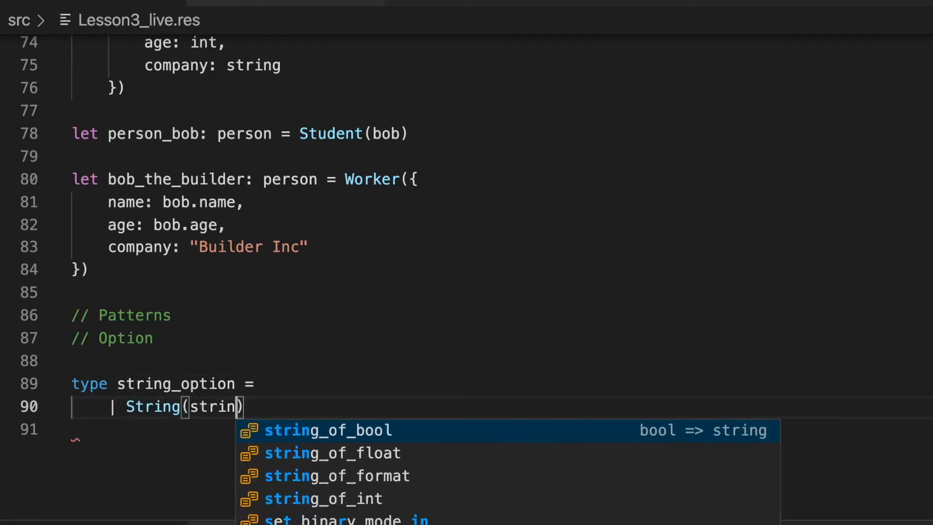
key(Enter)
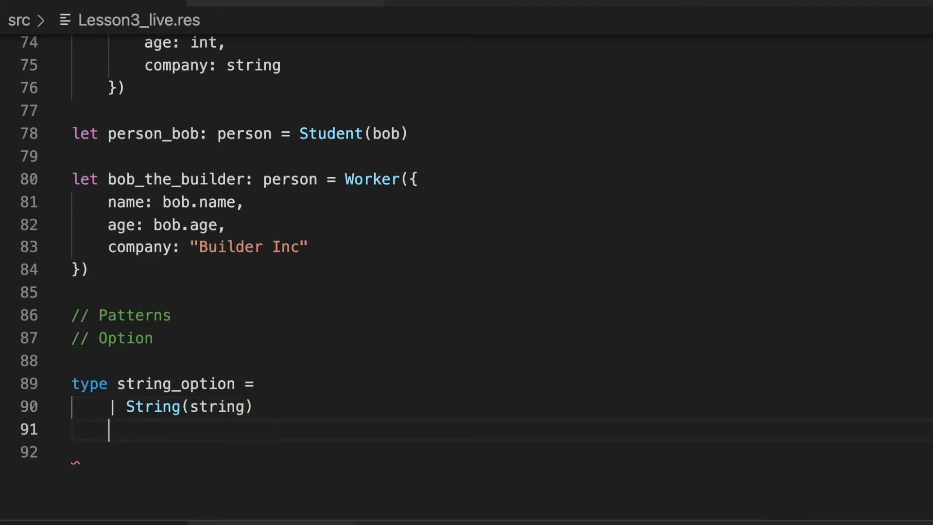
text(|)
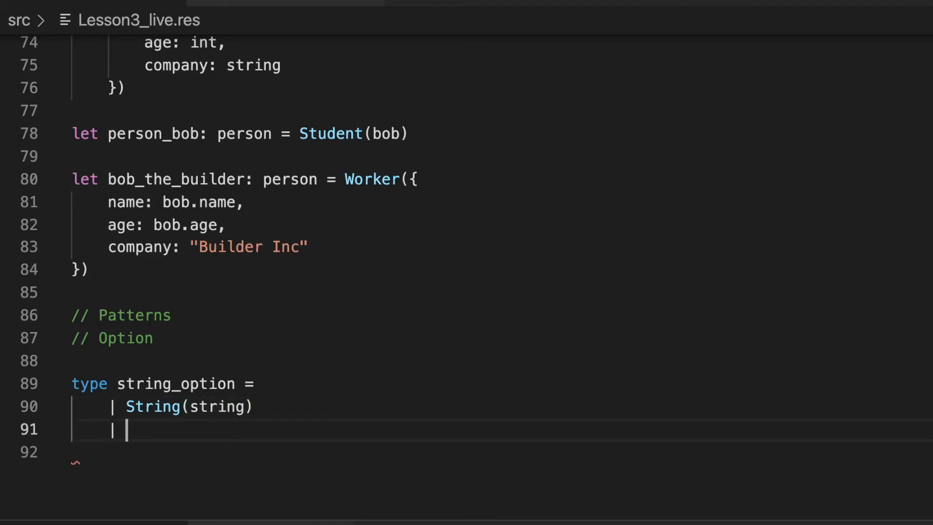
text(NoString)
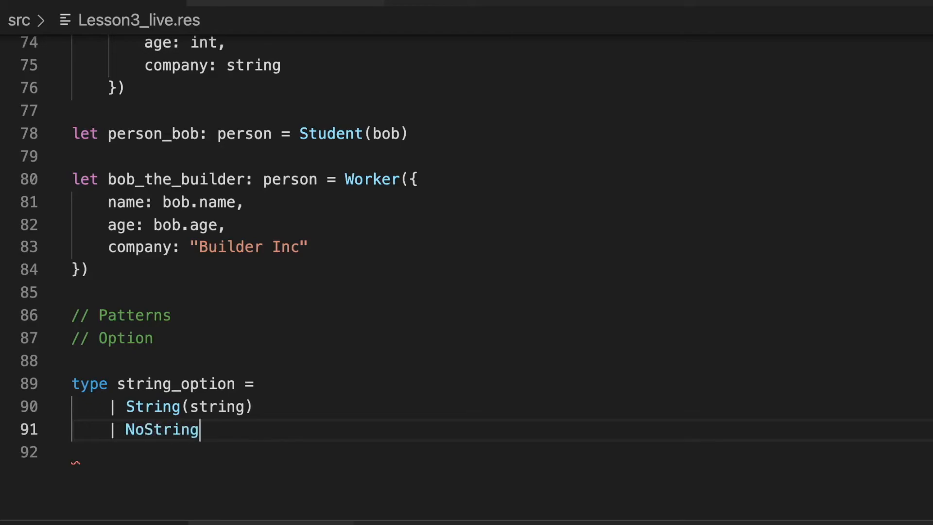
scroll(down, 3)
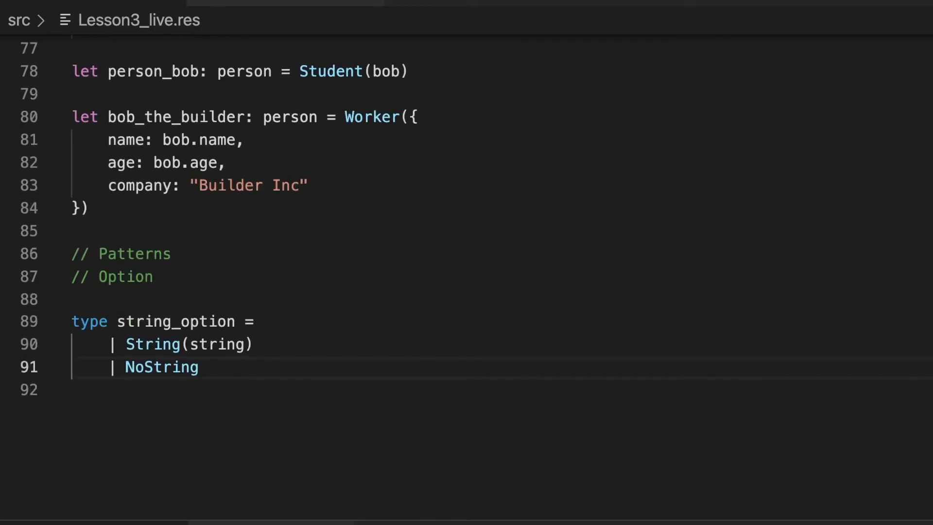
drag(125, 345, 246, 344)
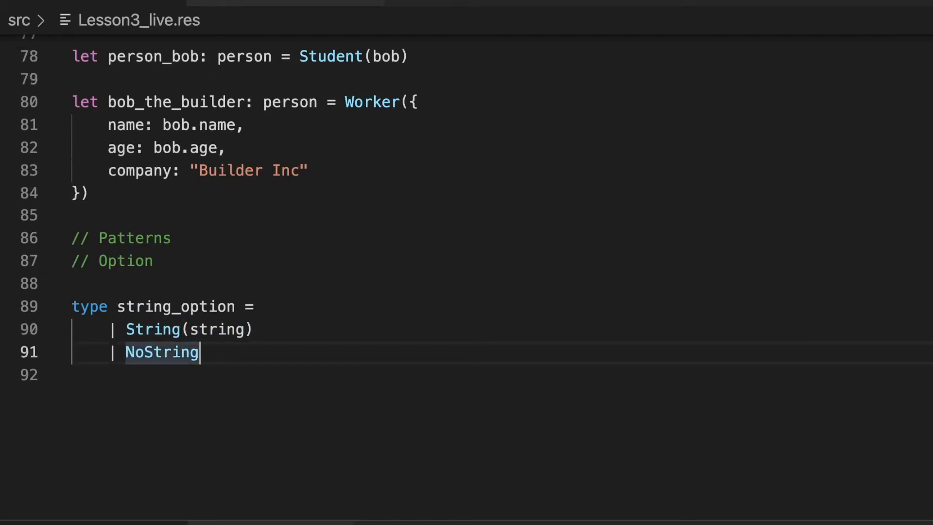
key(Enter)
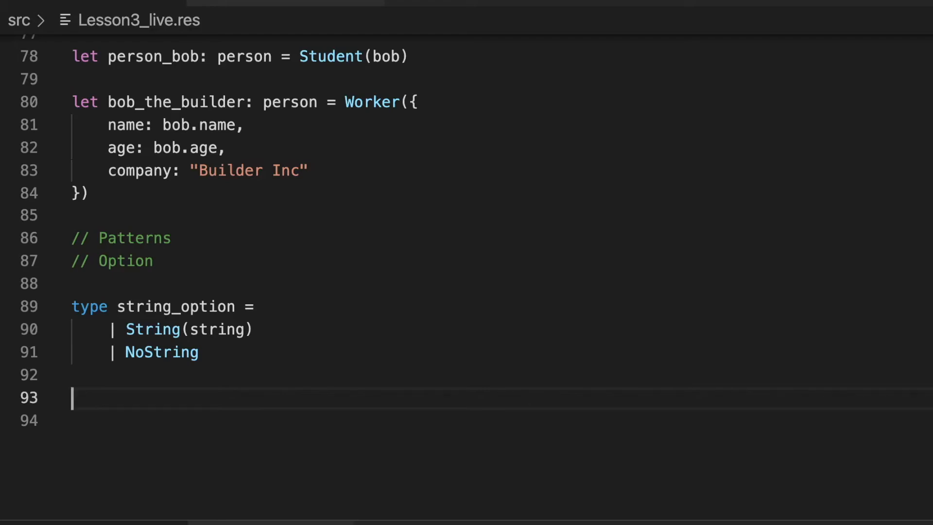
Declare type option<'a> with | Some('a) and | None variants.
text(type)
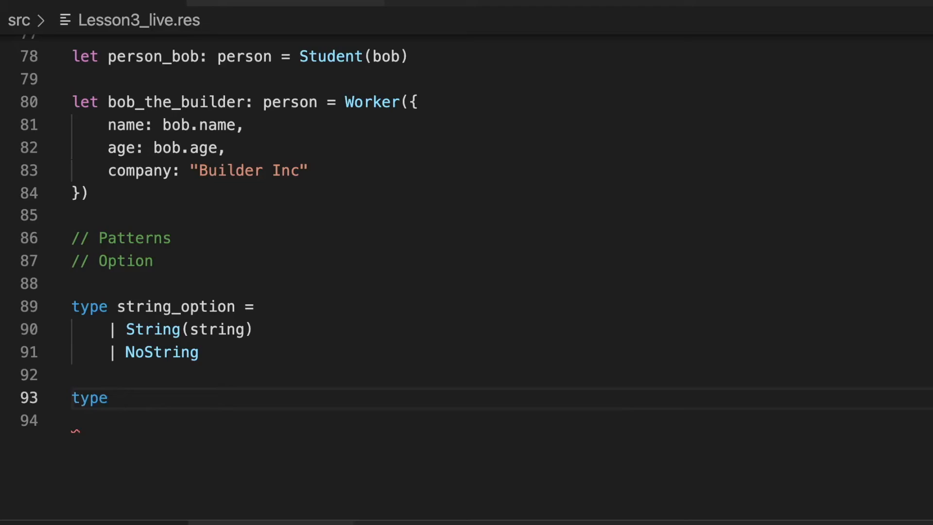
text(option<)
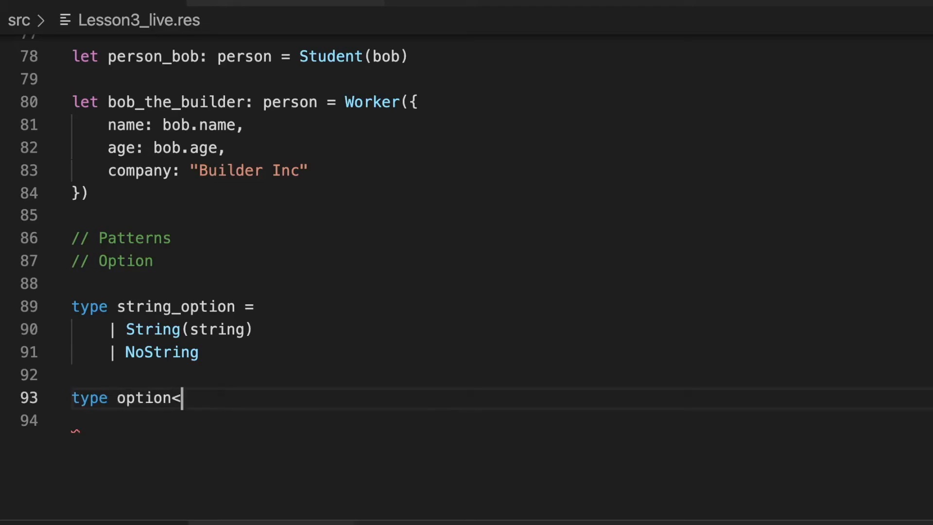
text('a>)
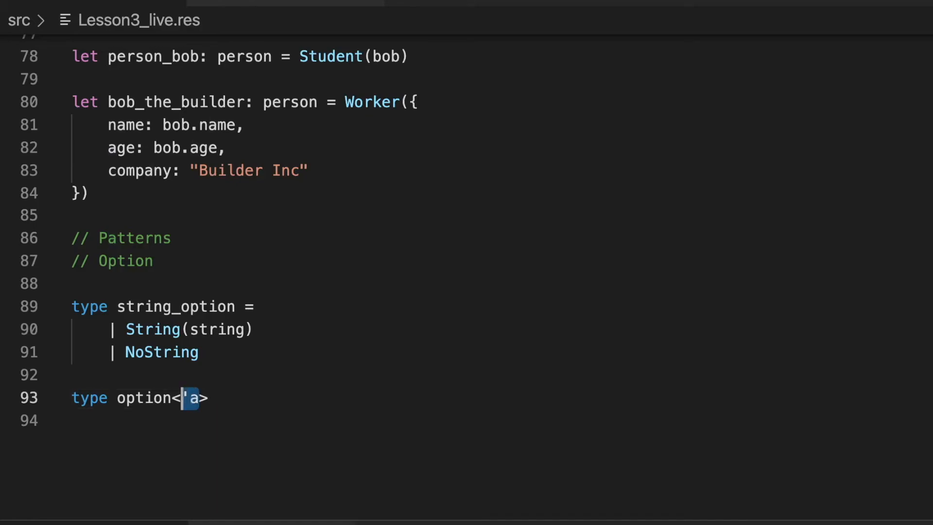
scroll(down, 3)
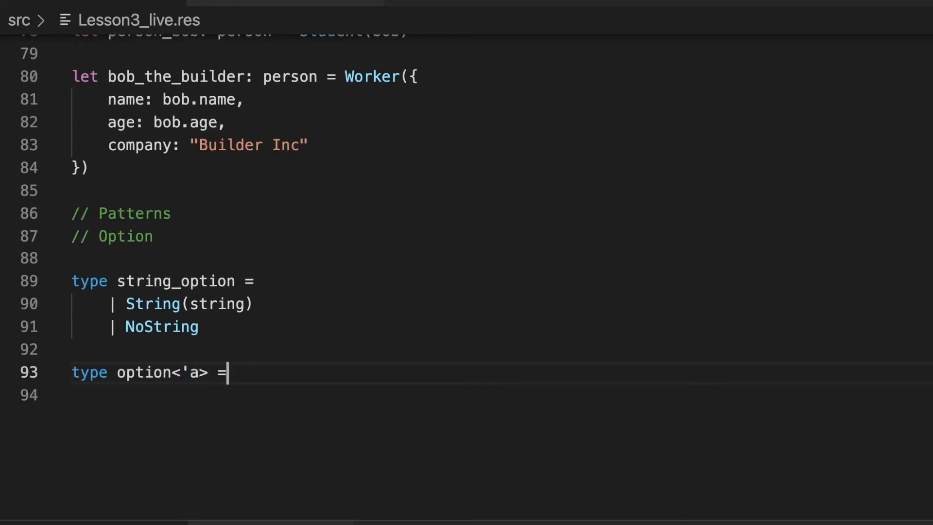
key(Enter)
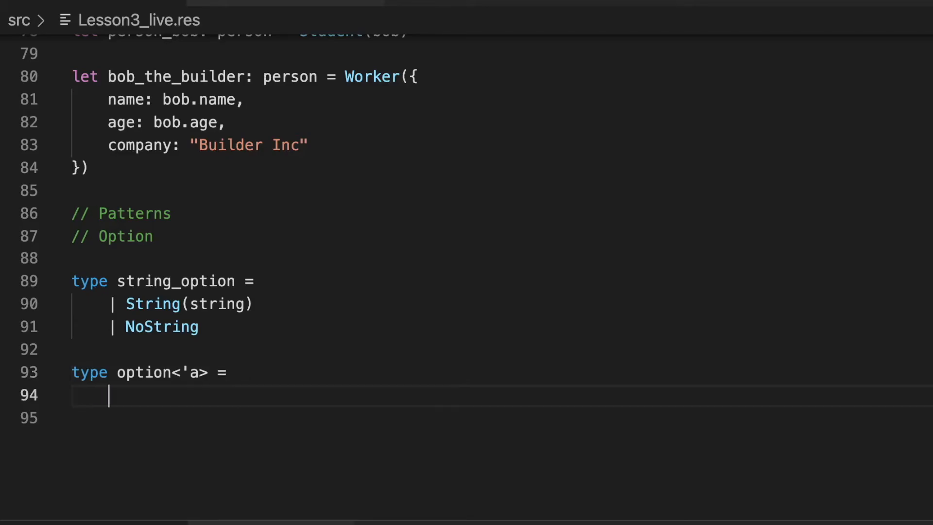
text(| Some)
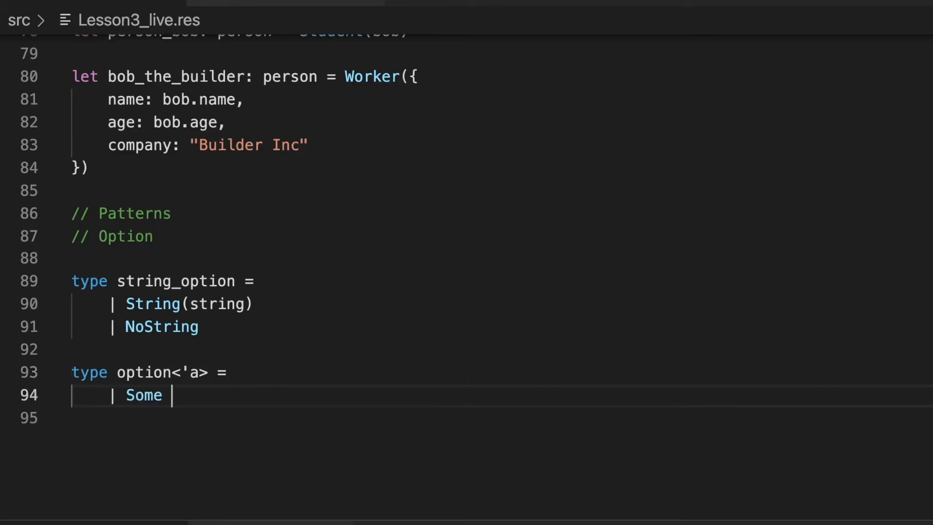
text(('a))
click(488, 418)
text(|)
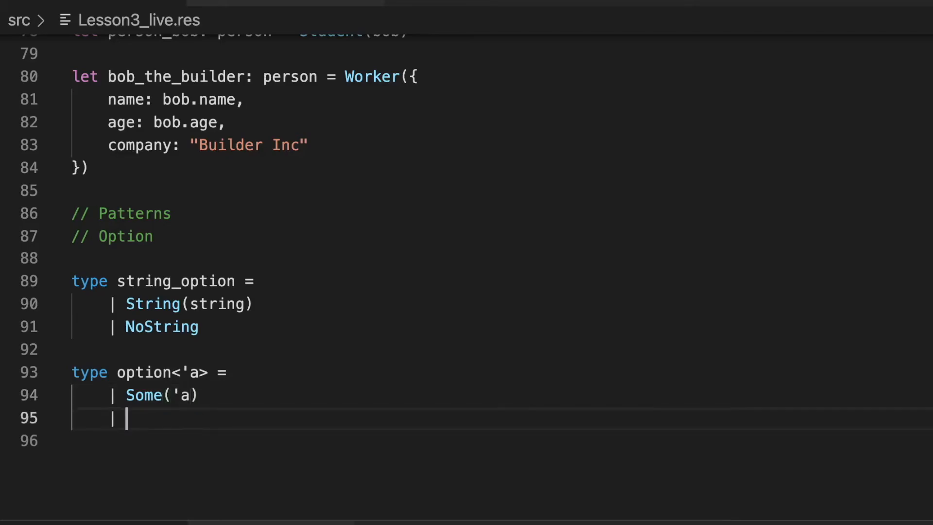
text(None)
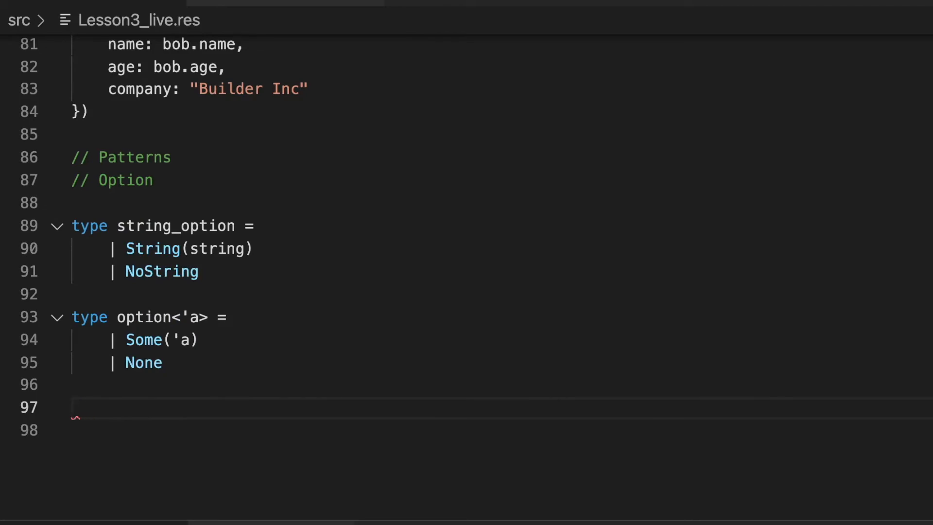
Declare my_string_option annotated as option<string>.
text(l)
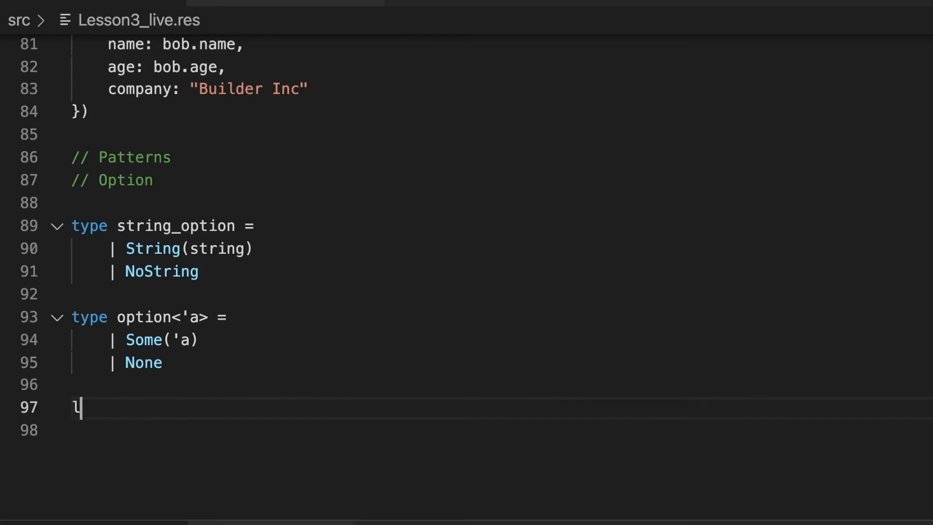
text(et my)
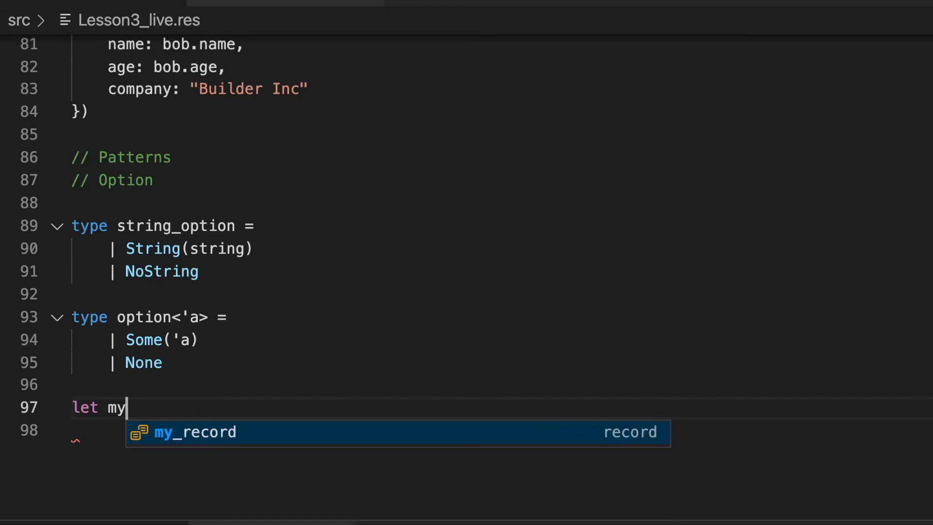
text(_string_)
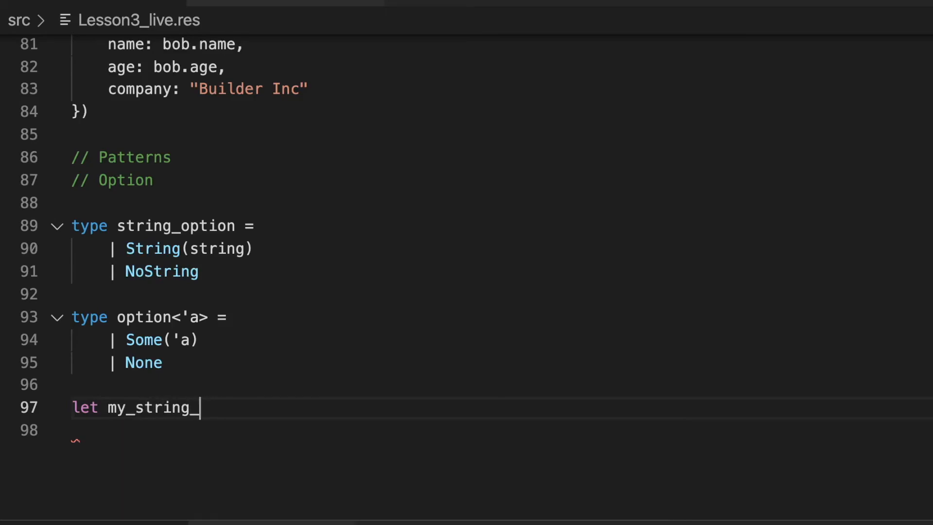
text(option:)
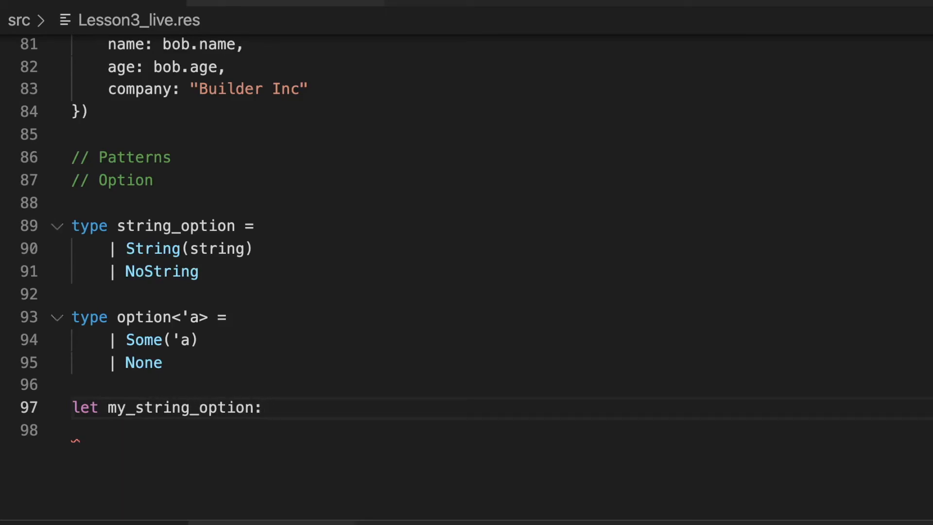
text(option)
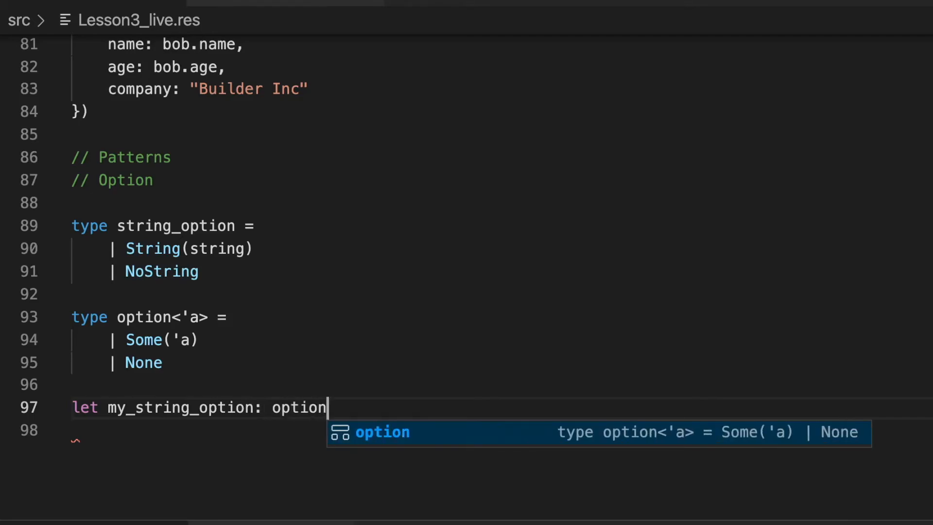
text(<)
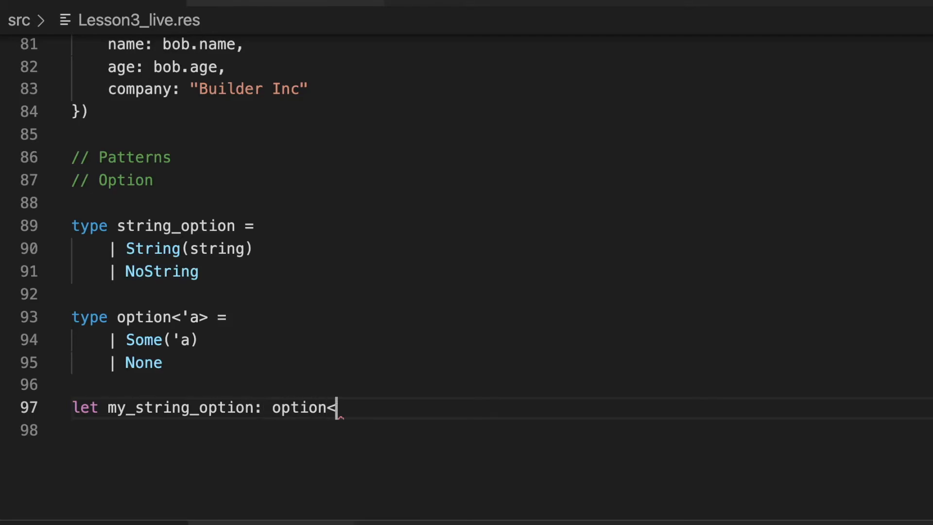
double_click(192, 316)
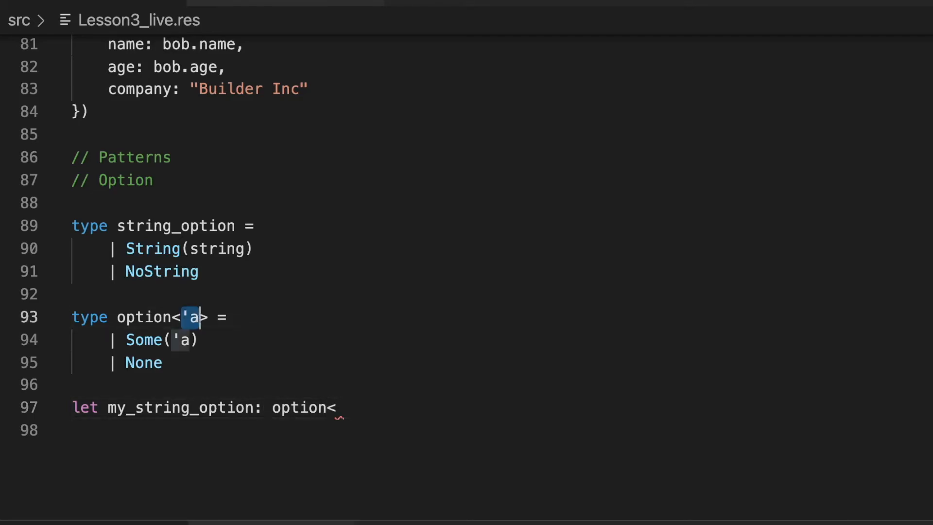
text(string>)
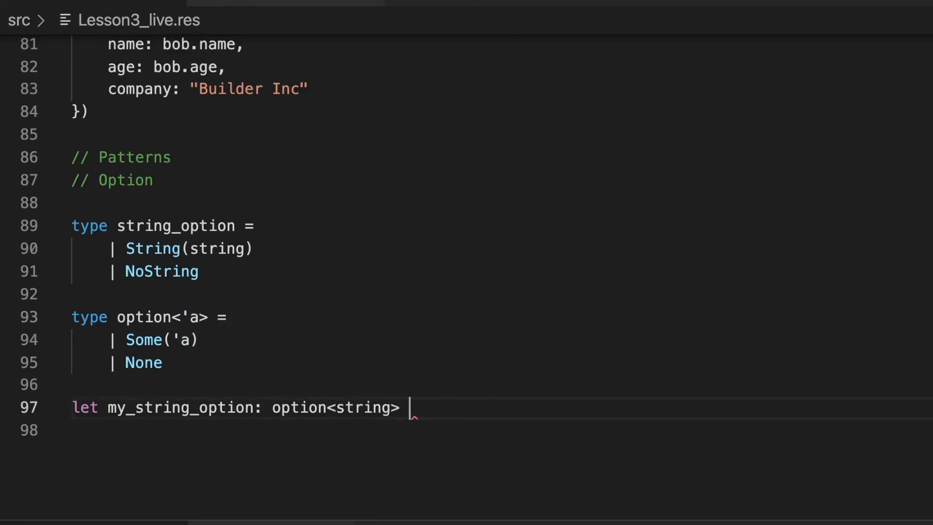
Set my_string_option to Some("hello world").
text(= "")
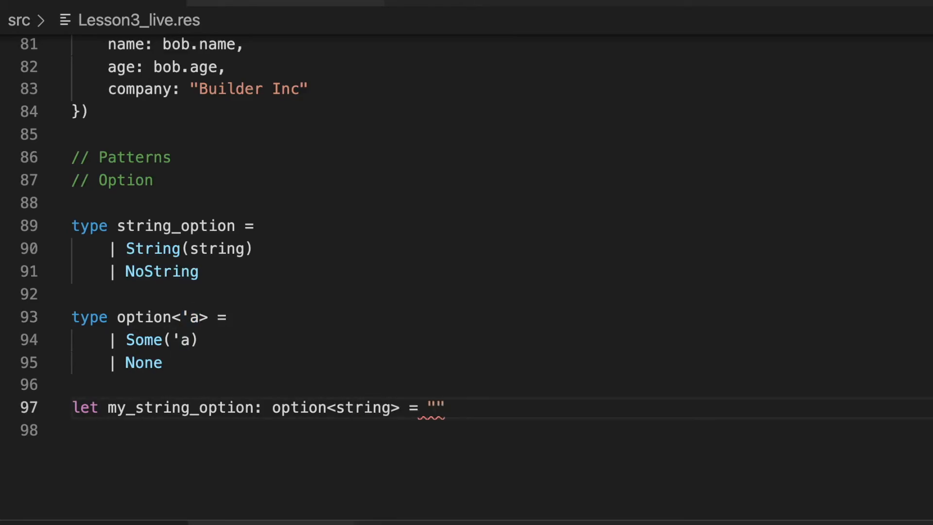
key(Backspace)
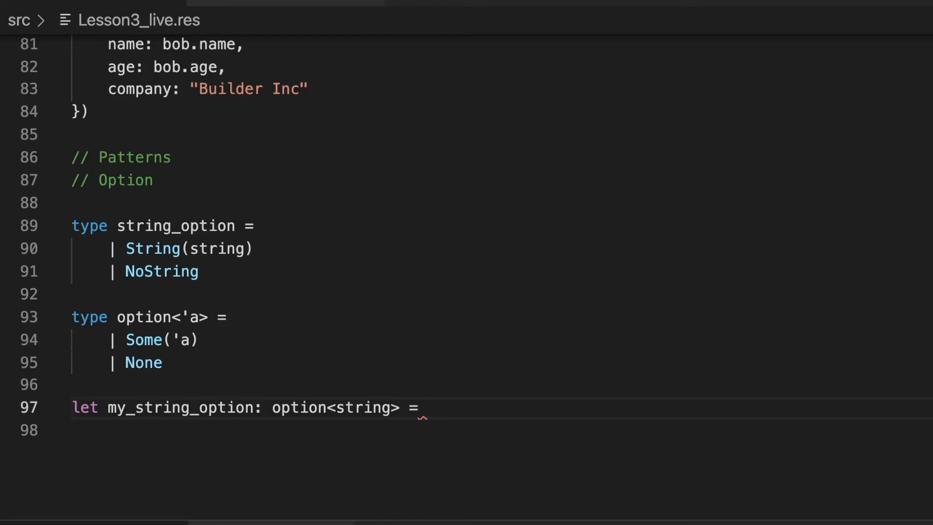
text(Some)
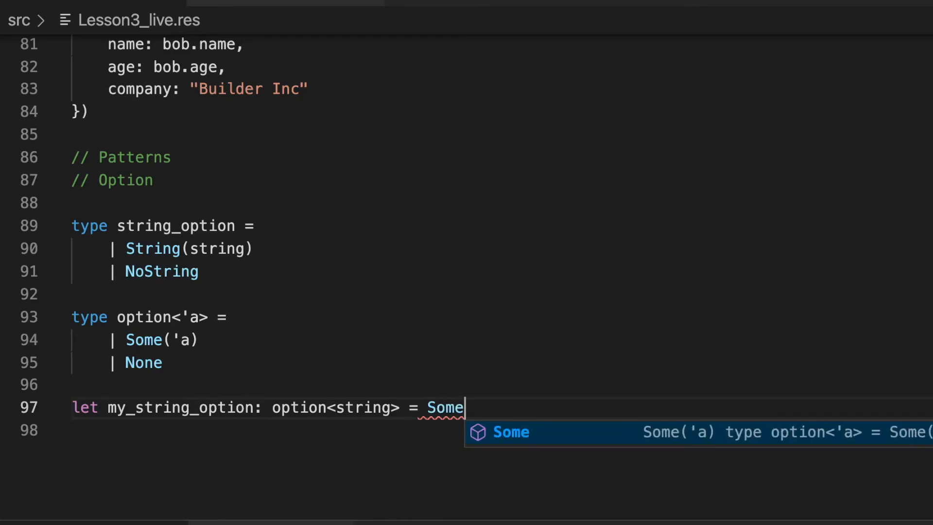
text(("hello "))
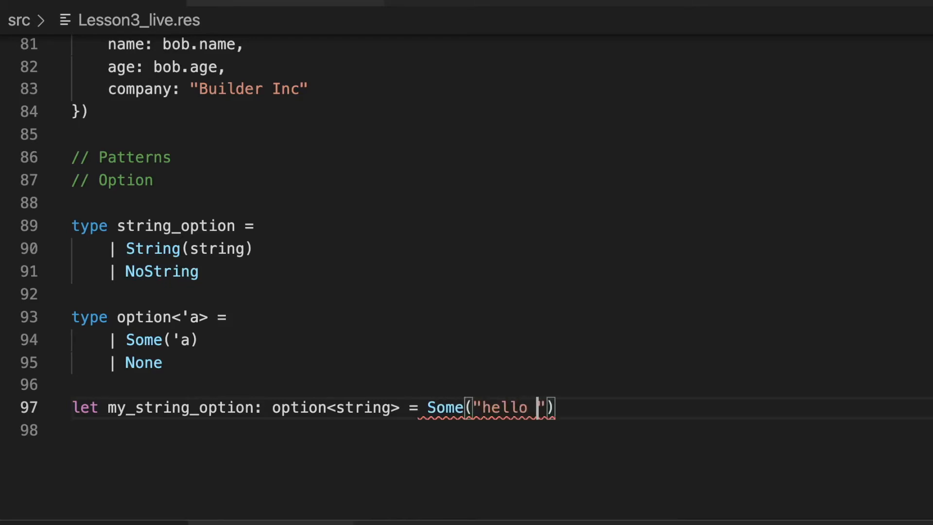
text(world)
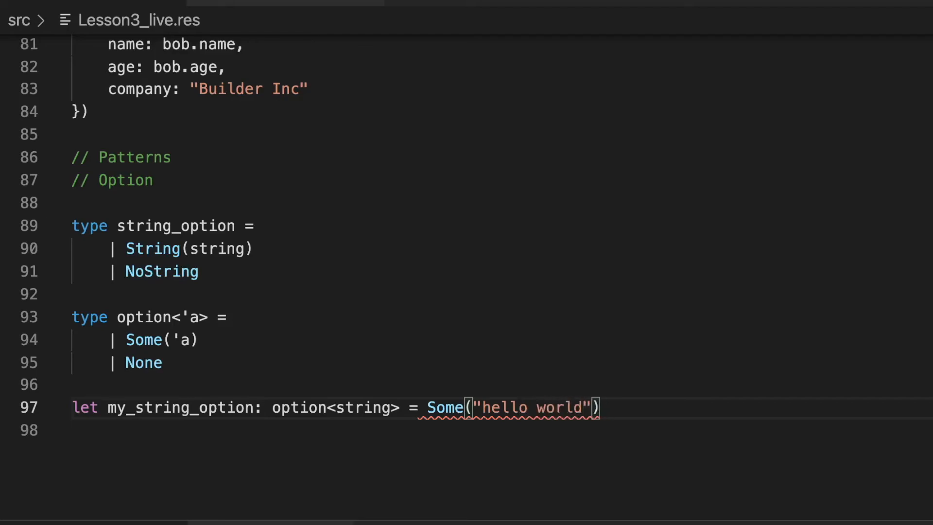
double_click(179, 407)
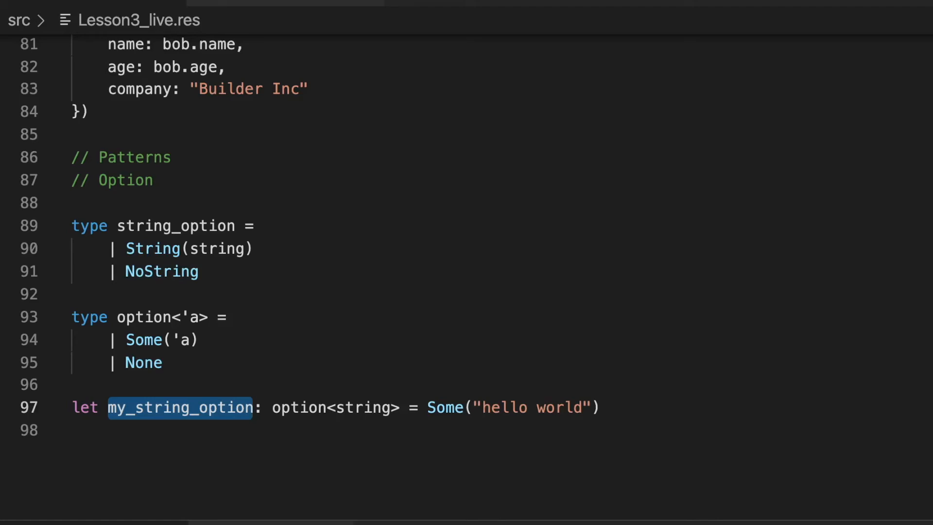
mouse_move(561, 407)
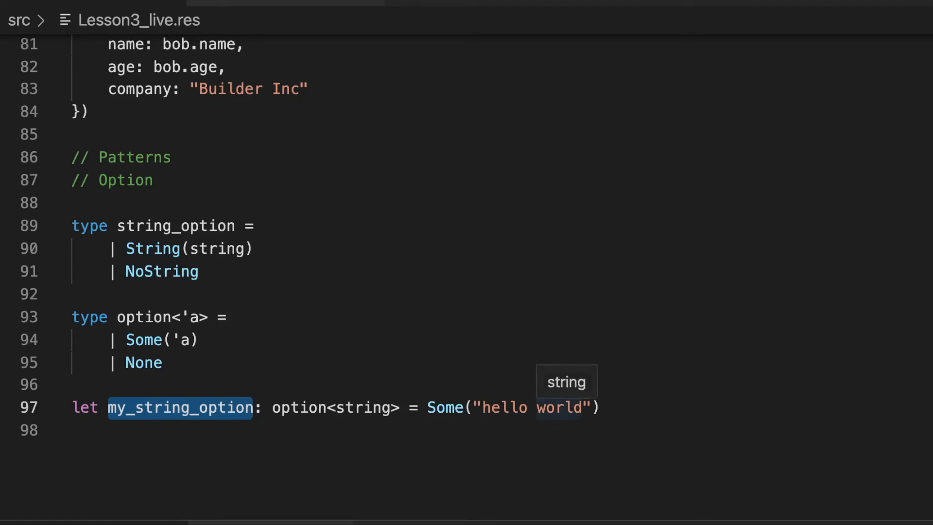
click(73, 430)
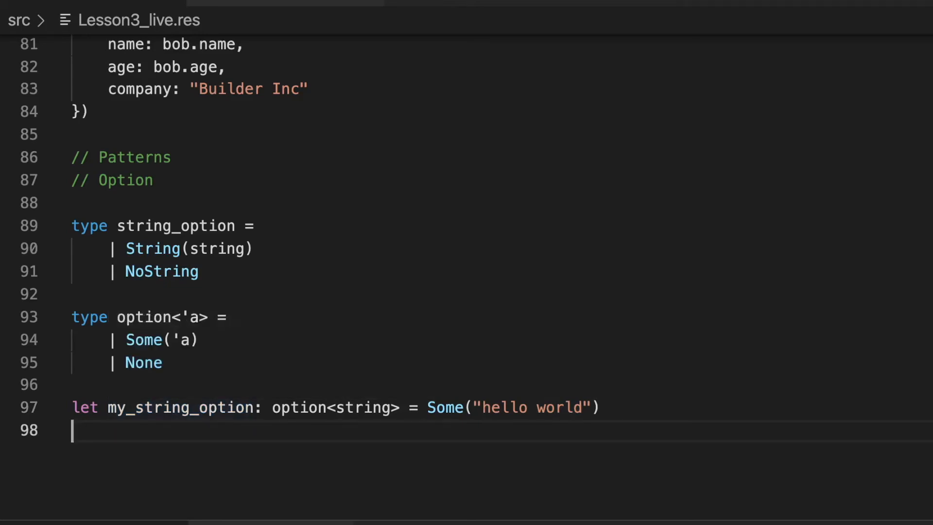
scroll(down, 3)
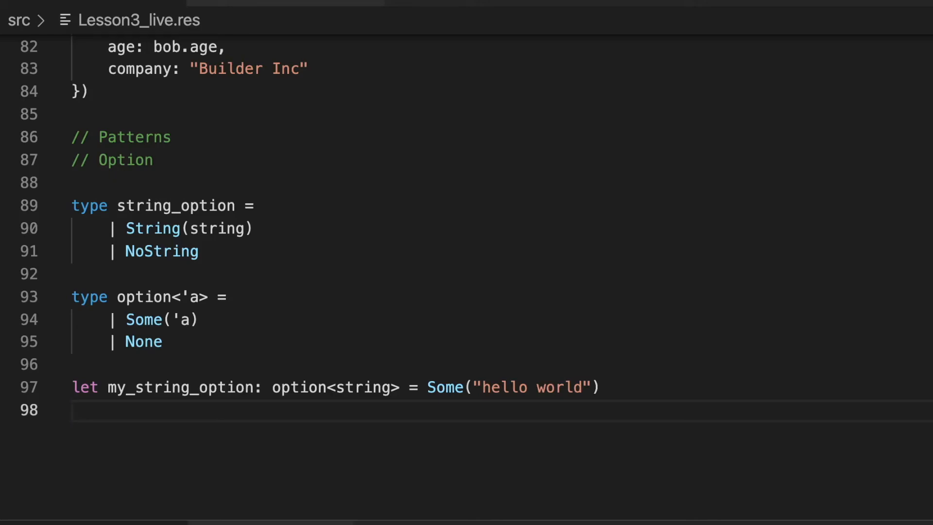
Add a "// Results" comment below my_string_option, followed by blank lines.
text(//)
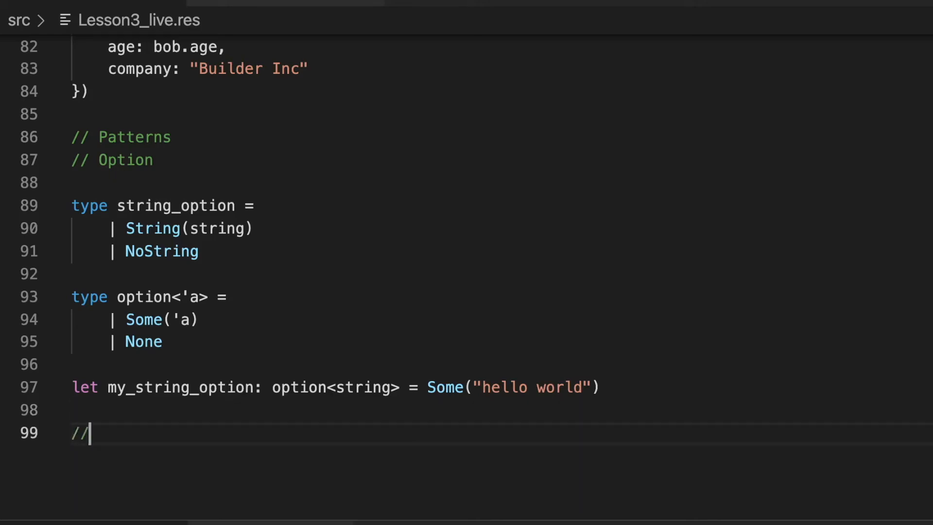
text(Results)
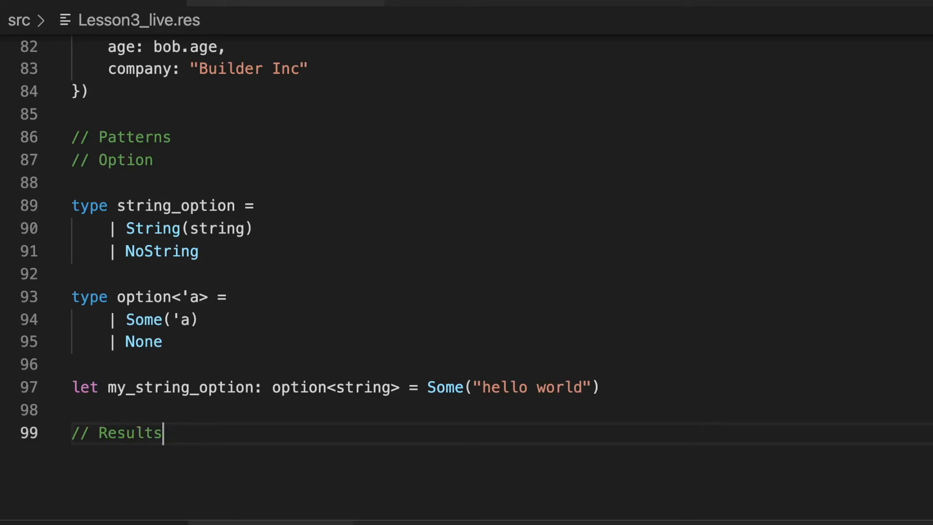
key(Enter)
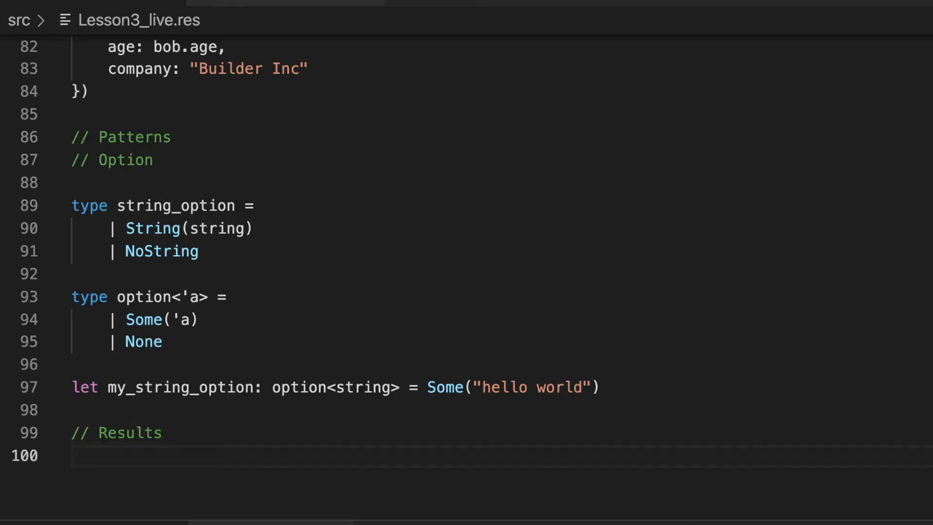
scroll(down, 3)
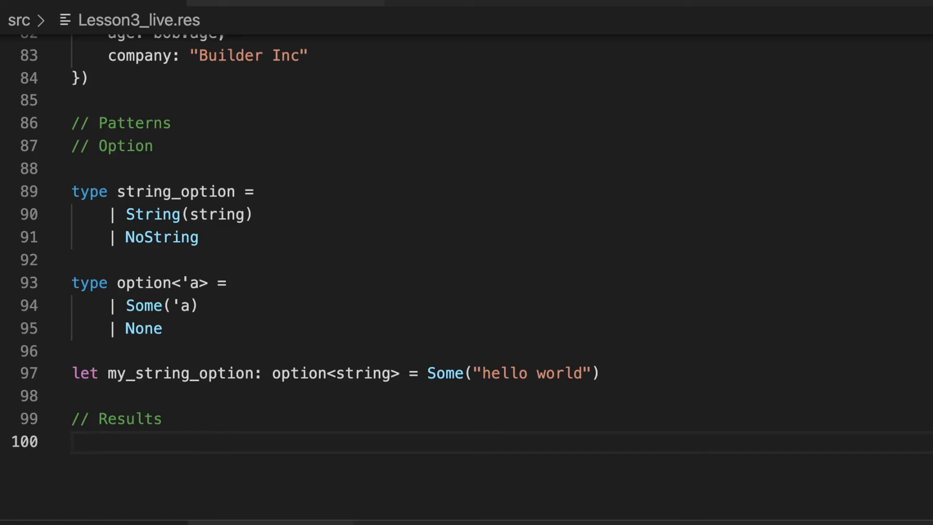
key(Enter)
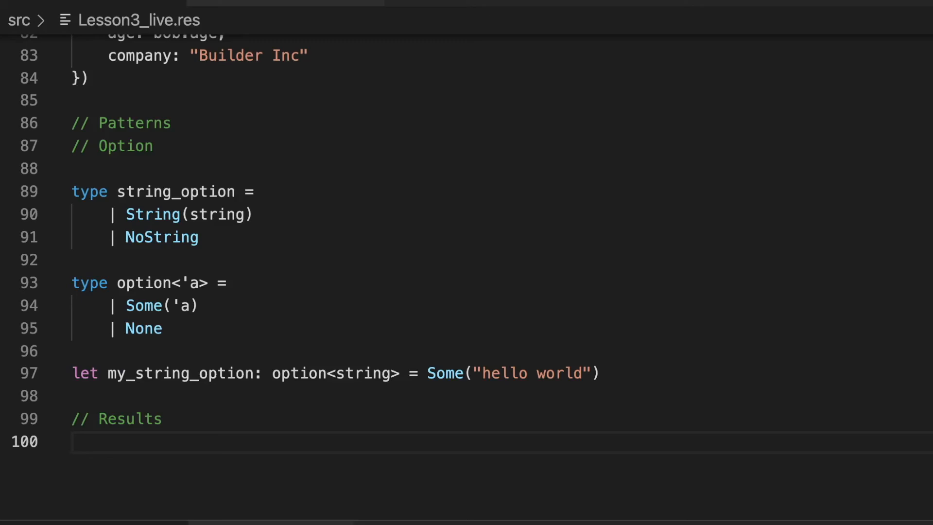
key(Enter)
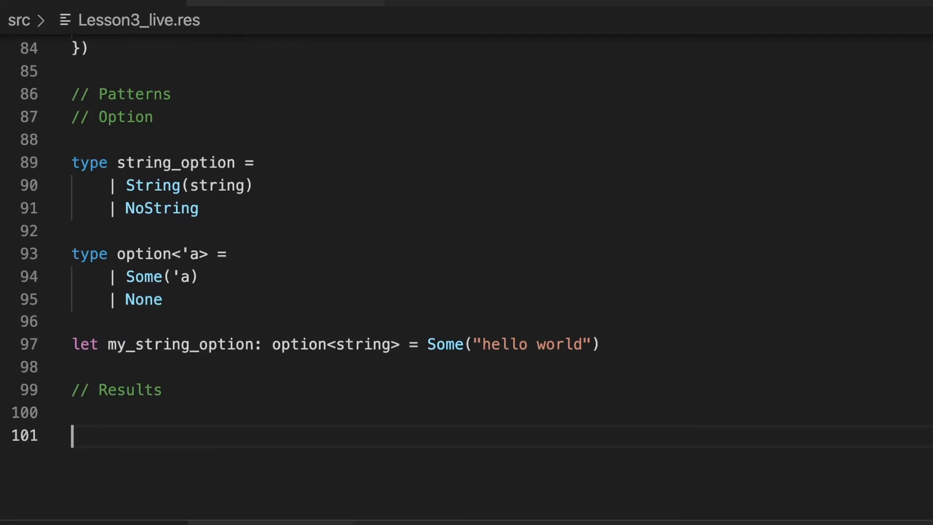
Start the my_operation variant type with a Succes(int) case.
text(type)
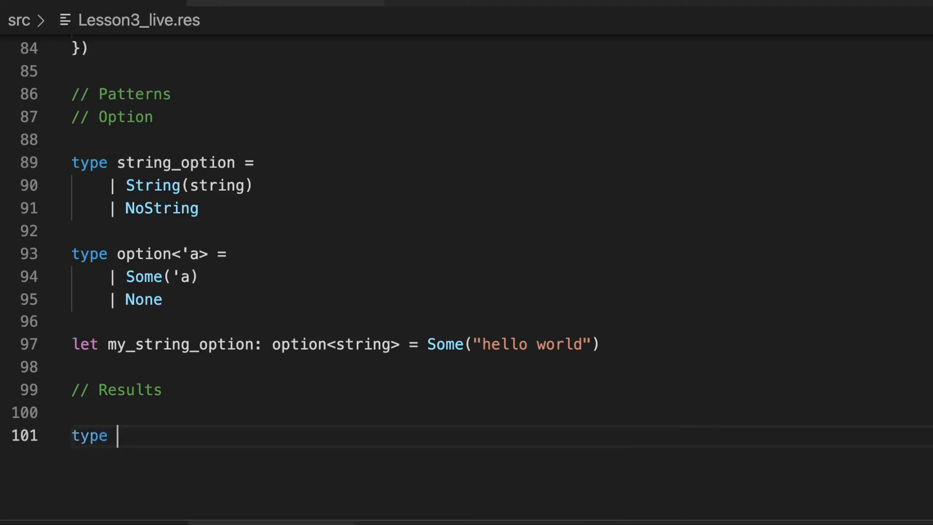
text(my_operation)
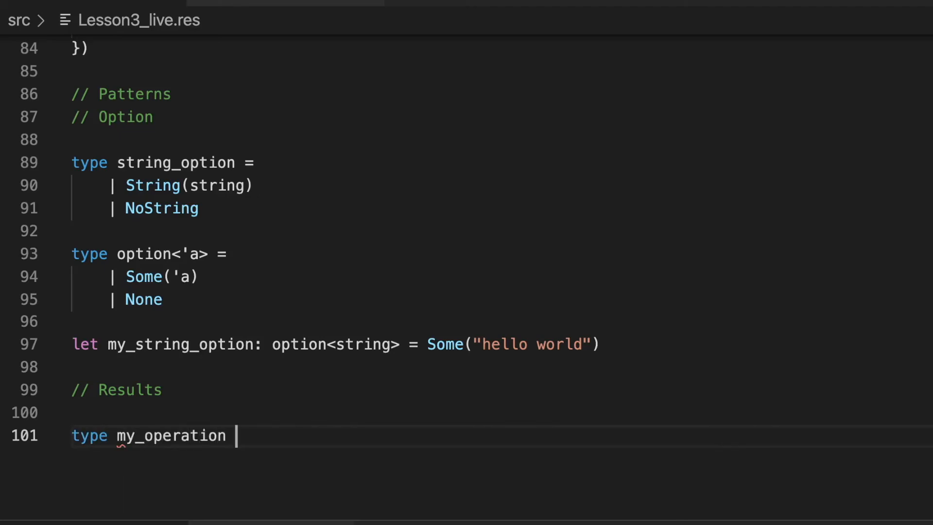
text(=)
text(| Succes)
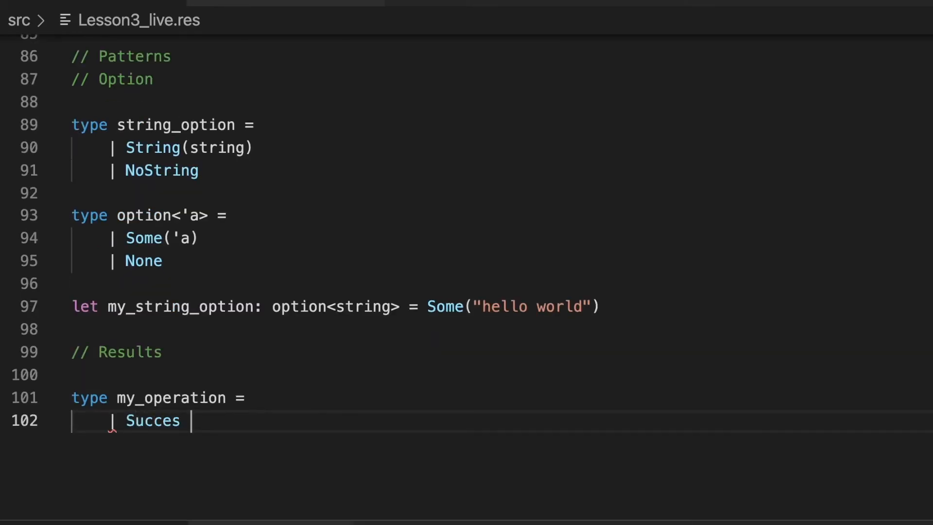
text((int))
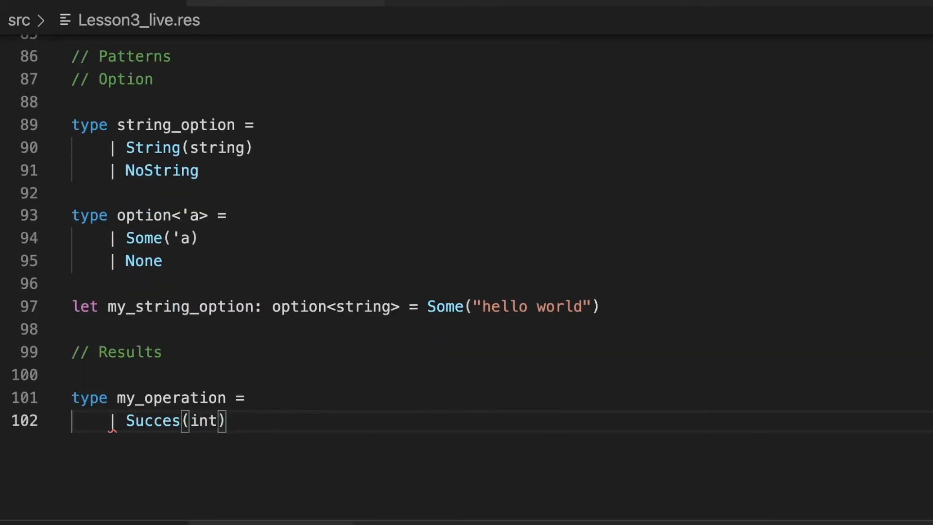
key(Enter)
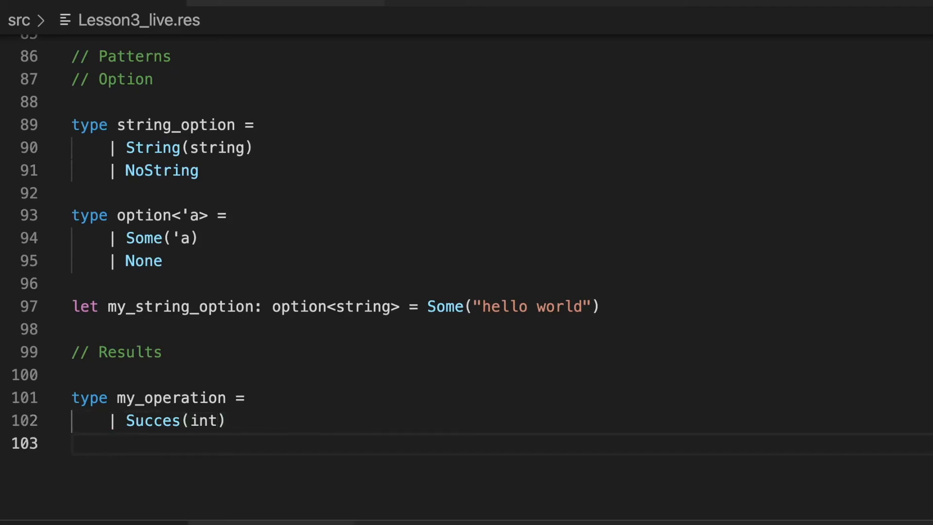
Add the Error(string) case to my_operation and leave space below it.
text(|)
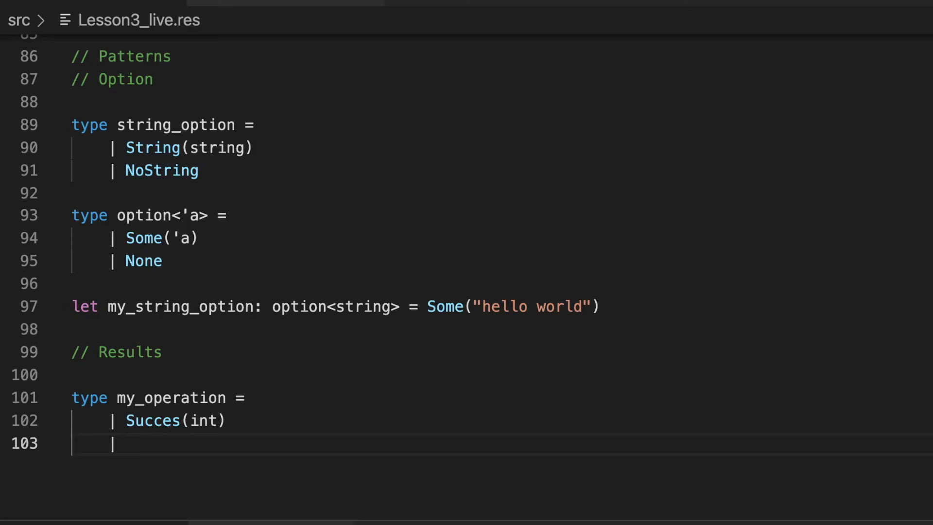
text(Err)
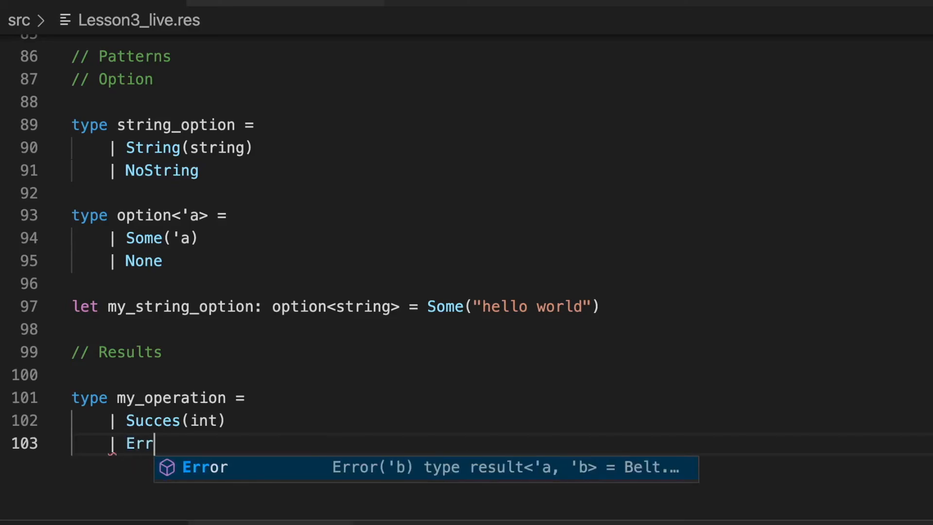
key(Tab)
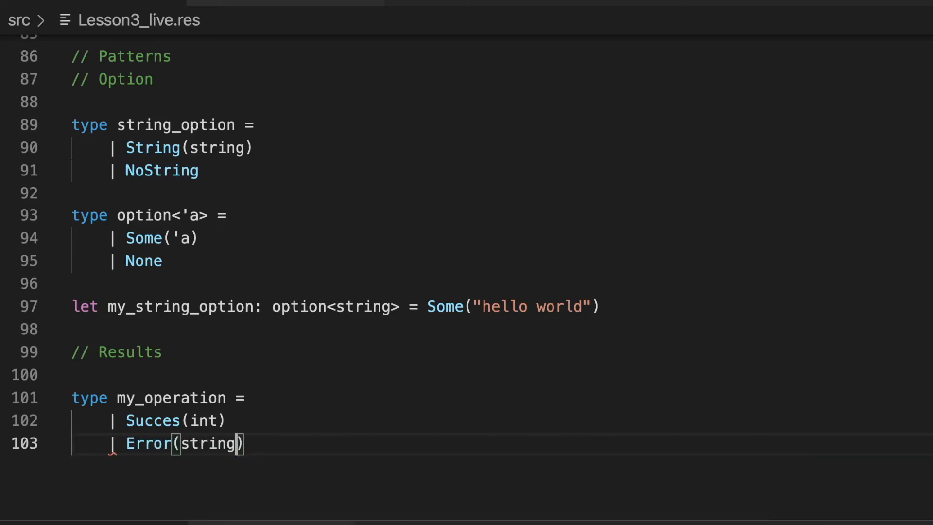
scroll(down, 3)
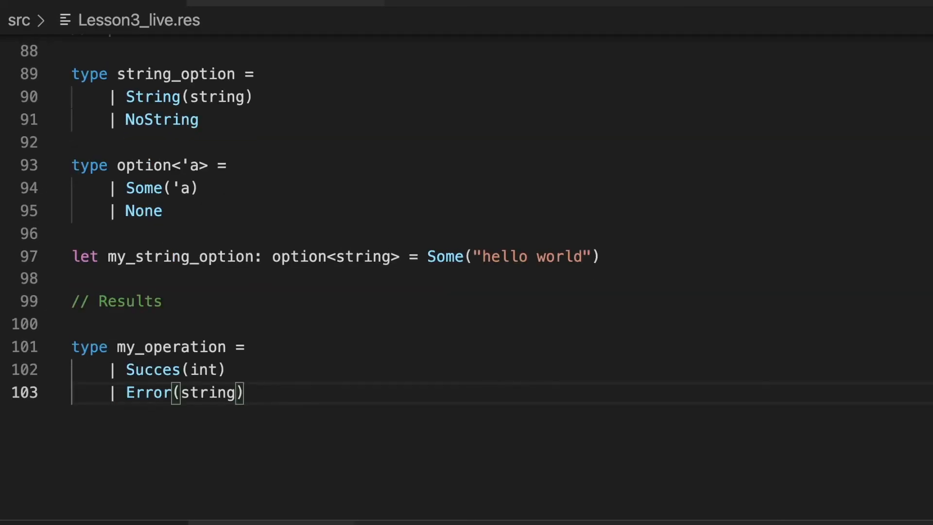
double_click(170, 347)
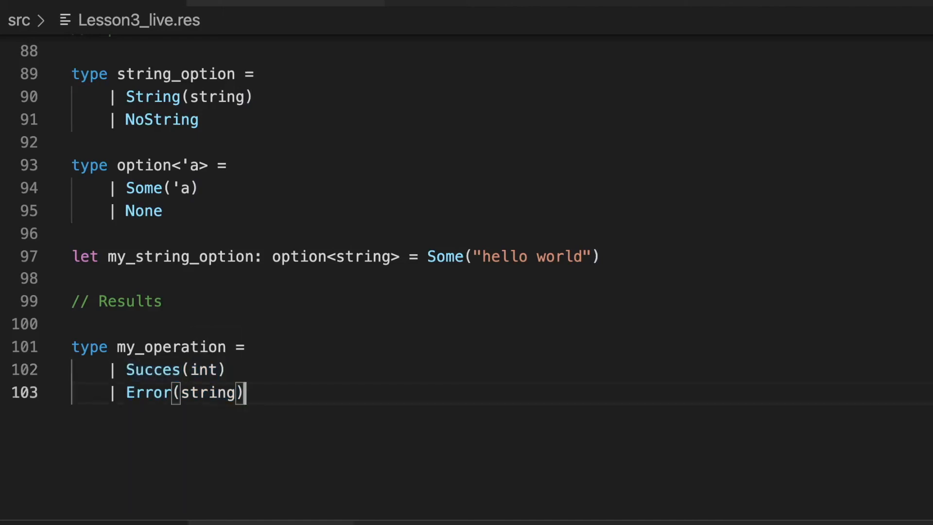
key(Enter)
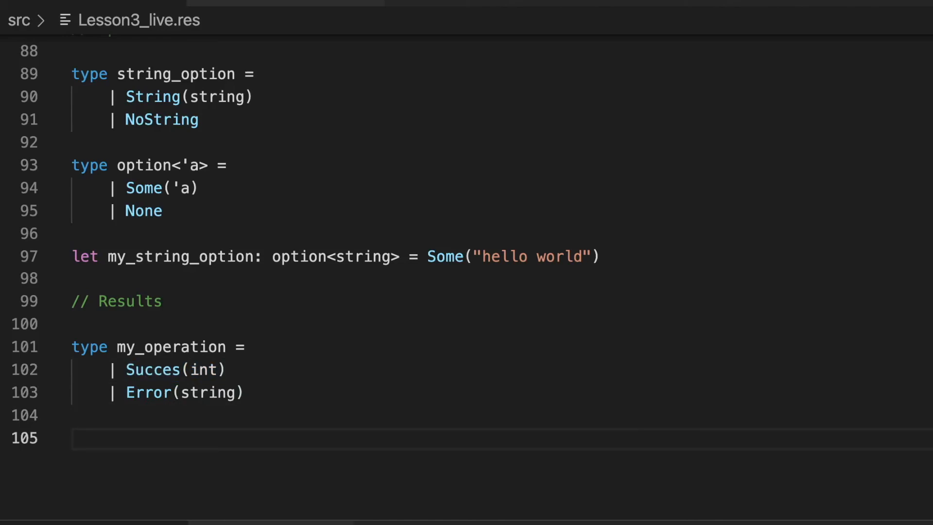
Begin the generic type results<'a, 'b> with its Succes('a) case.
text(type)
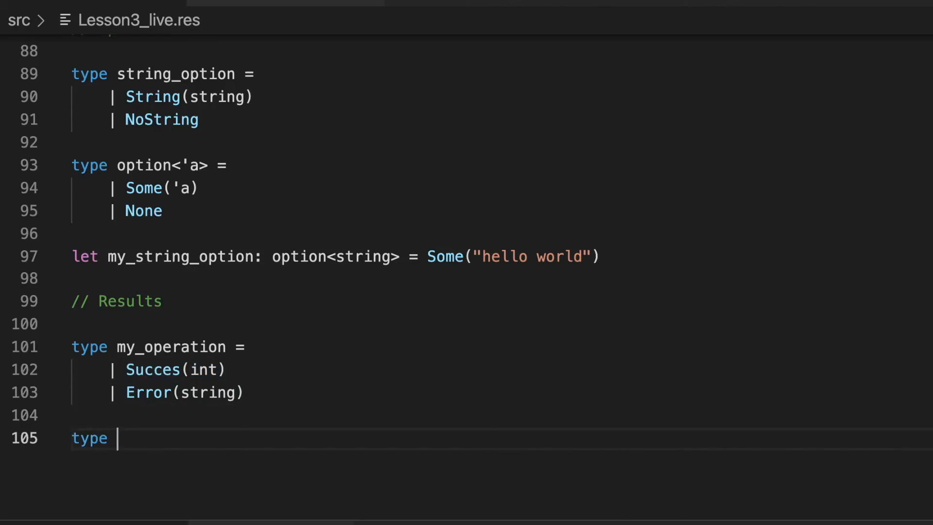
text(results<)
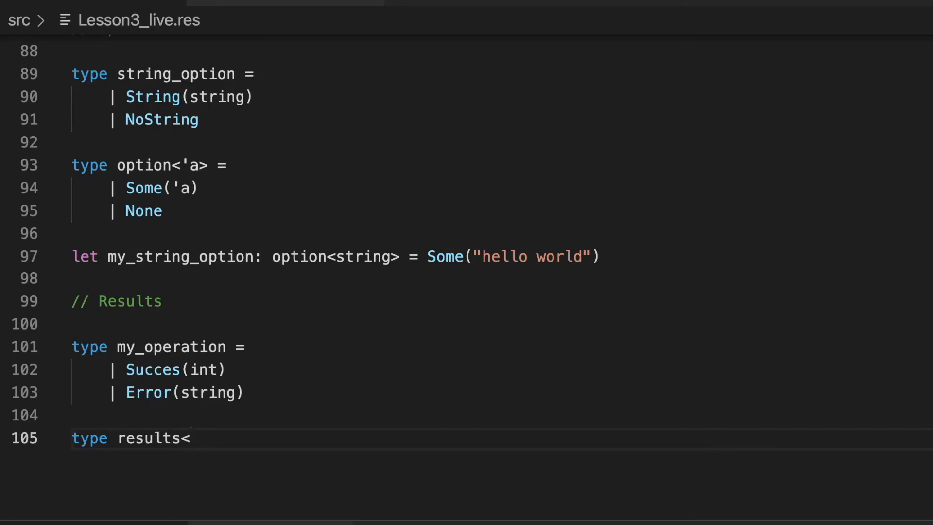
text('a, ')
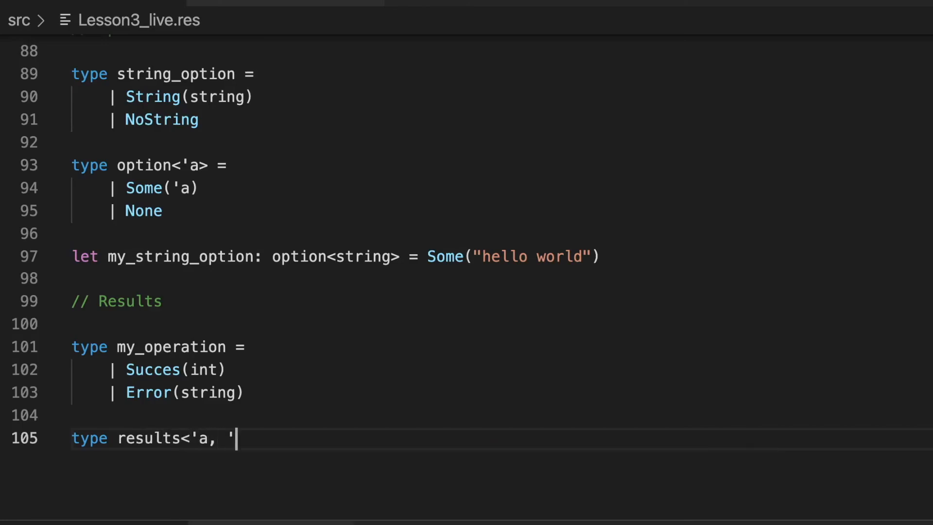
text(b> =)
text(| Succes('a))
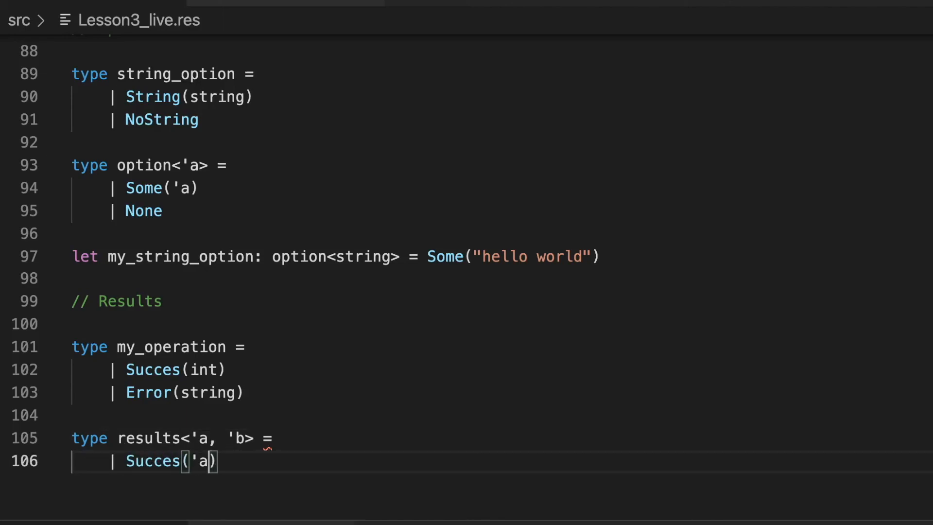
key(Enter)
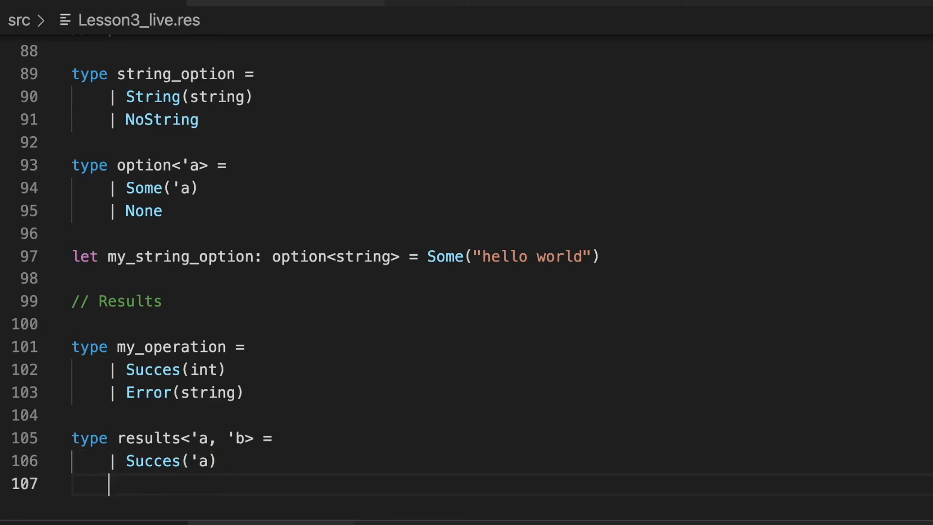
Add the Error('b) case to results and a blank line below.
text(|)
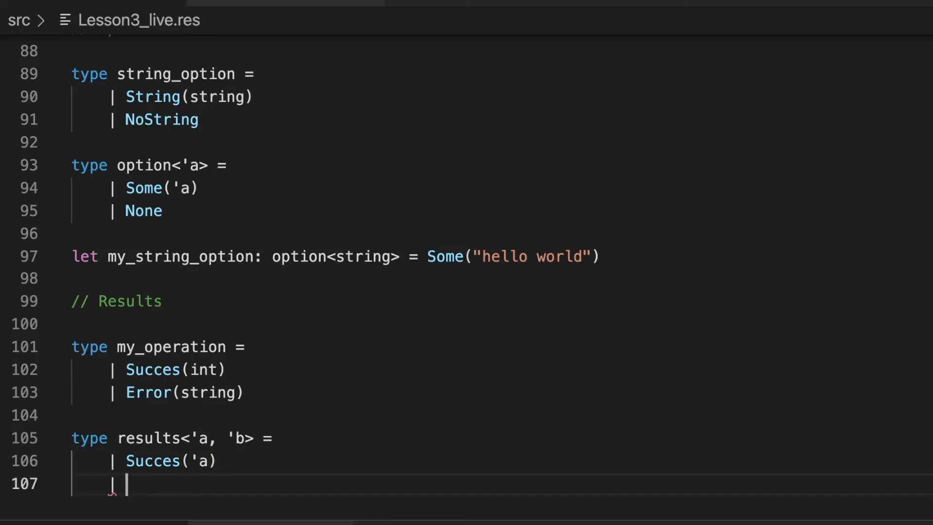
text(Error()
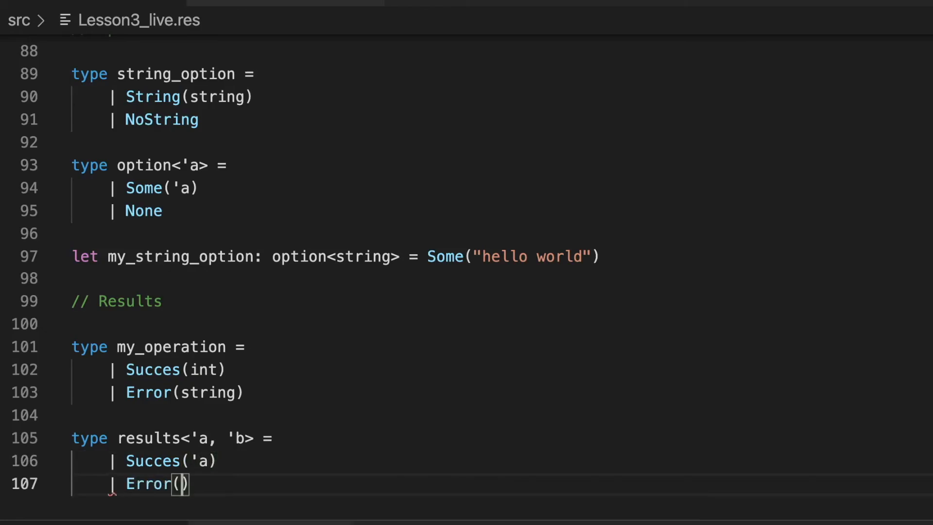
text('b)
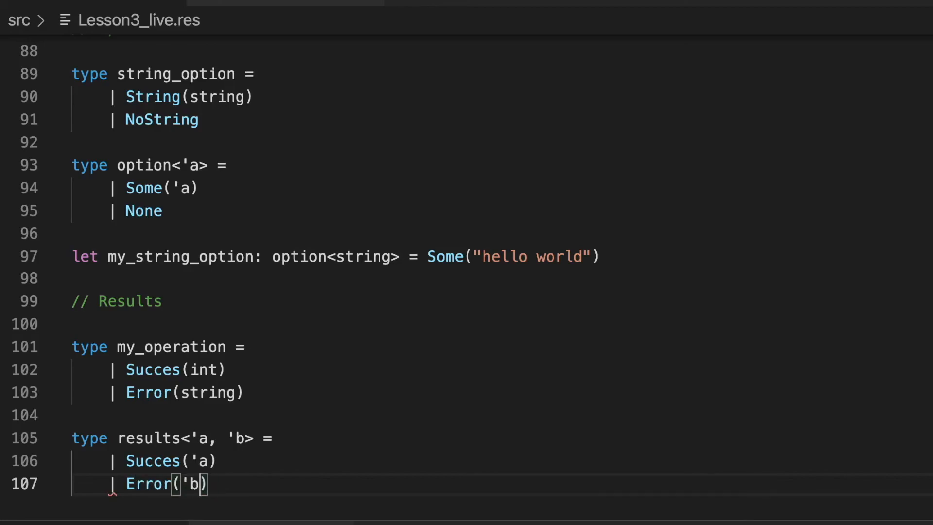
scroll(down, 3)
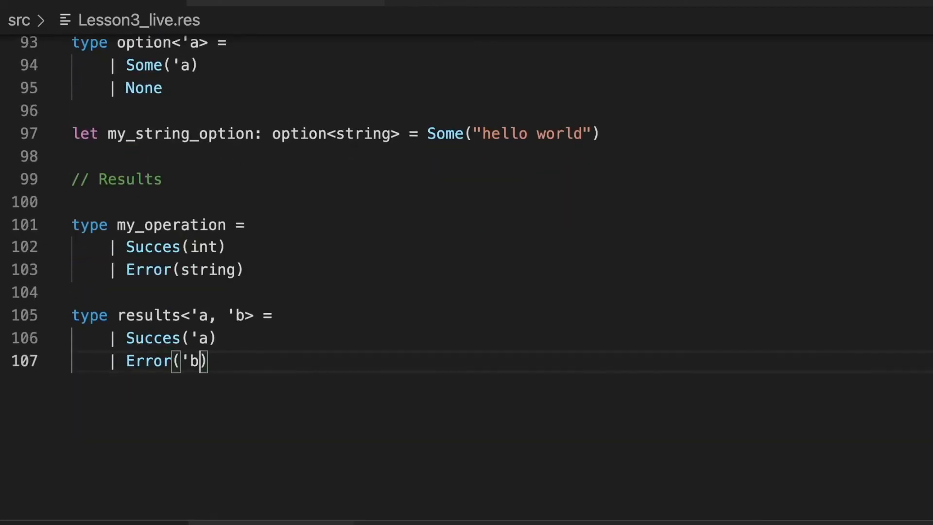
scroll(down, 3)
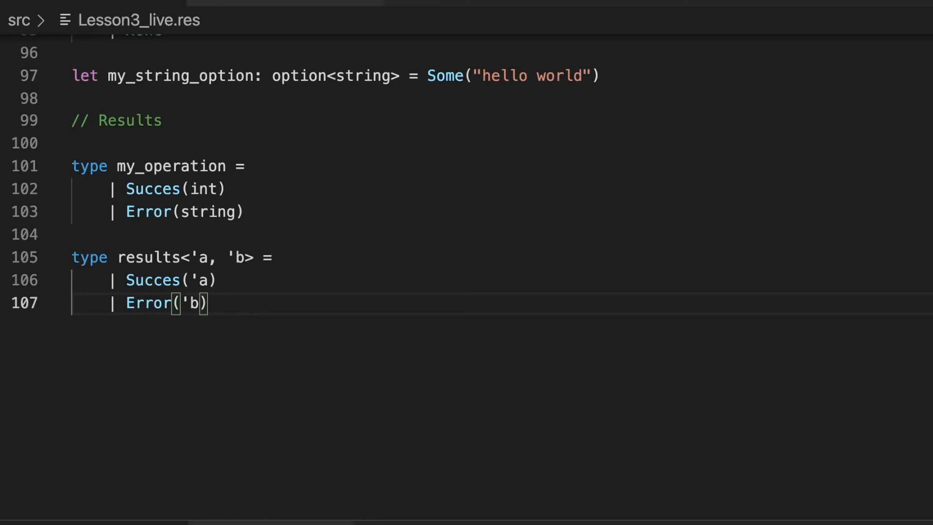
key(Enter)
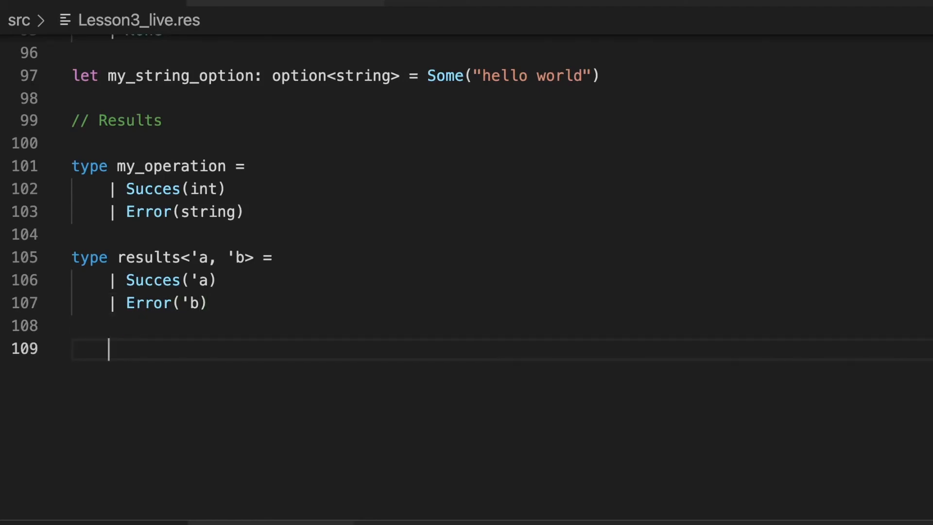